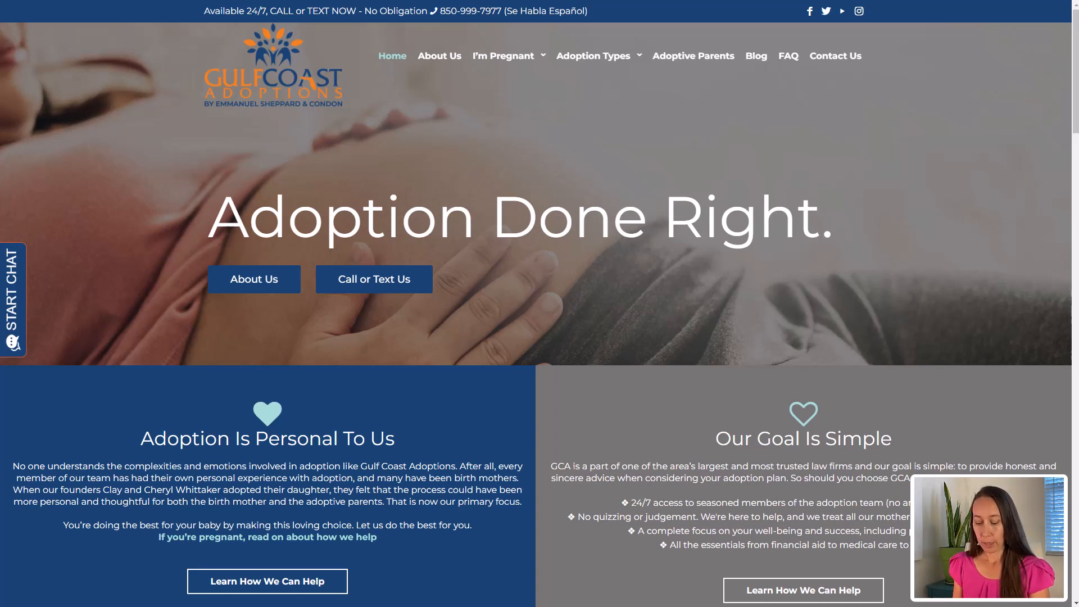
# - Open DevTools beside the Gulf Coast Adoptions homepage and show Chrome's main menu
pyautogui.press('ctrl+shift+i')
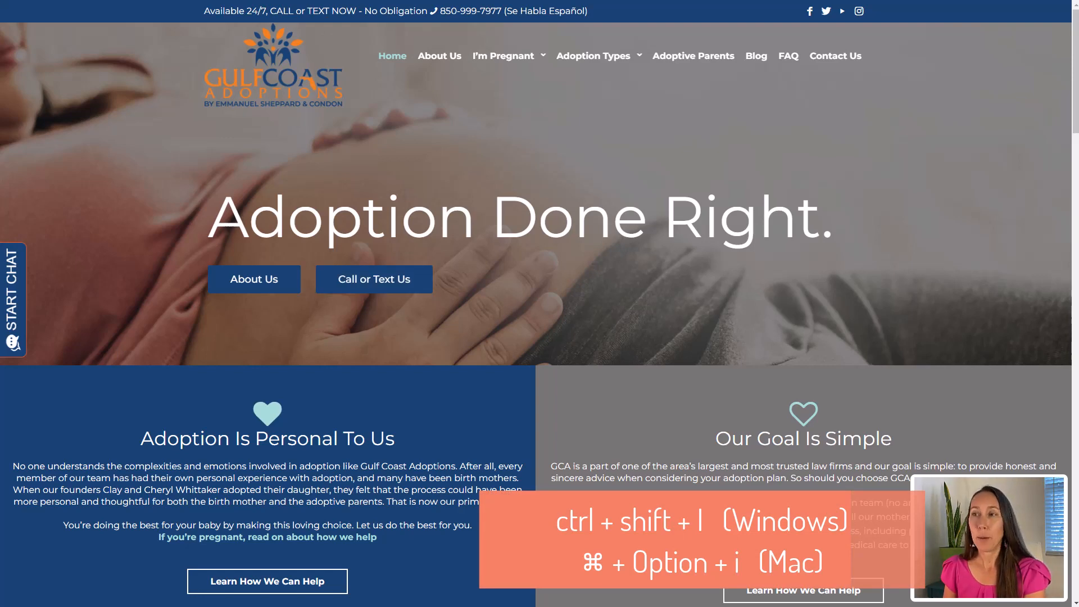
pyautogui.press('ctrl+shift+i')
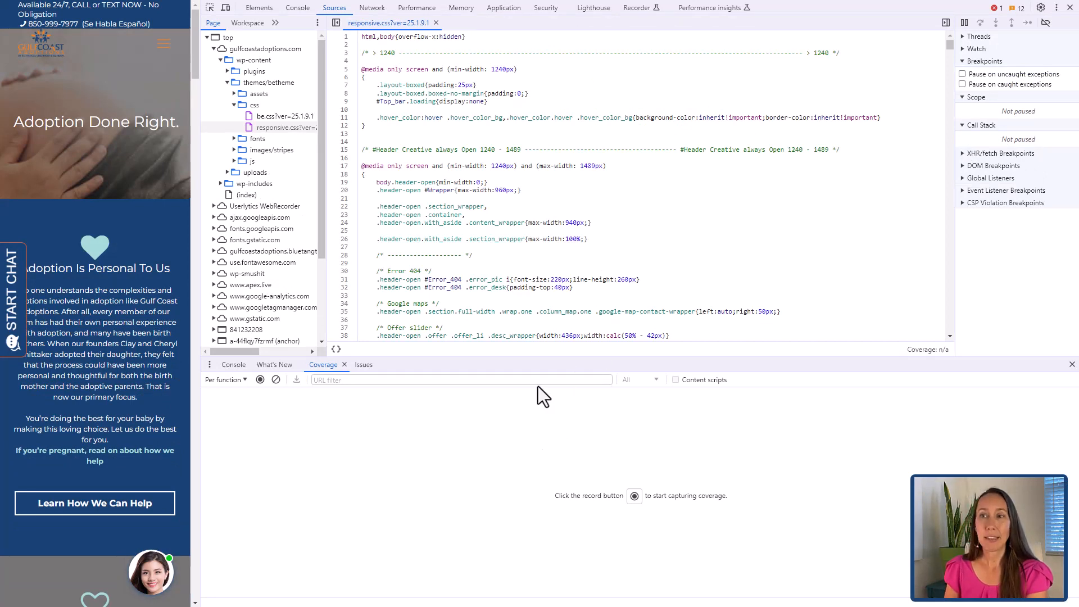
pyautogui.moveTo(775, 100)
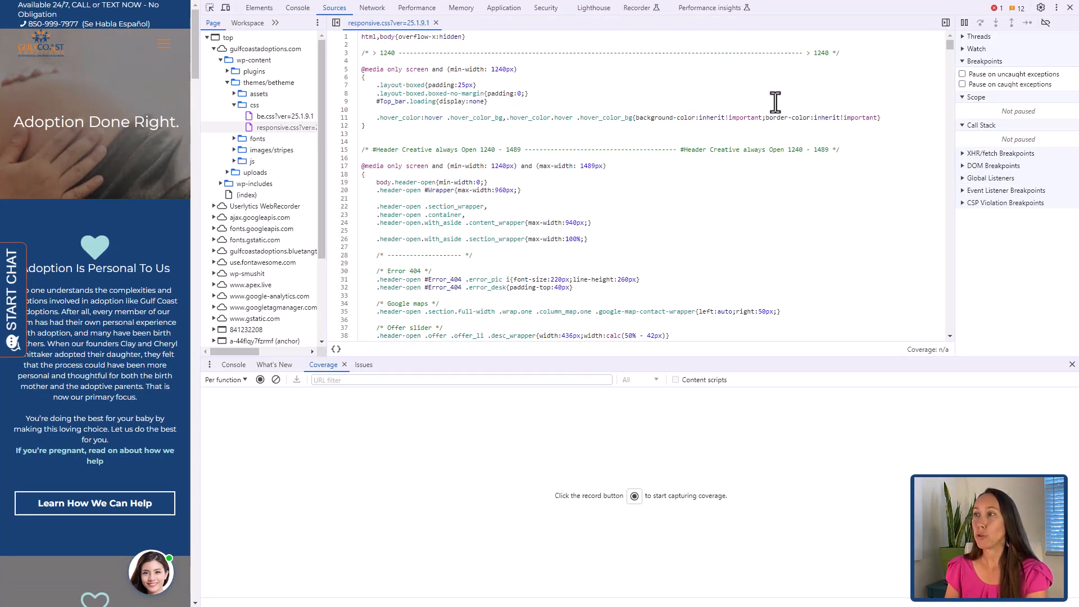
pyautogui.click(1070, 8)
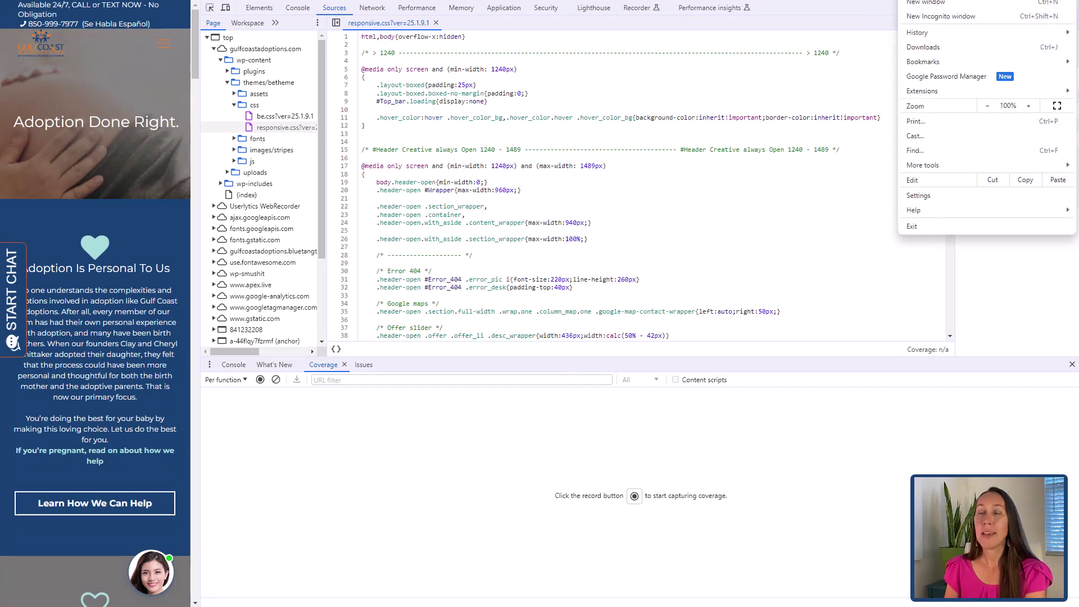
# - Dismiss Chrome's menu and show DevTools' More tools list of extra panels, including Coverage
pyautogui.click(923, 166)
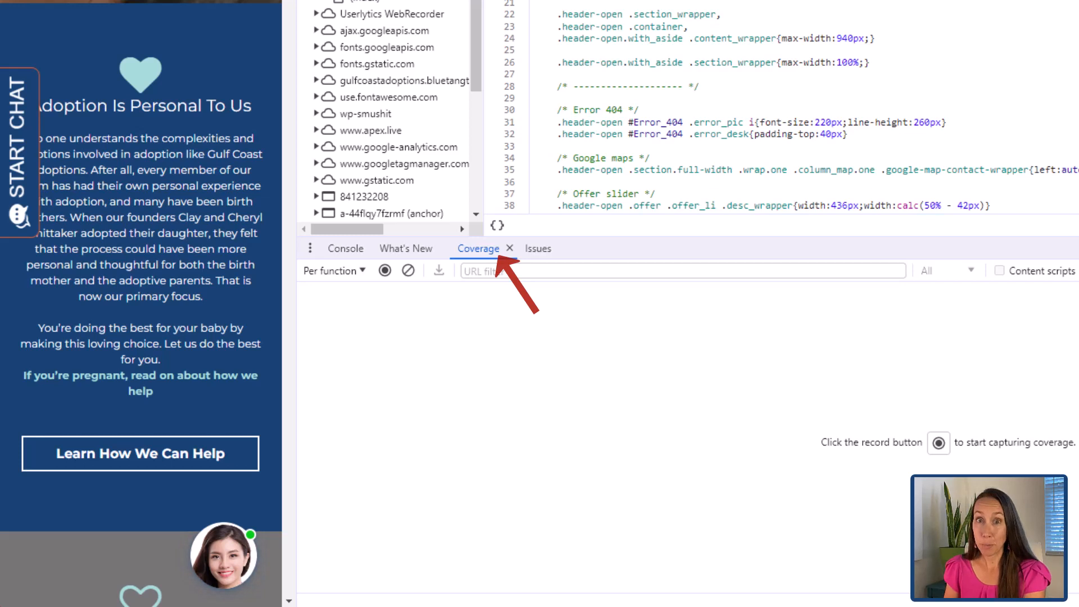
pyautogui.moveTo(478, 268)
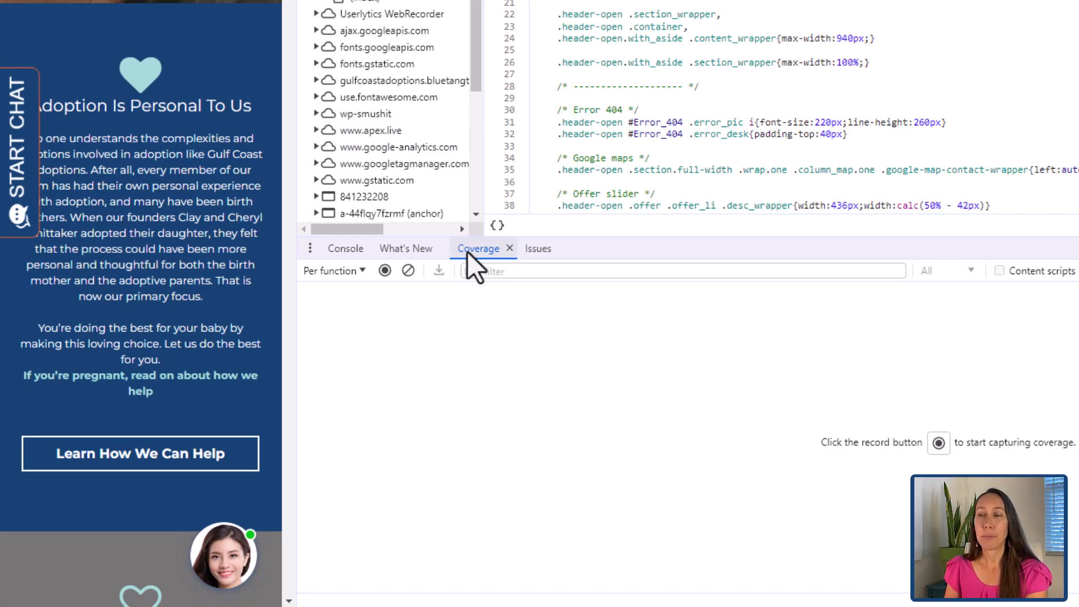
pyautogui.click(310, 248)
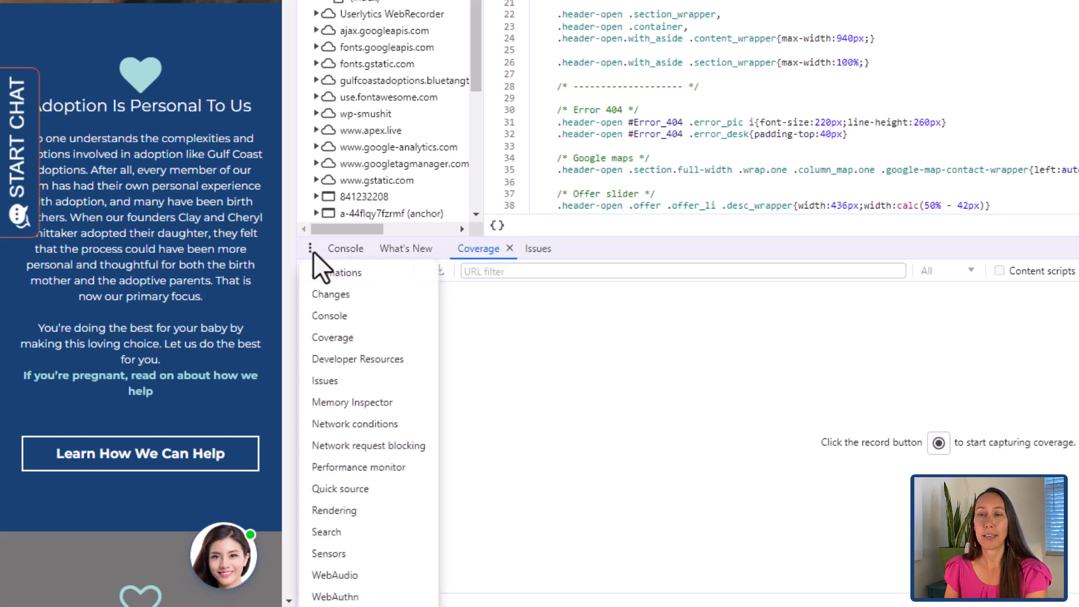
pyautogui.moveTo(393, 315)
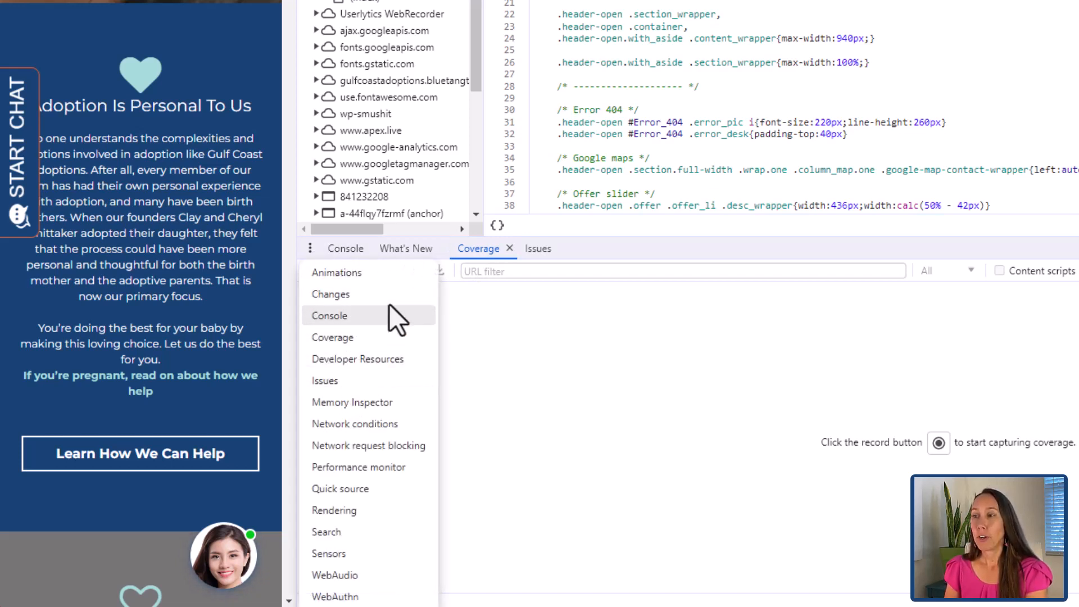
pyautogui.click(478, 248)
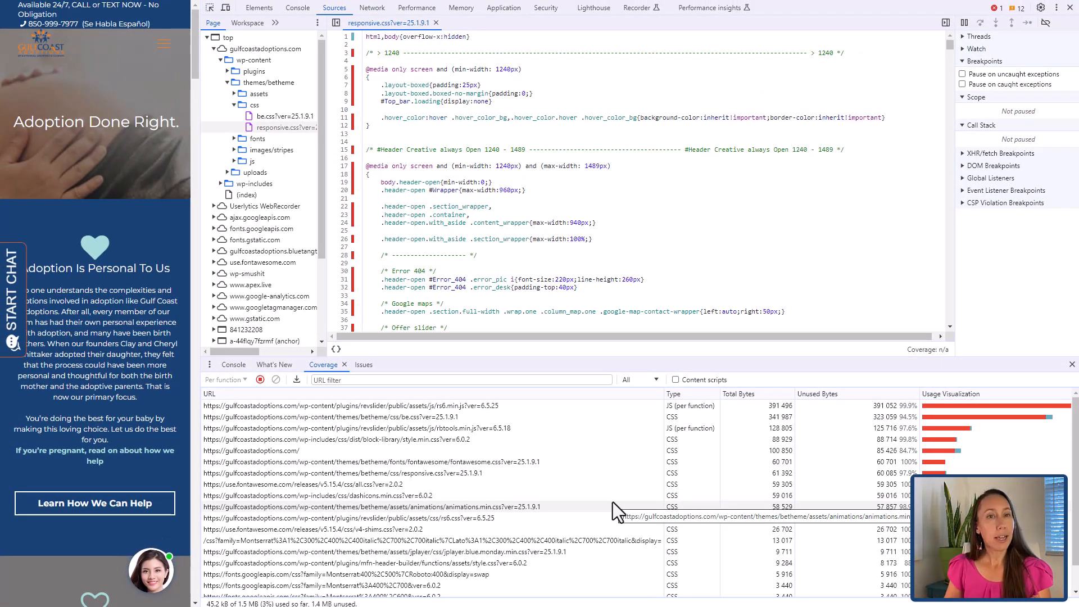
pyautogui.moveTo(612, 473)
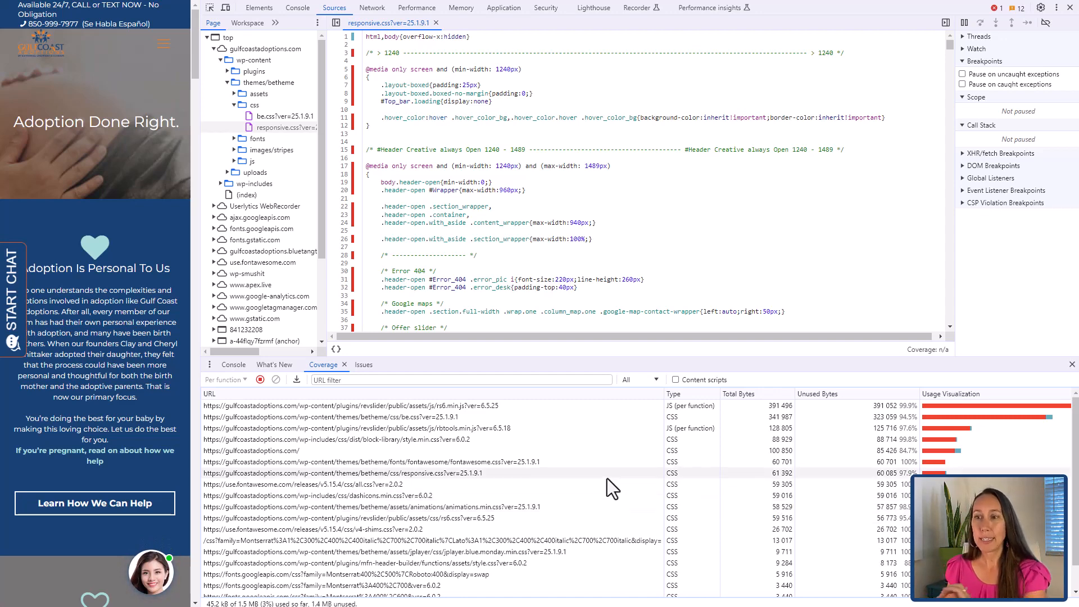
pyautogui.moveTo(628, 432)
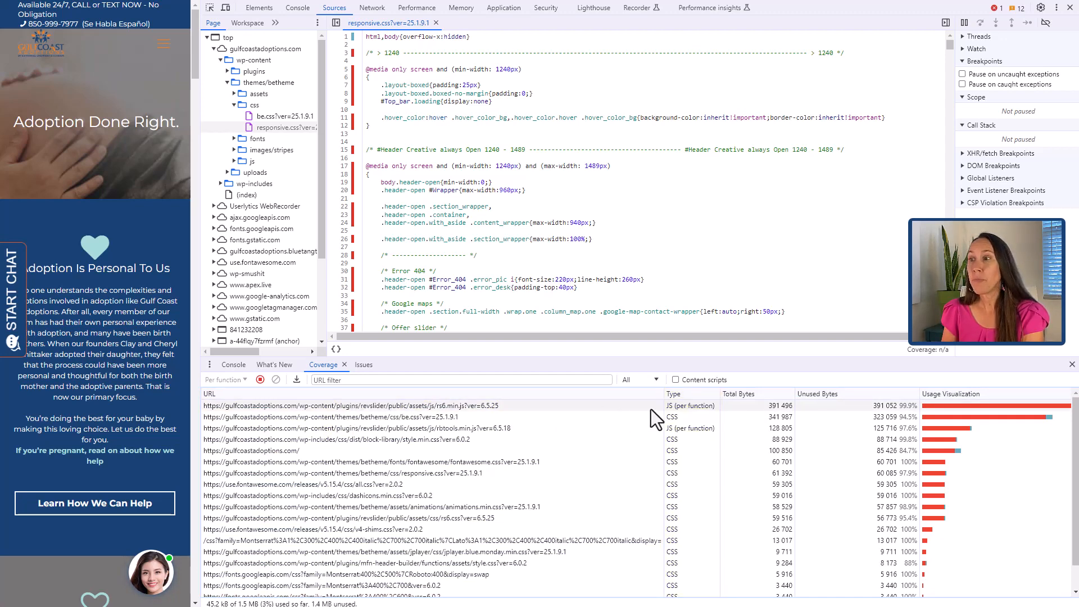
# - Record the Coverage report and sort loaded files by total and unused bytes
pyautogui.click(740, 393)
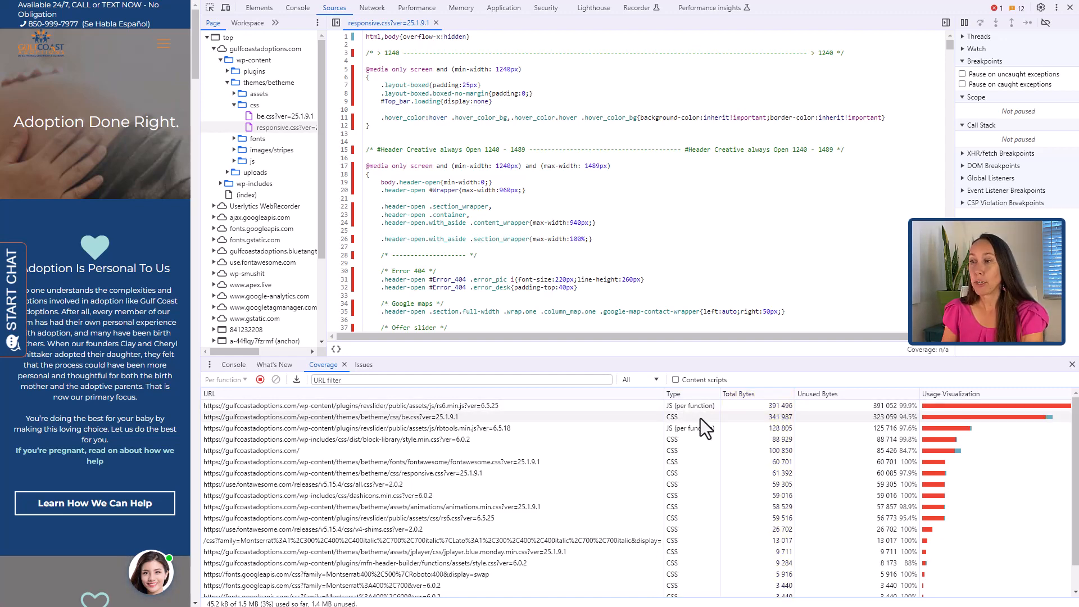
pyautogui.moveTo(773, 437)
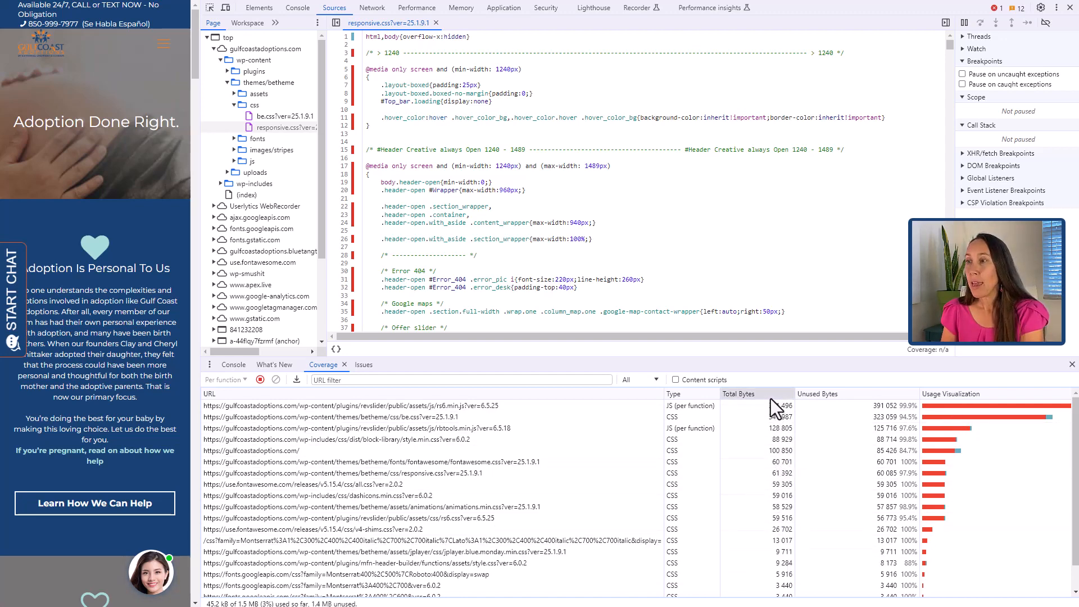
pyautogui.click(819, 393)
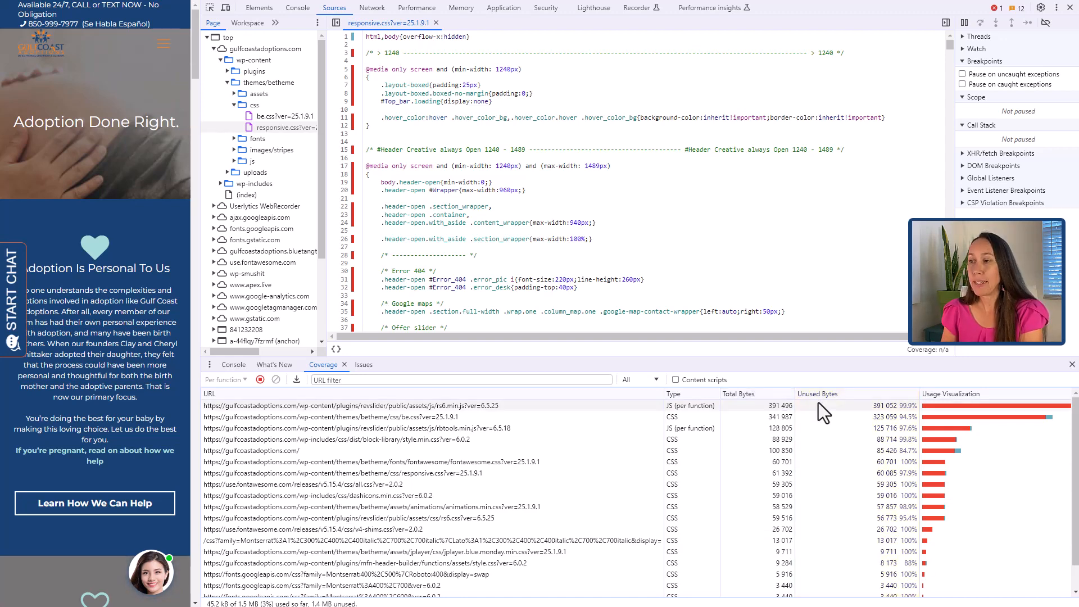
pyautogui.moveTo(832, 403)
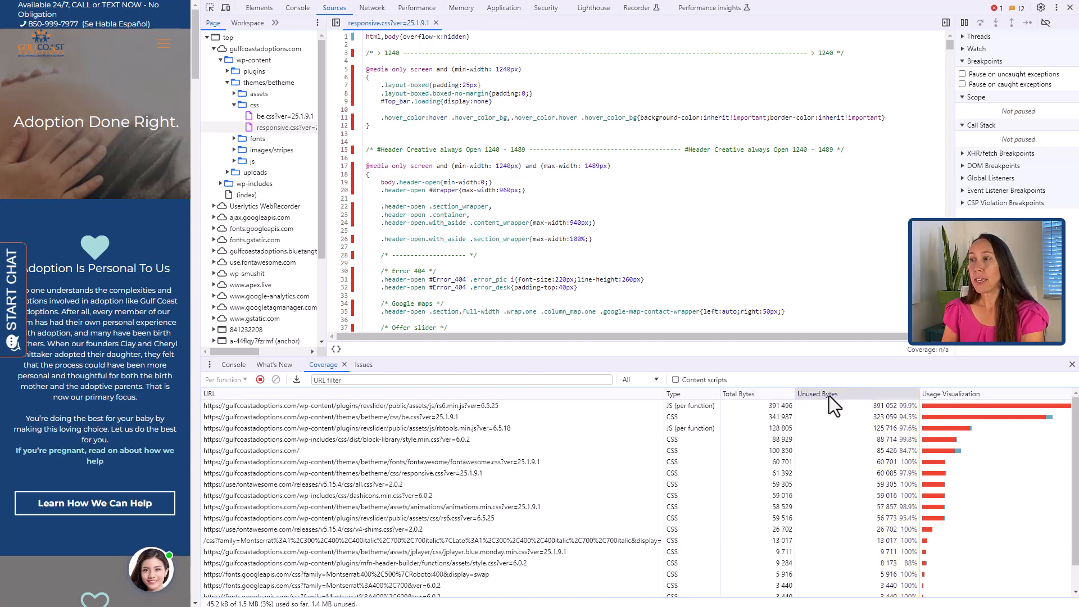
pyautogui.click(951, 393)
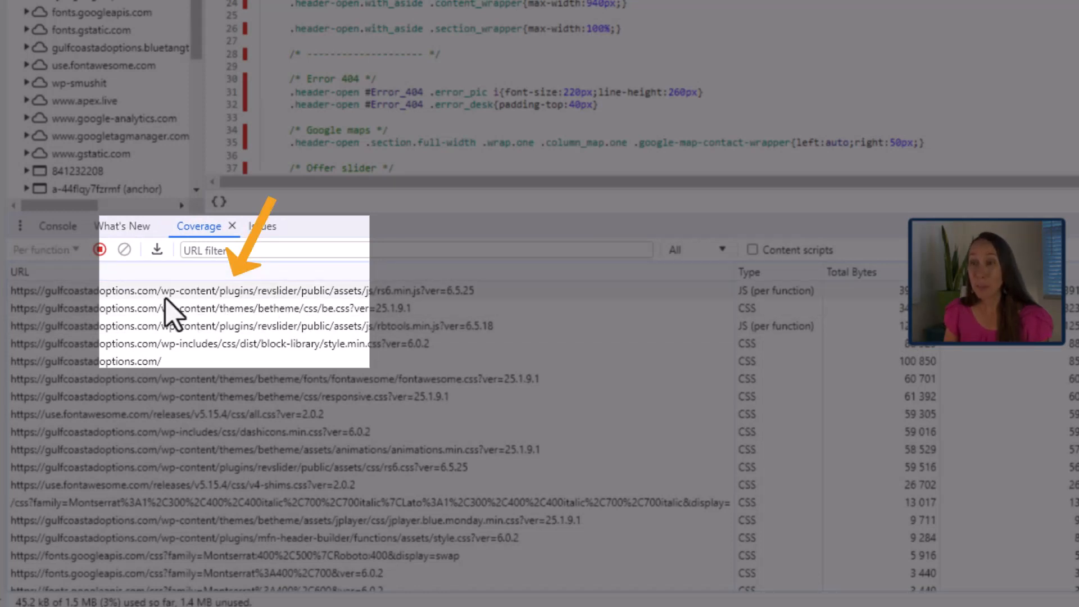
pyautogui.moveTo(214, 307)
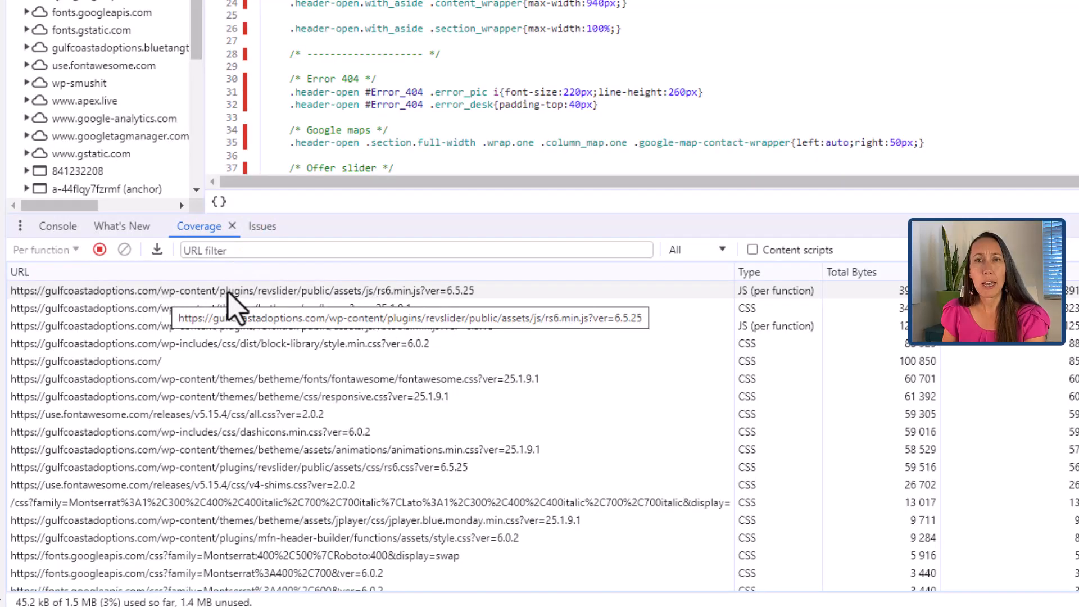
pyautogui.moveTo(289, 308)
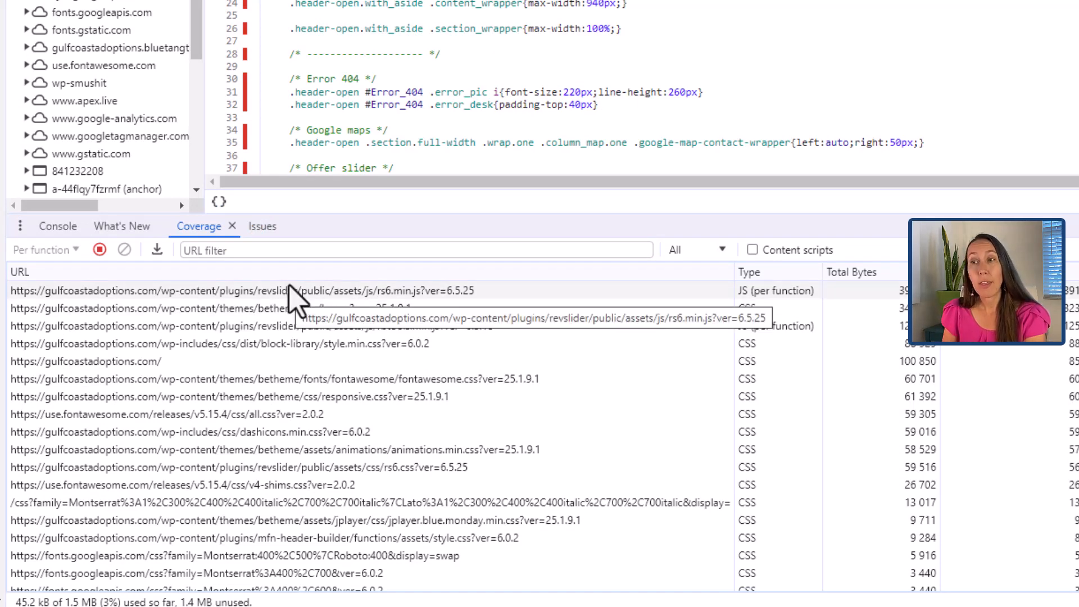
pyautogui.moveTo(282, 306)
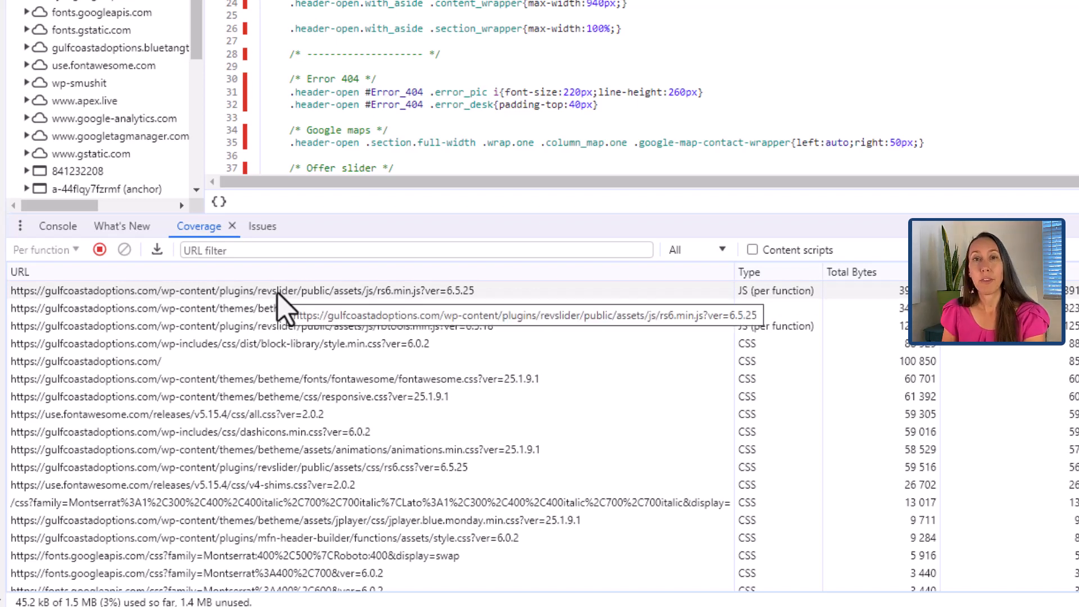
pyautogui.moveTo(289, 310)
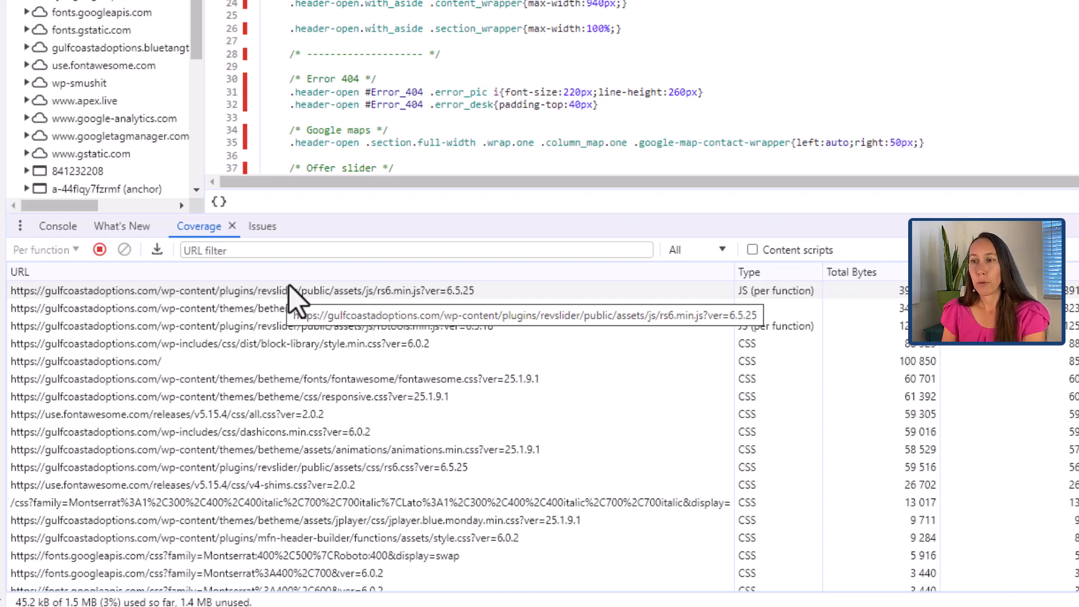
pyautogui.moveTo(231, 325)
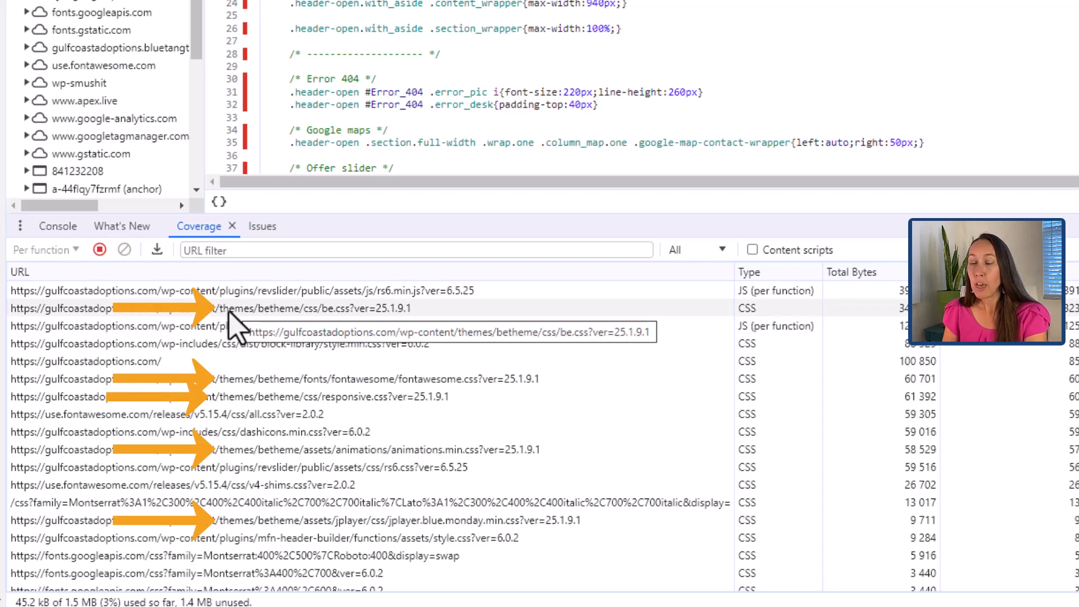
pyautogui.moveTo(282, 382)
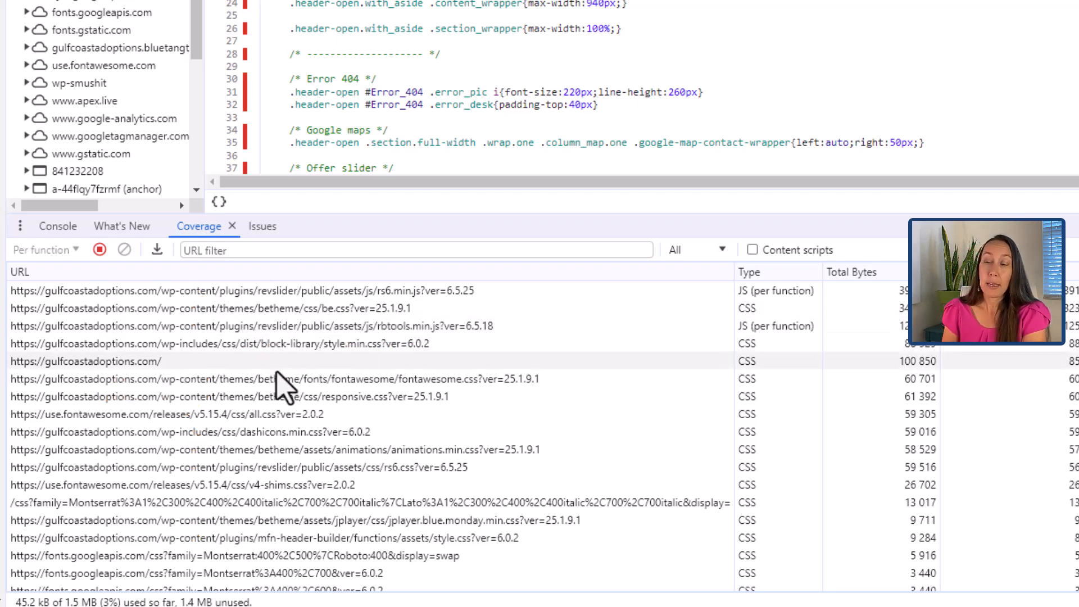
pyautogui.moveTo(315, 473)
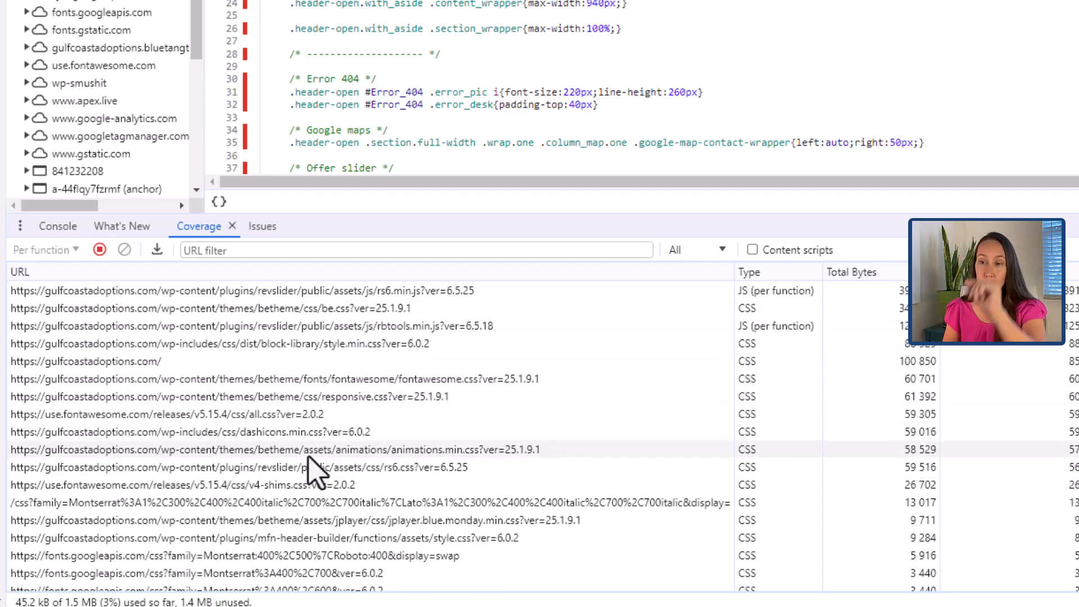
pyautogui.moveTo(344, 403)
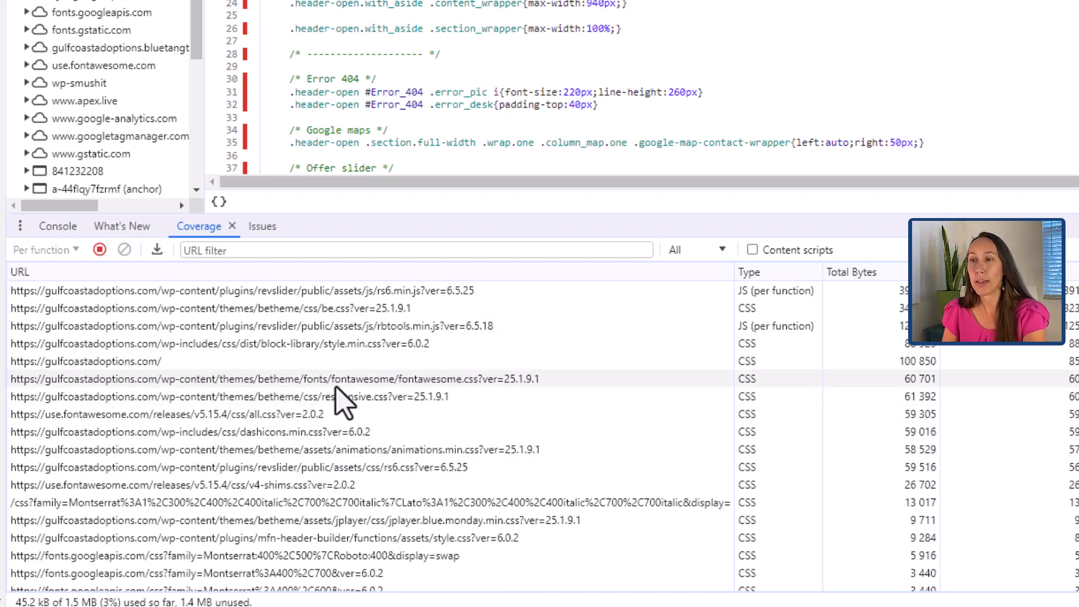
pyautogui.moveTo(338, 386)
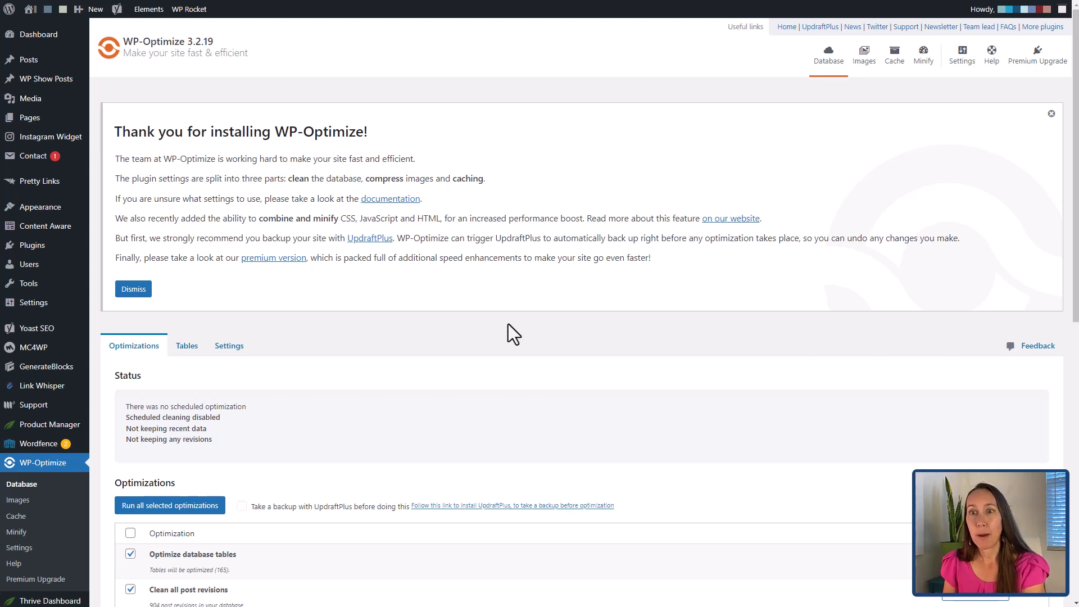
pyautogui.moveTo(399, 346)
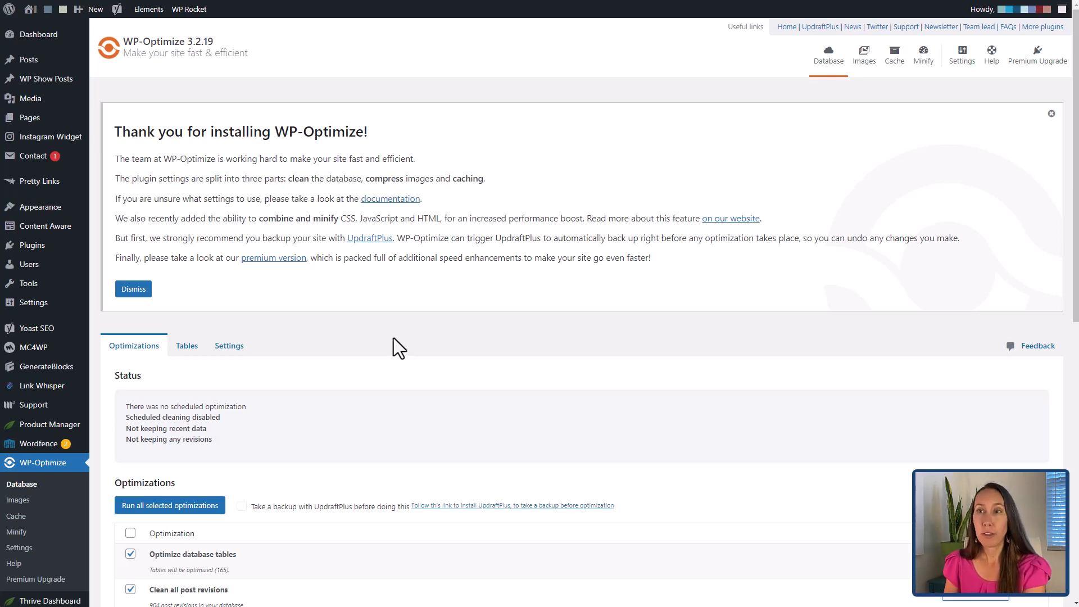
pyautogui.moveTo(433, 338)
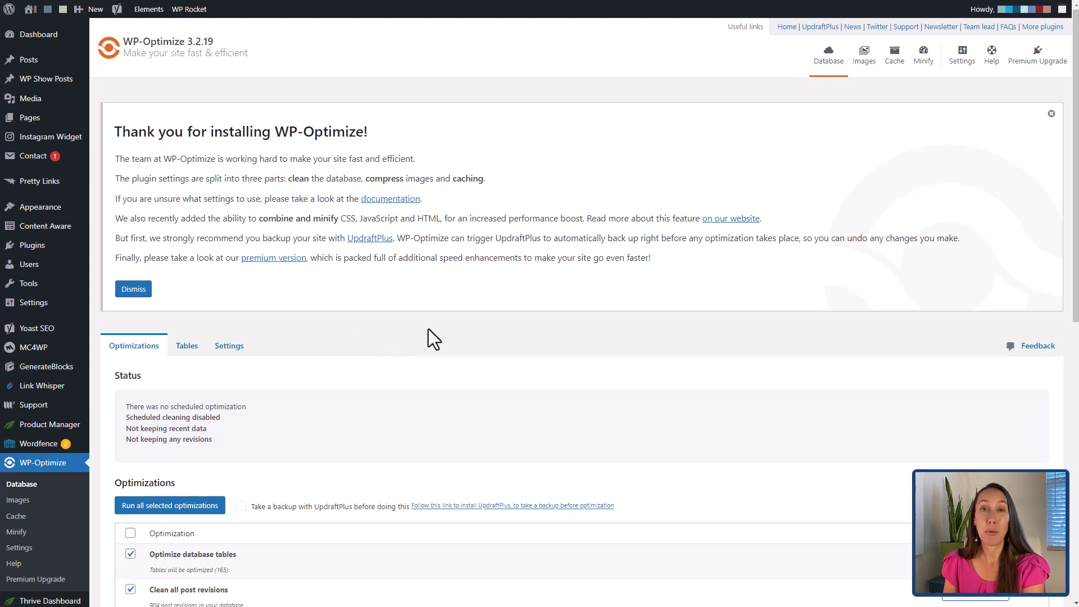
pyautogui.moveTo(432, 329)
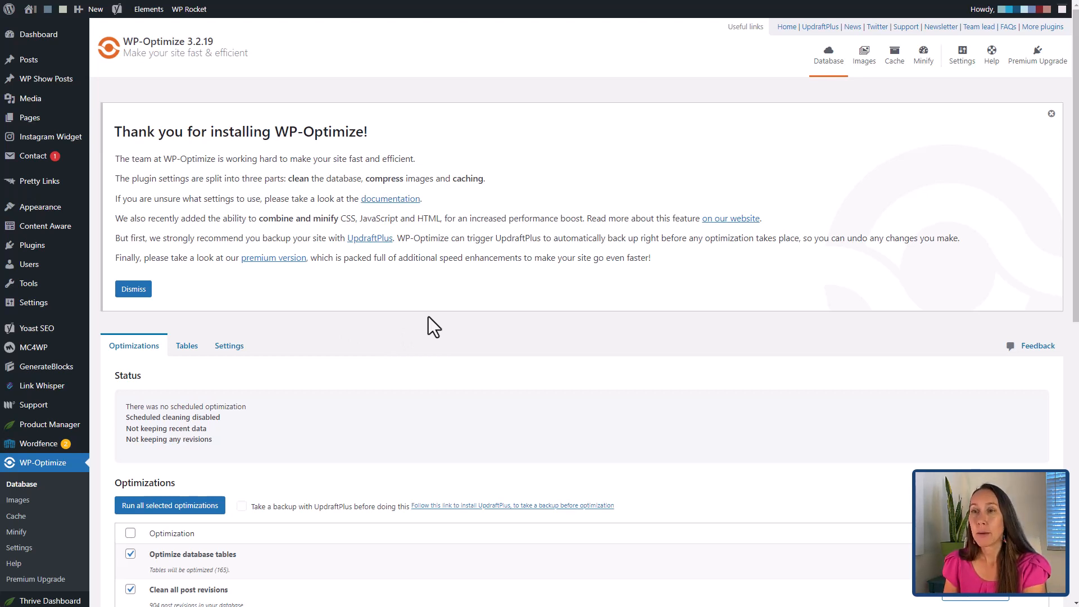
pyautogui.moveTo(448, 325)
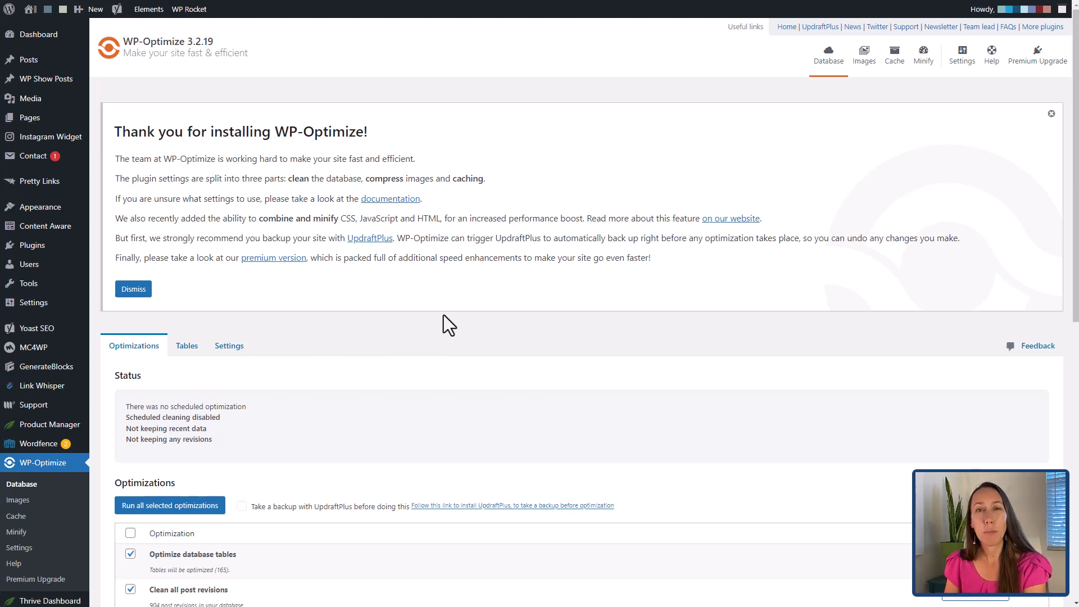
pyautogui.moveTo(453, 336)
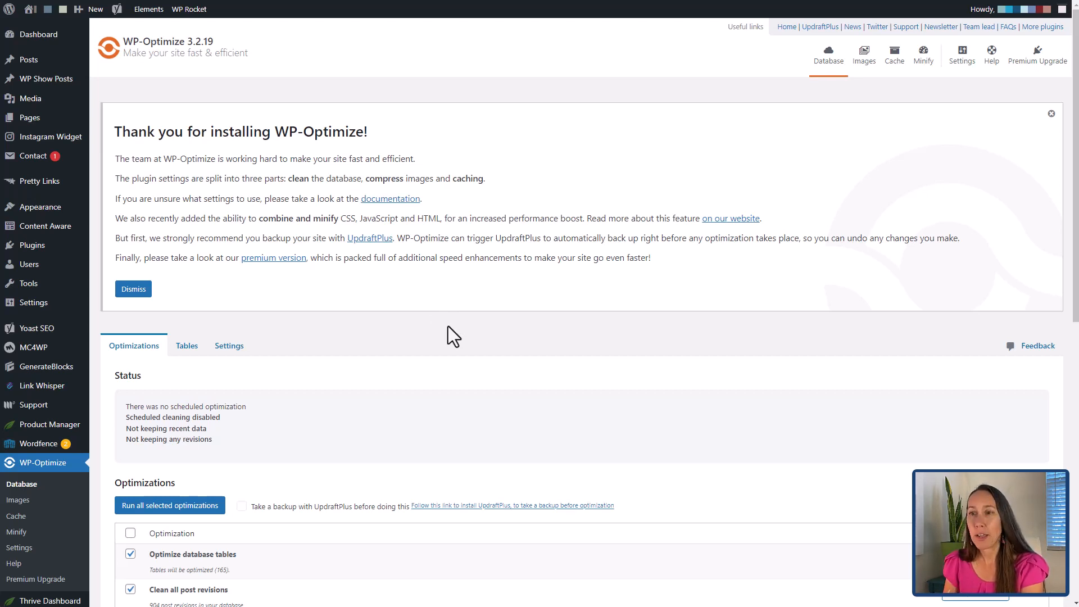
pyautogui.moveTo(448, 327)
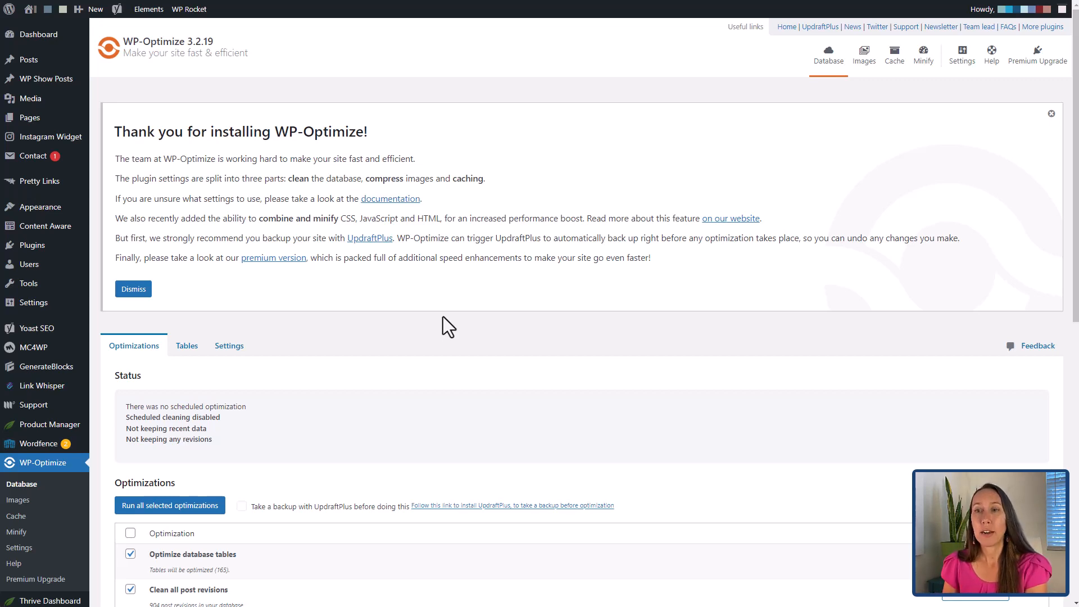
# - Scroll to WP-Optimize's Optimizations list showing 165 tables and 904 revisions to clean
pyautogui.scroll(-3)
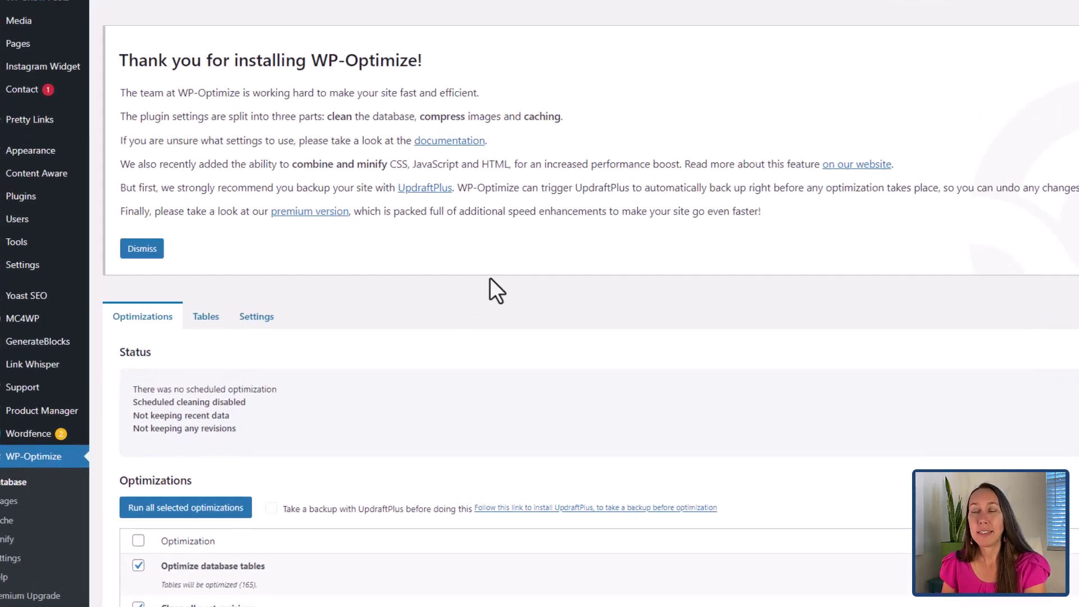
pyautogui.scroll(-3)
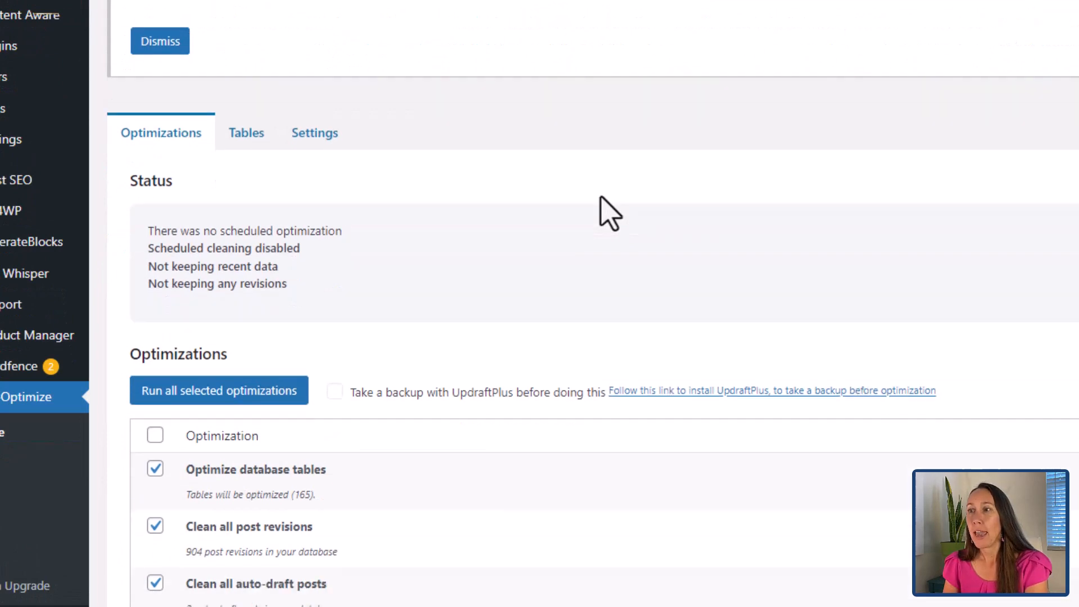
# - Show WP-Optimize's database tables sorted by overhead, largest first
pyautogui.click(246, 133)
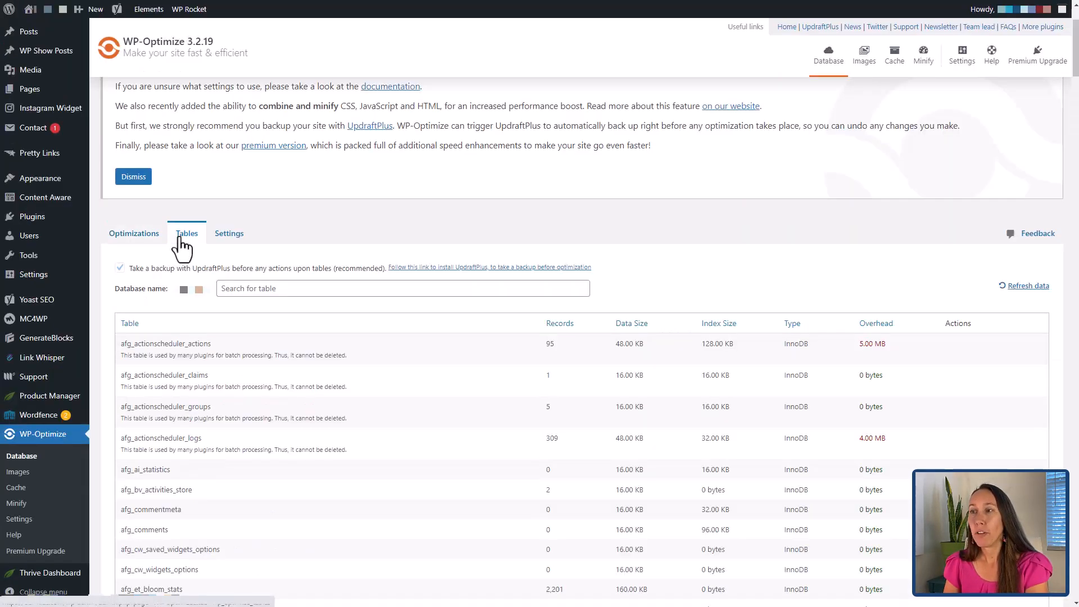
pyautogui.scroll(-3)
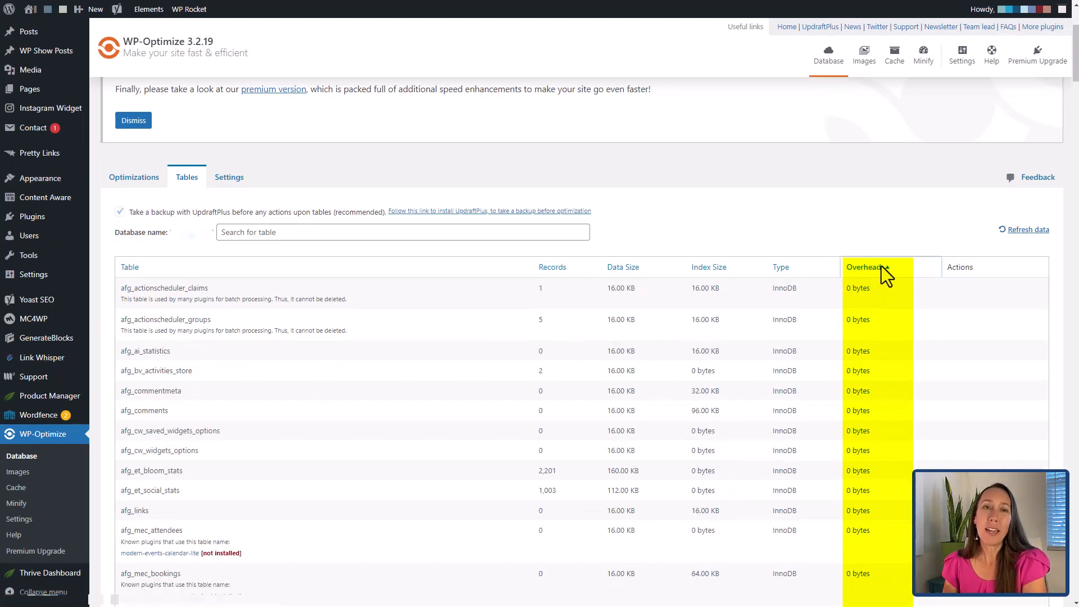
pyautogui.click(866, 267)
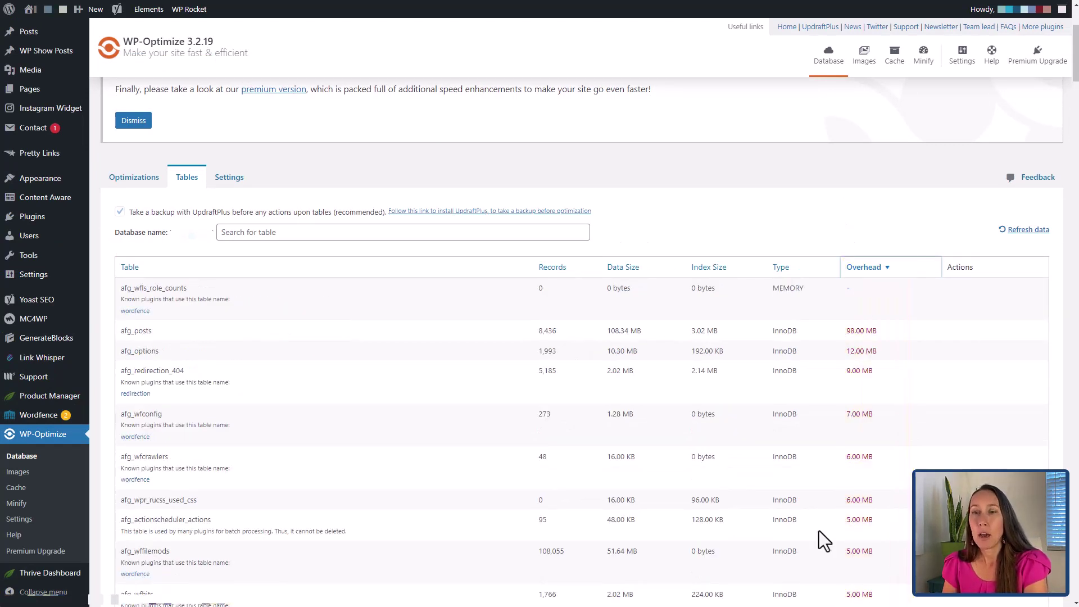
pyautogui.moveTo(877, 219)
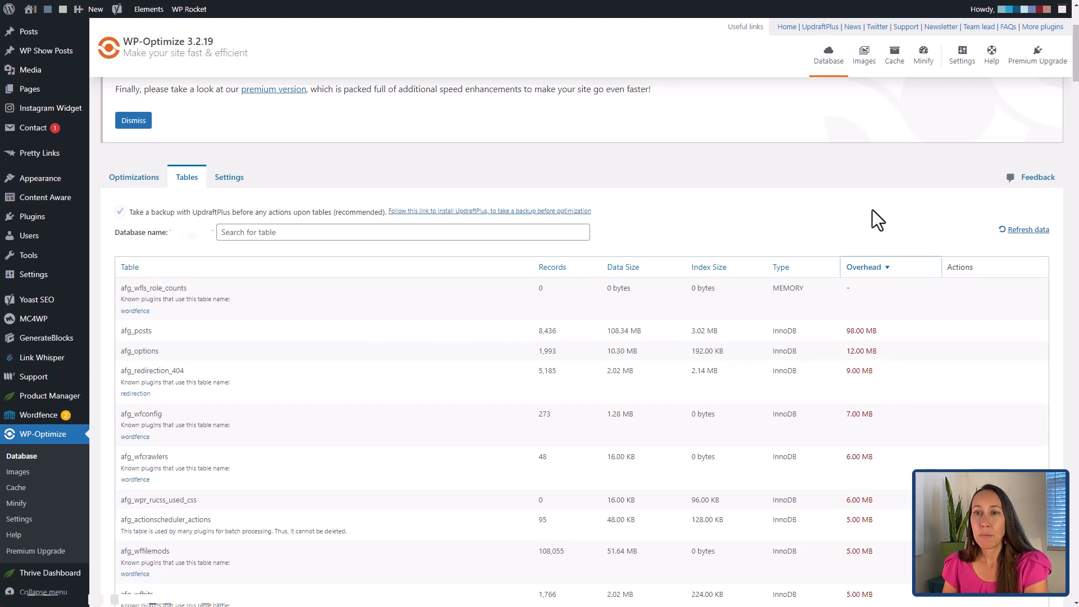
pyautogui.moveTo(438, 329)
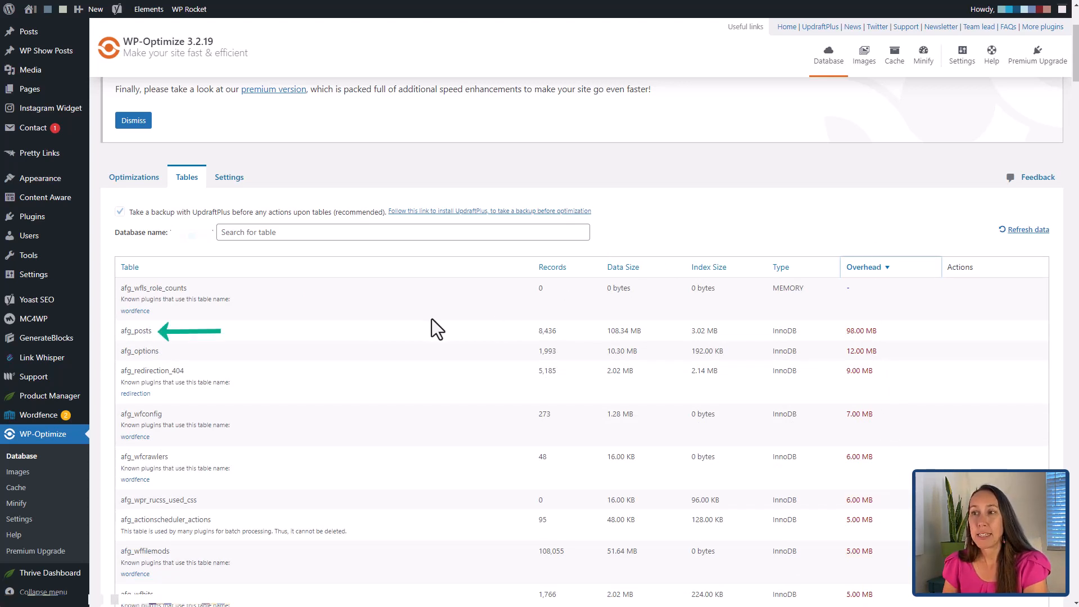
pyautogui.moveTo(141, 331)
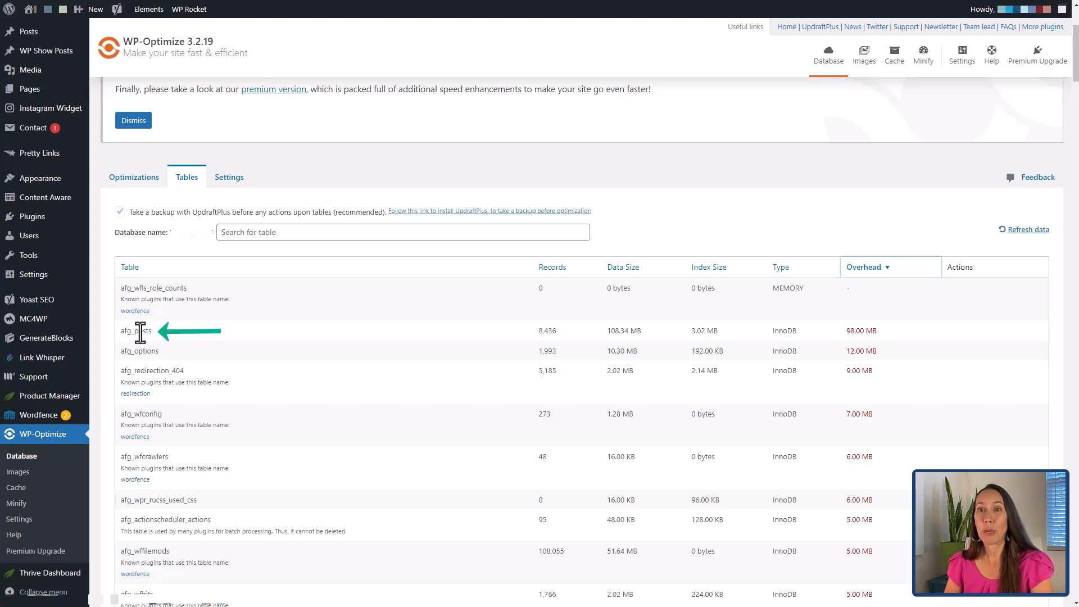
# - Scroll through the table list, highlighting afg_posts, to review each table's owning plugin
pyautogui.doubleClick(141, 330)
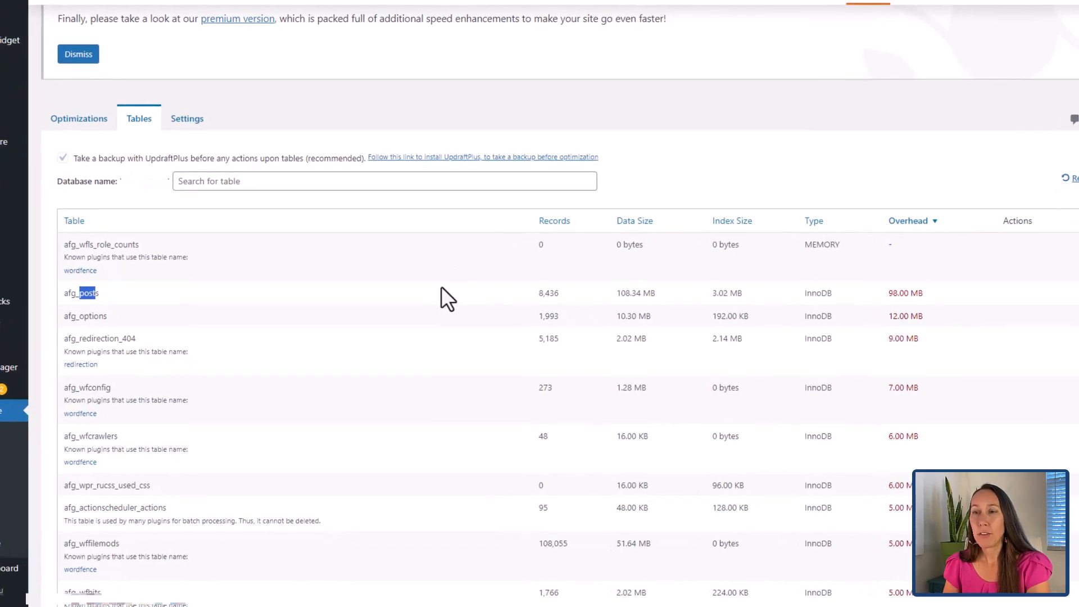
pyautogui.scroll(3)
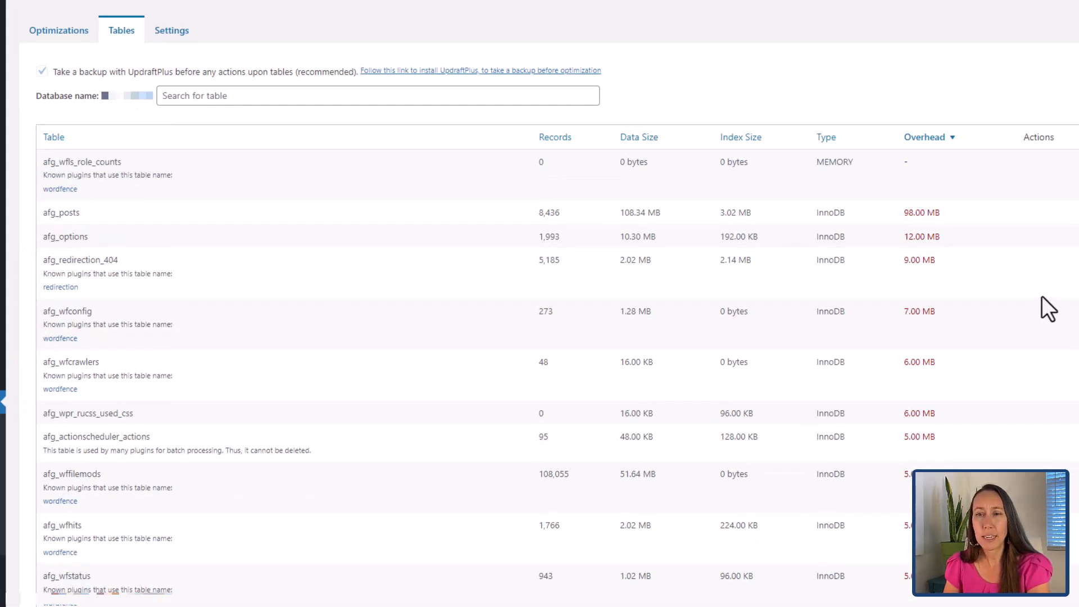
pyautogui.moveTo(89, 303)
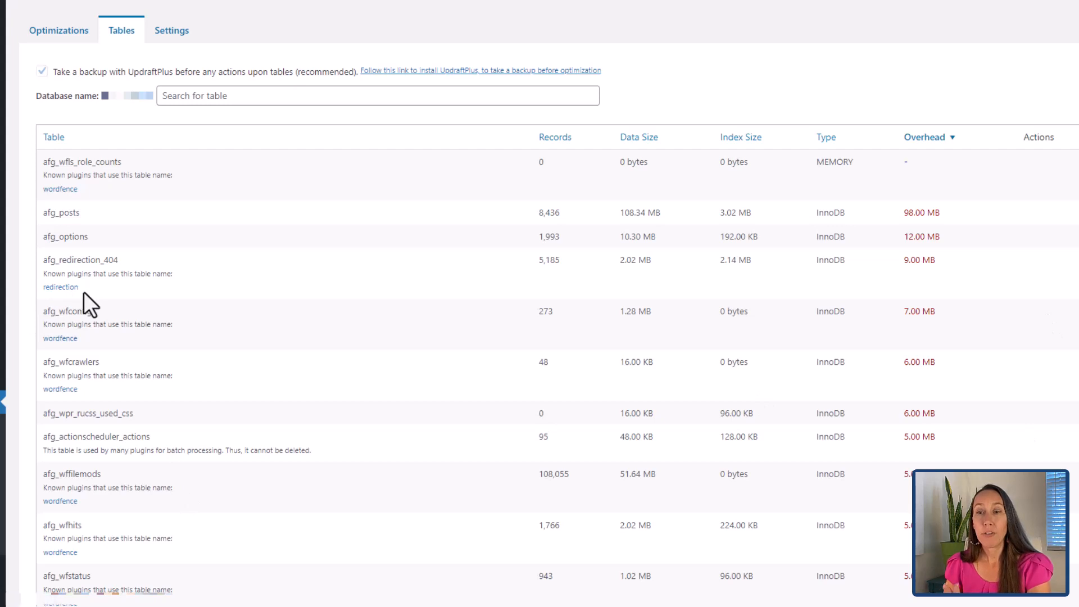
pyautogui.scroll(-3)
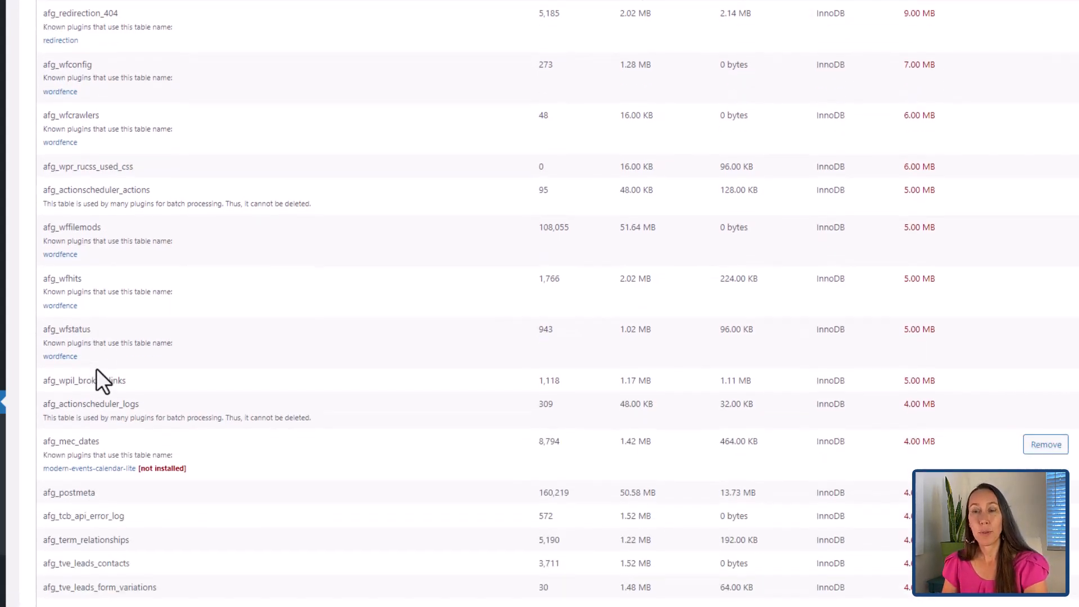
pyautogui.scroll(-3)
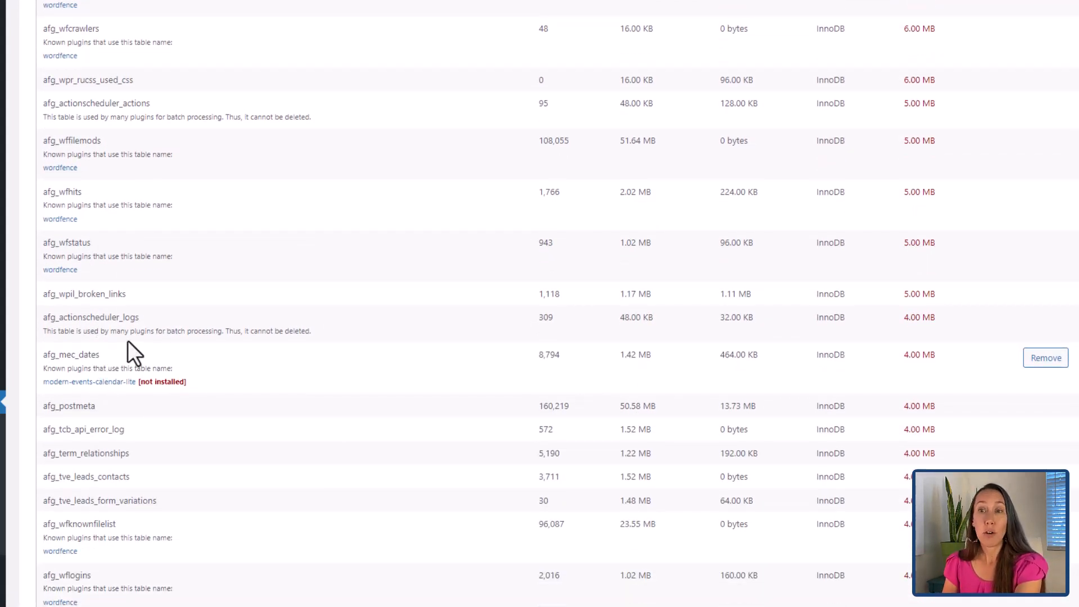
pyautogui.moveTo(141, 334)
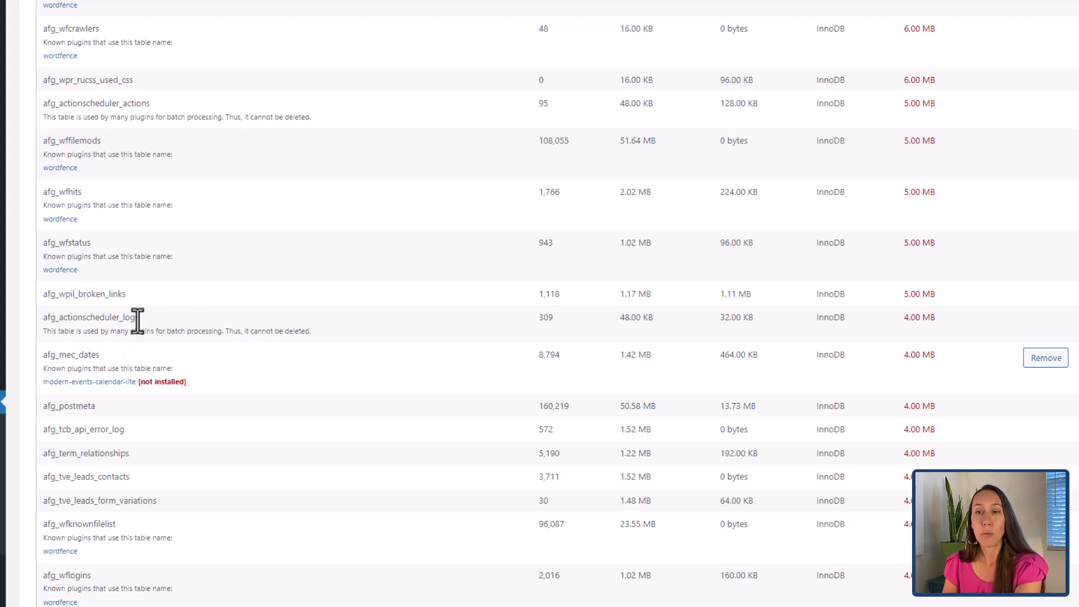
pyautogui.moveTo(62, 358)
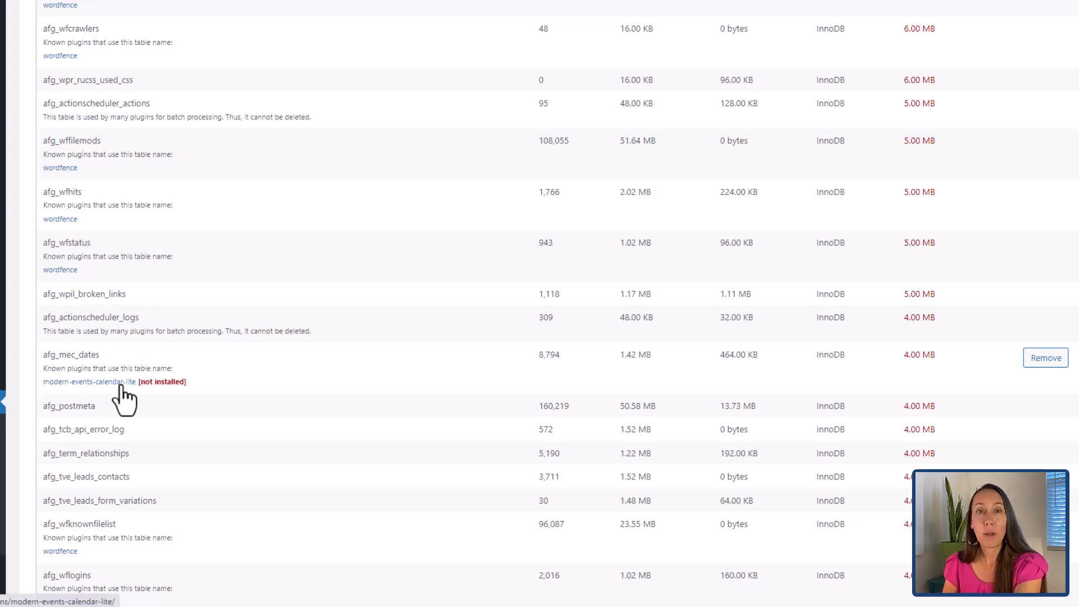
pyautogui.moveTo(145, 384)
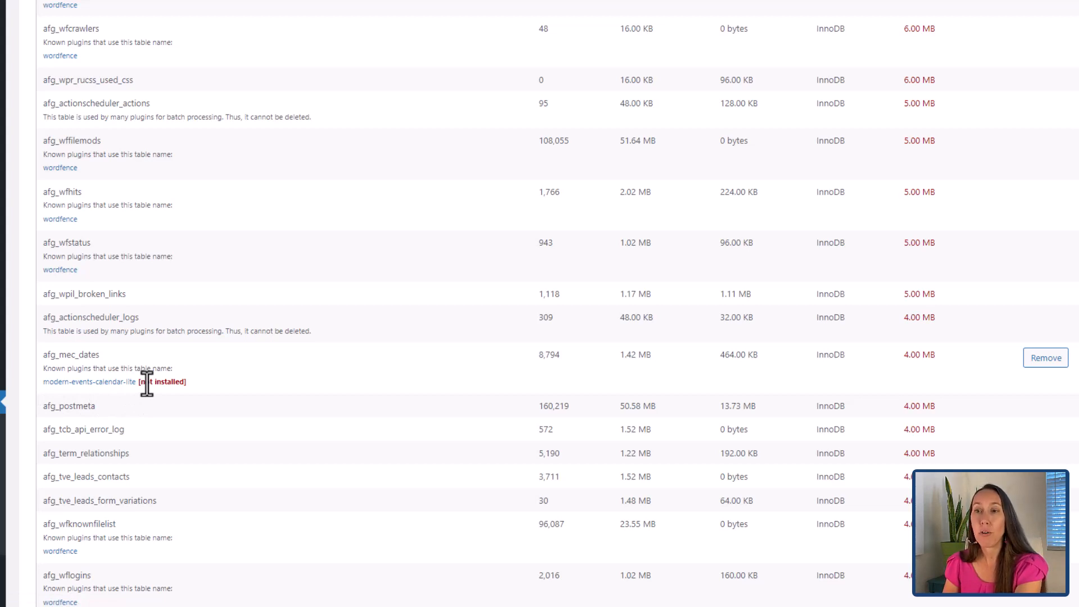
pyautogui.moveTo(1045, 358)
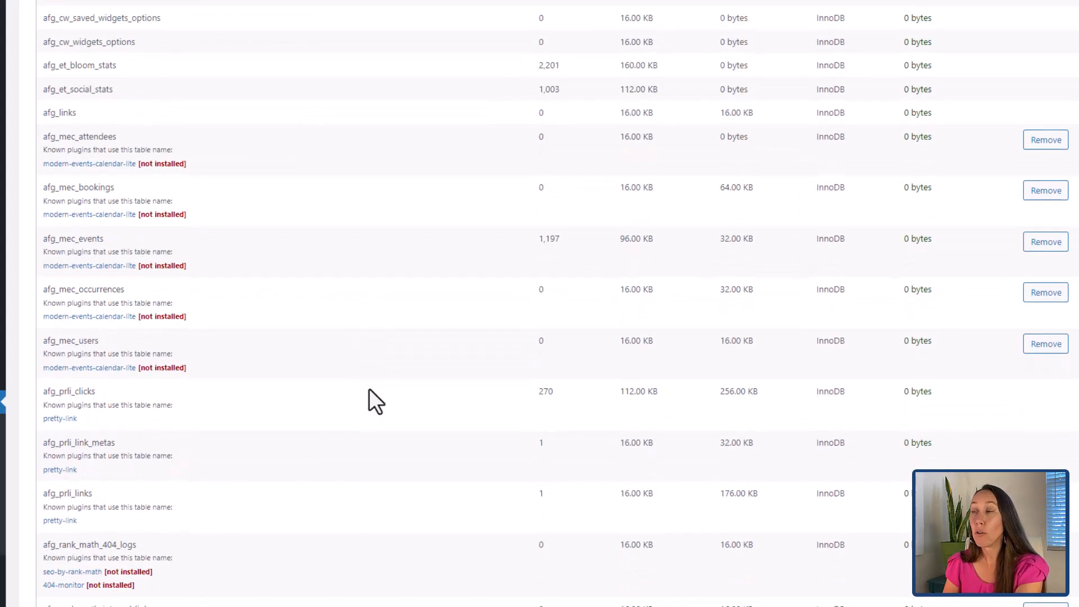
pyautogui.scroll(-3)
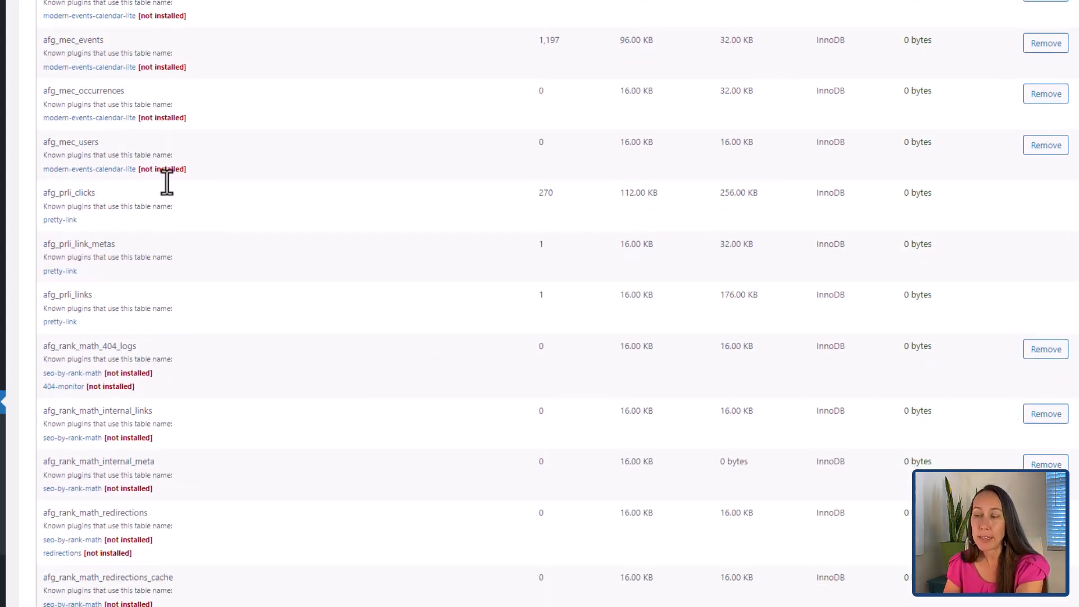
pyautogui.moveTo(244, 211)
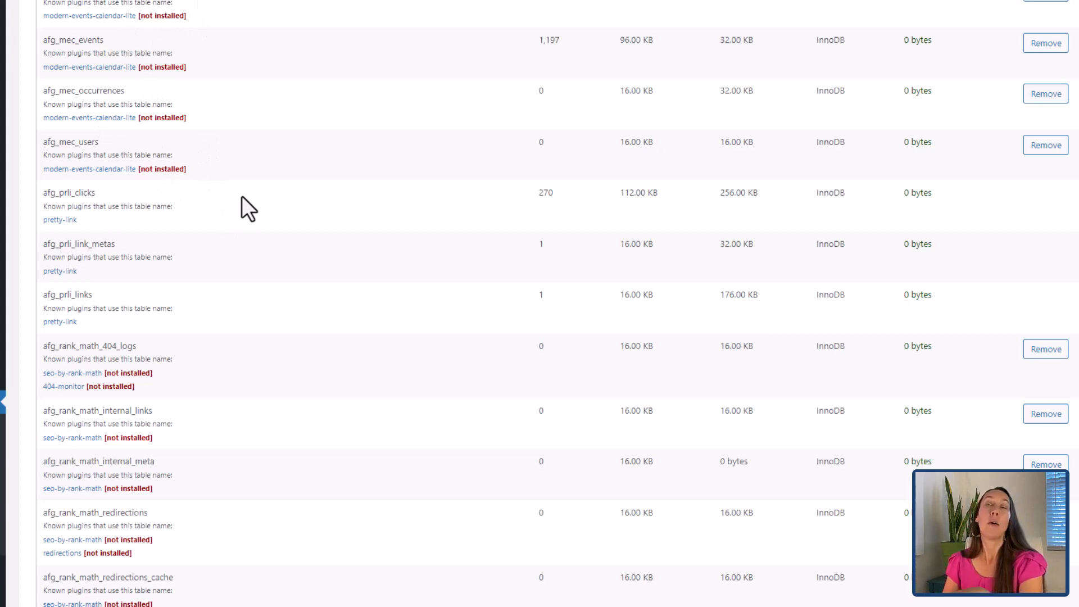
pyautogui.scroll(-3)
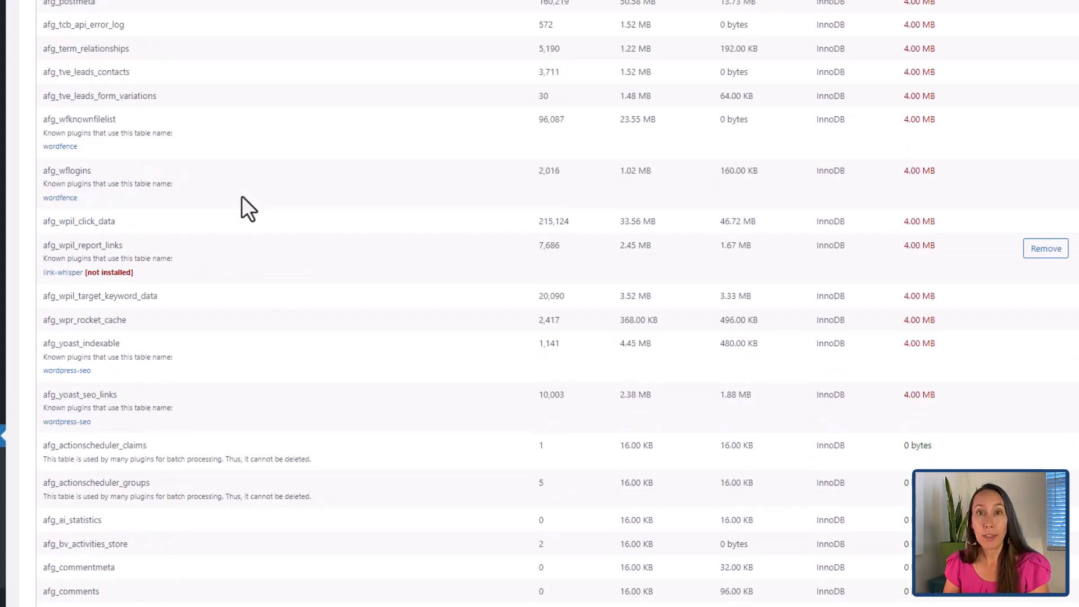
pyautogui.scroll(3)
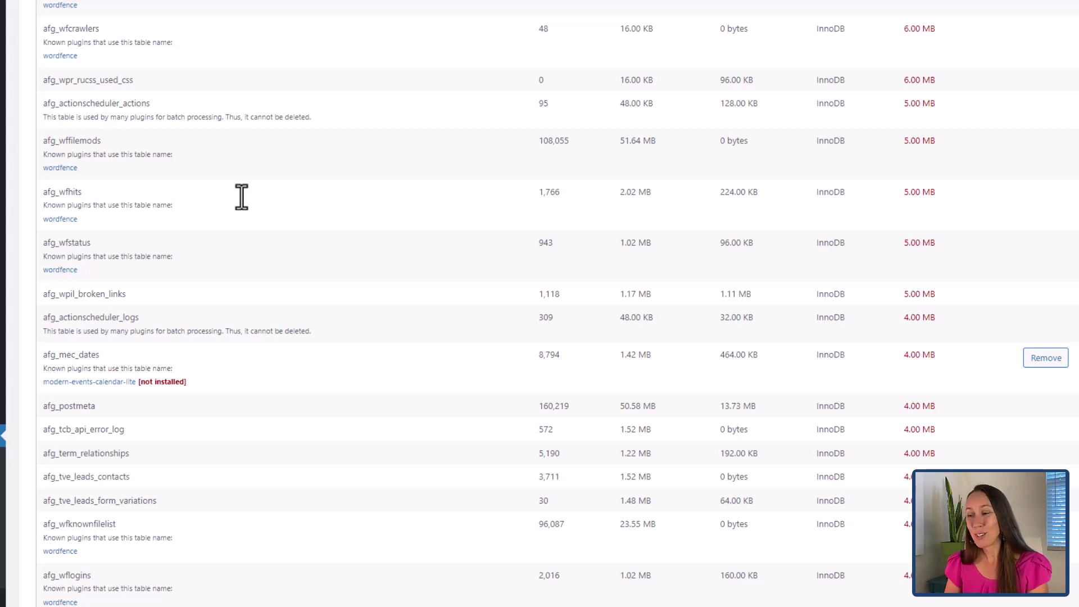
pyautogui.moveTo(242, 265)
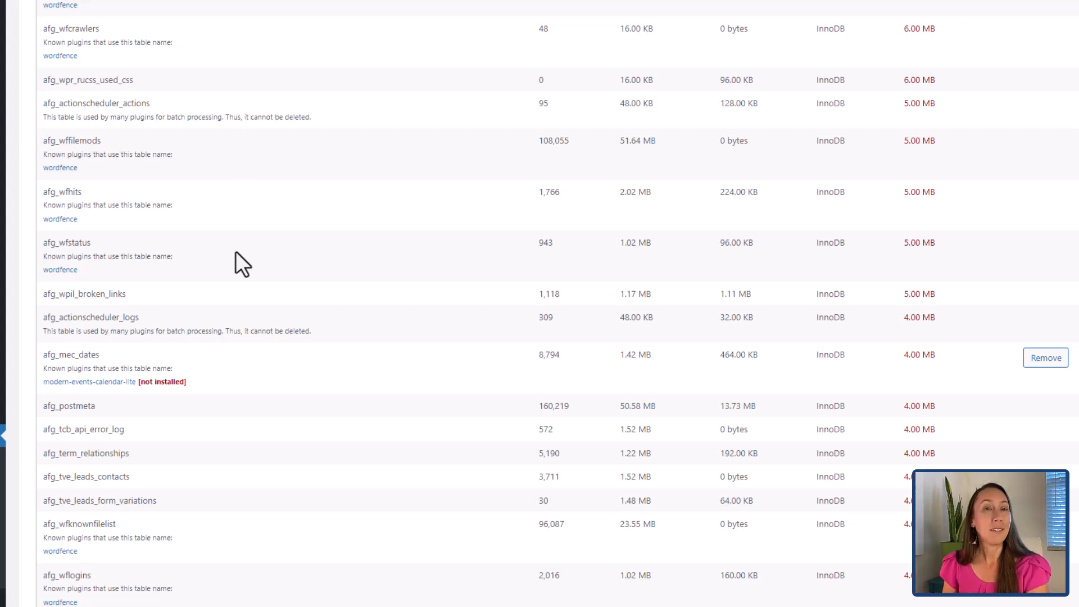
pyautogui.moveTo(219, 257)
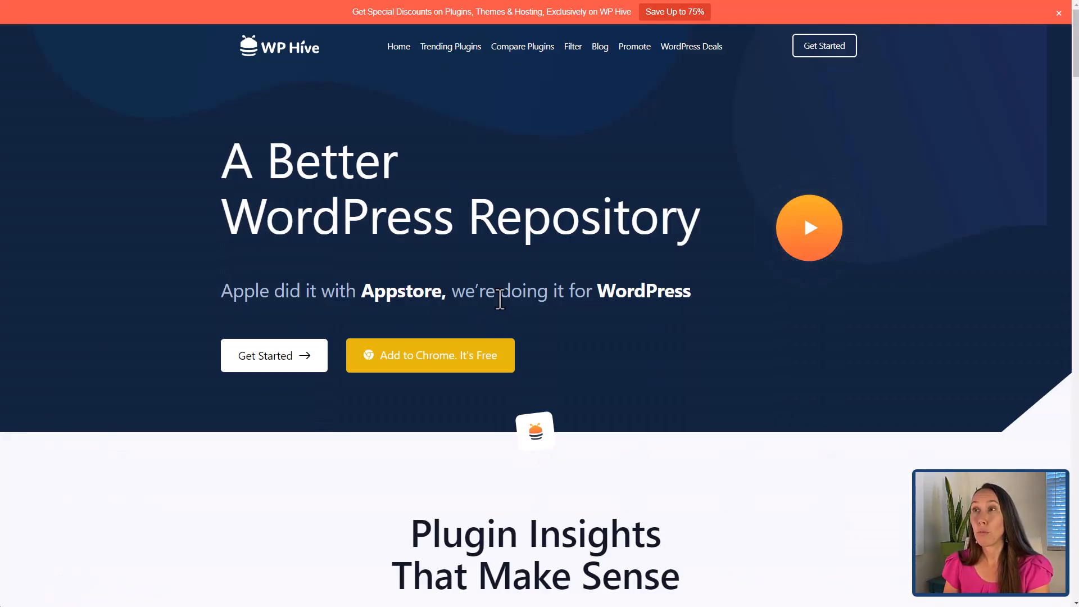
pyautogui.moveTo(506, 284)
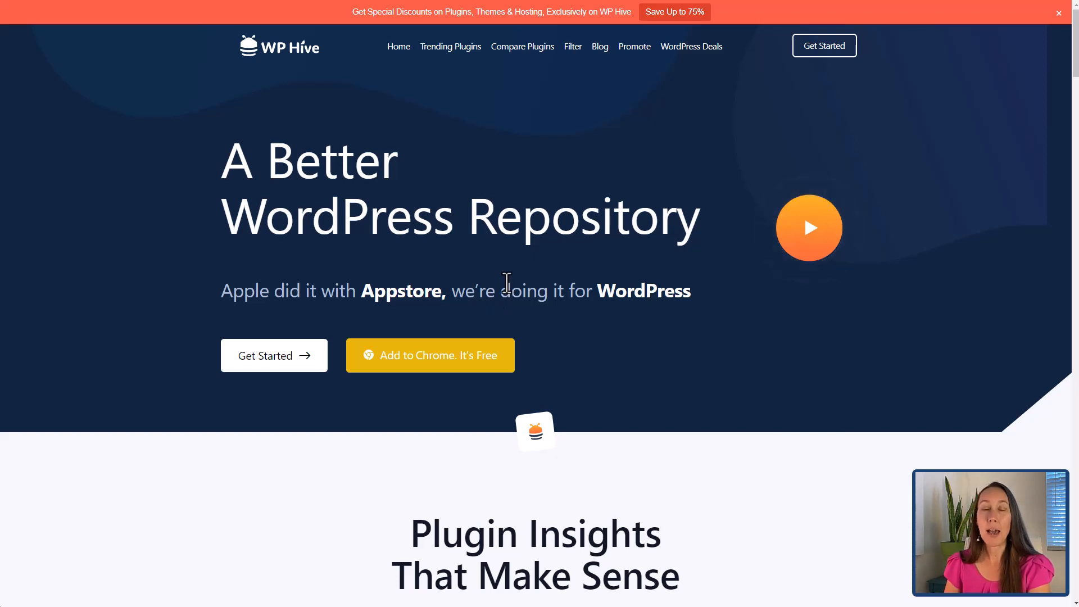
# - Search WP Hive's plugin directory for 'elementor'
pyautogui.scroll(-3)
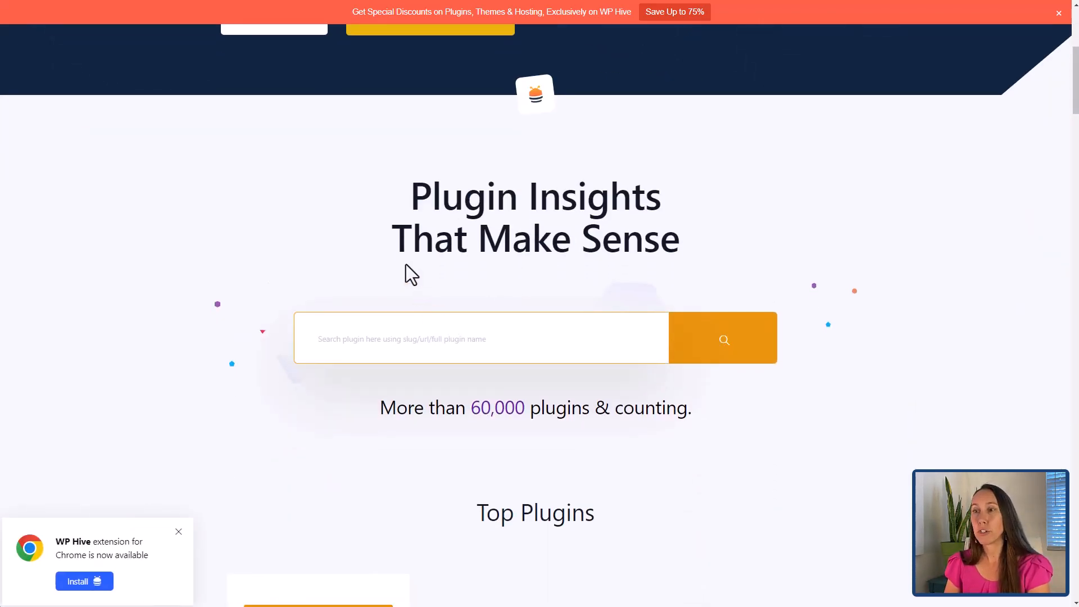
pyautogui.click(482, 338)
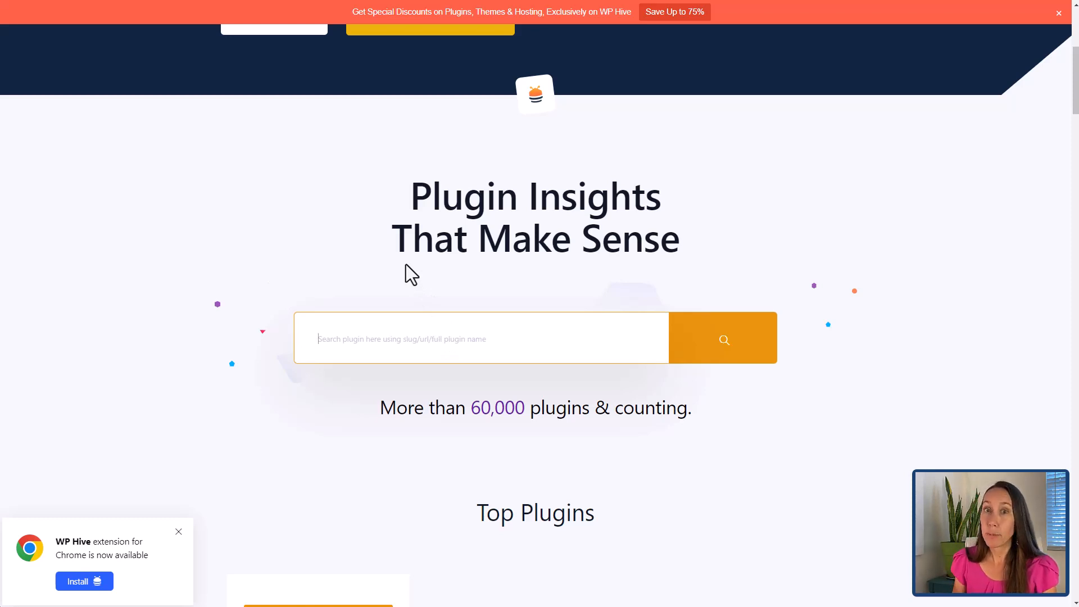
pyautogui.write('elementor')
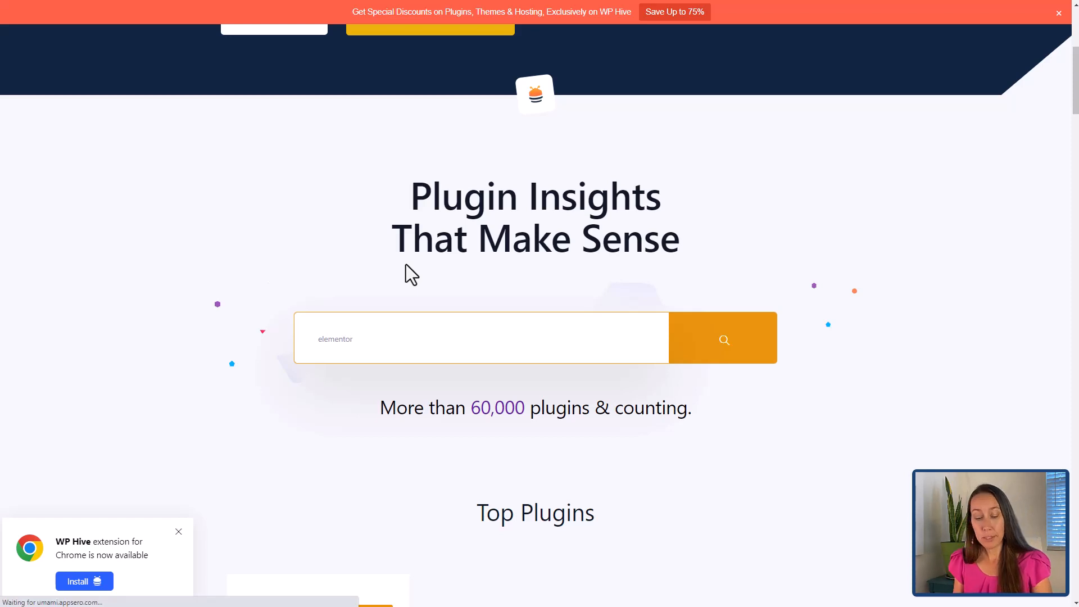
pyautogui.click(723, 338)
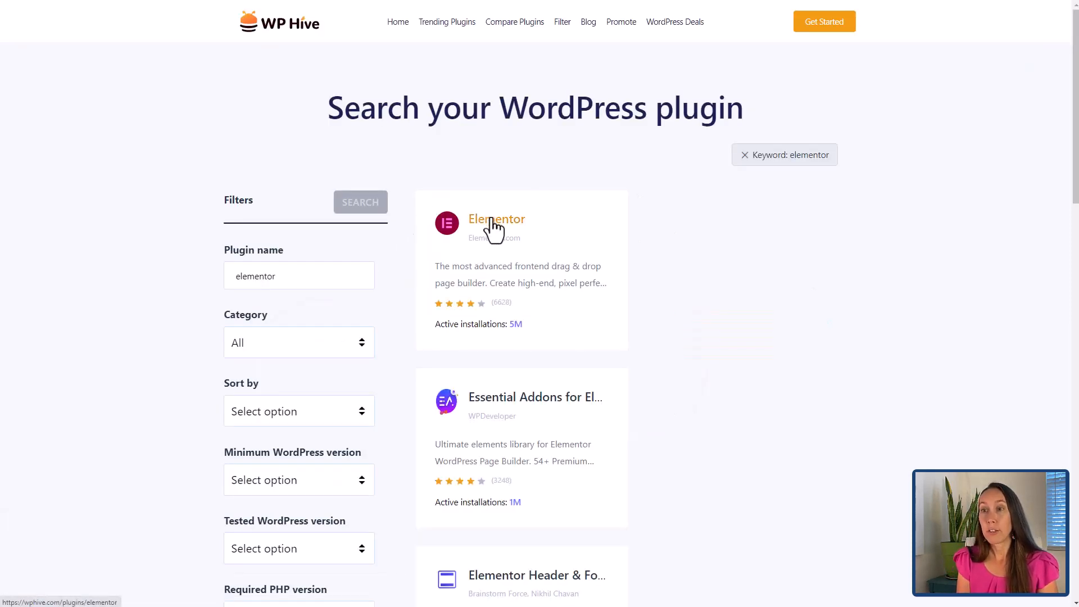
# - Review Elementor's failed memory usage and pagespeed tests, then open WP Hive's Chrome extension listing
pyautogui.click(496, 218)
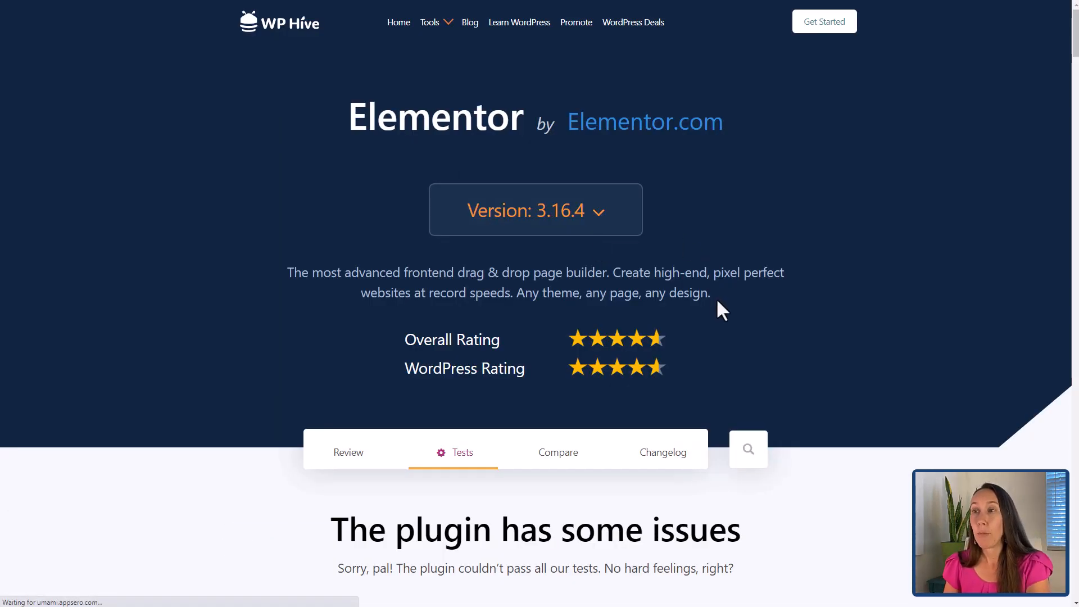
pyautogui.scroll(-3)
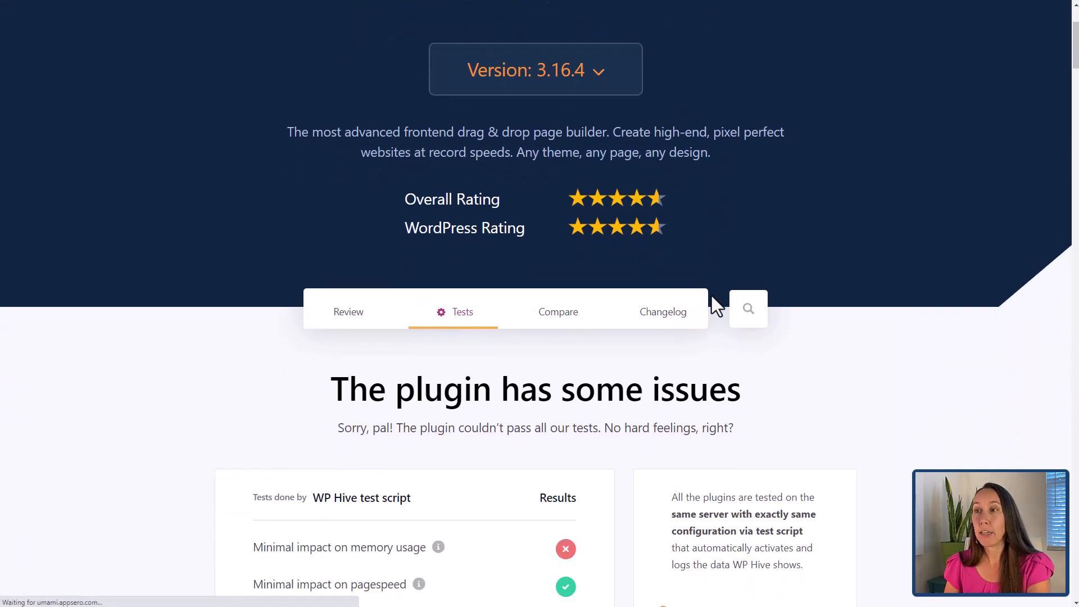
pyautogui.scroll(-3)
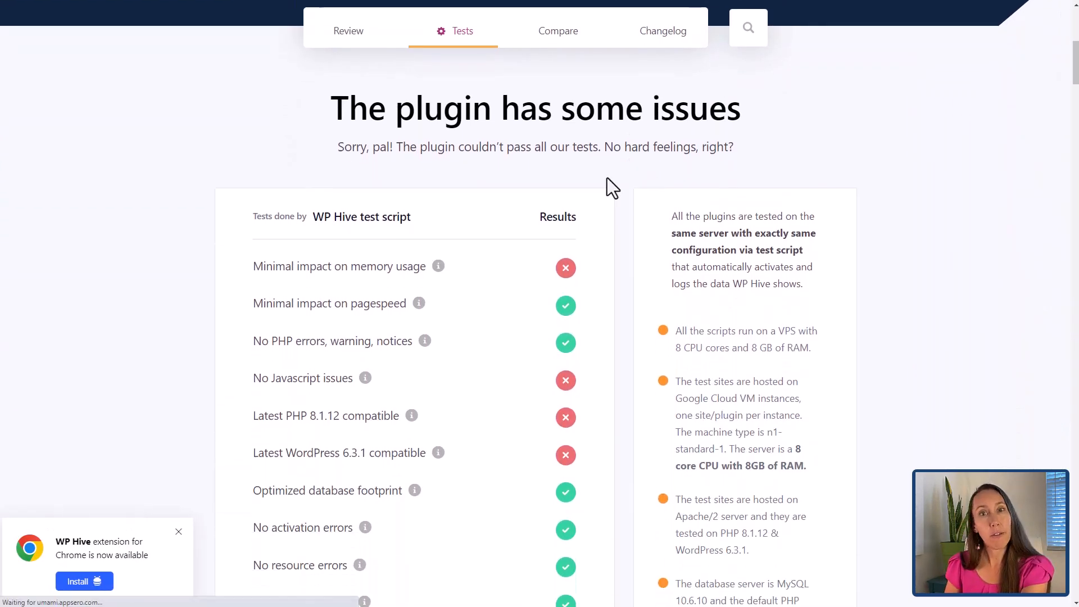
pyautogui.moveTo(439, 267)
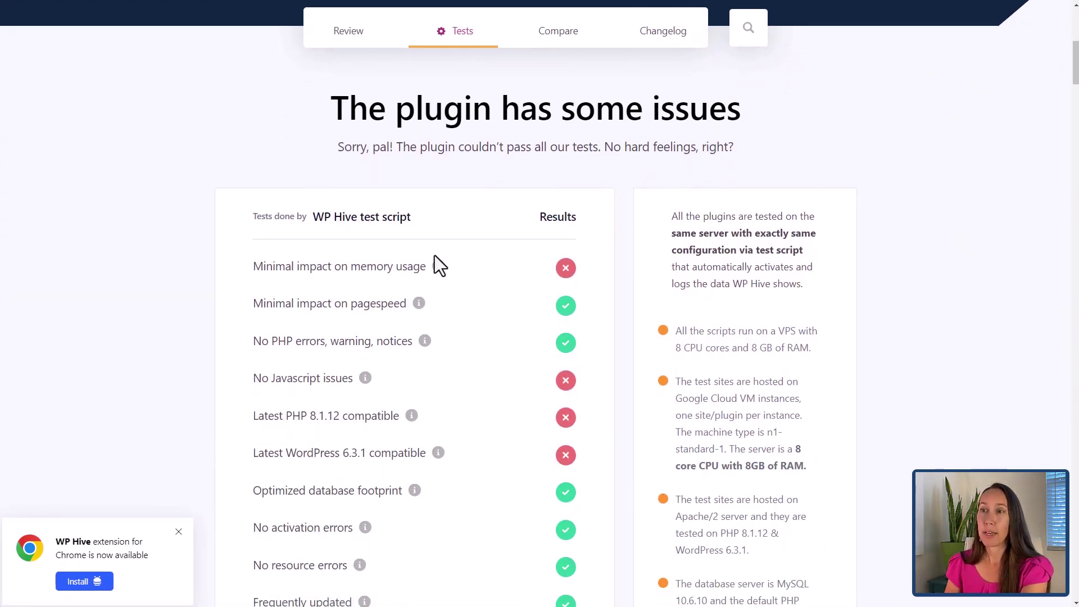
pyautogui.doubleClick(389, 266)
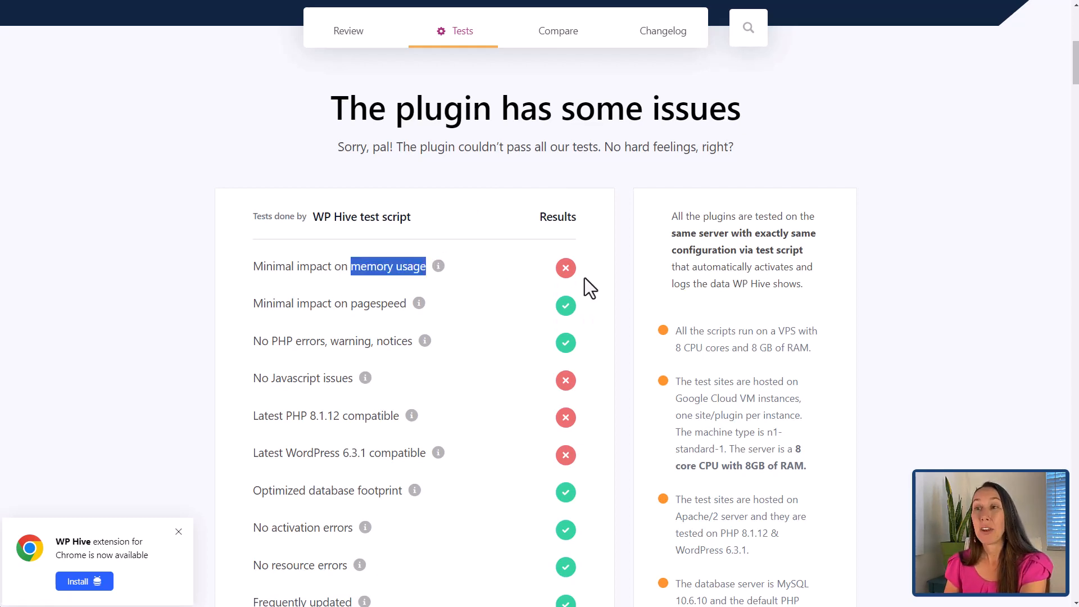
pyautogui.doubleClick(378, 304)
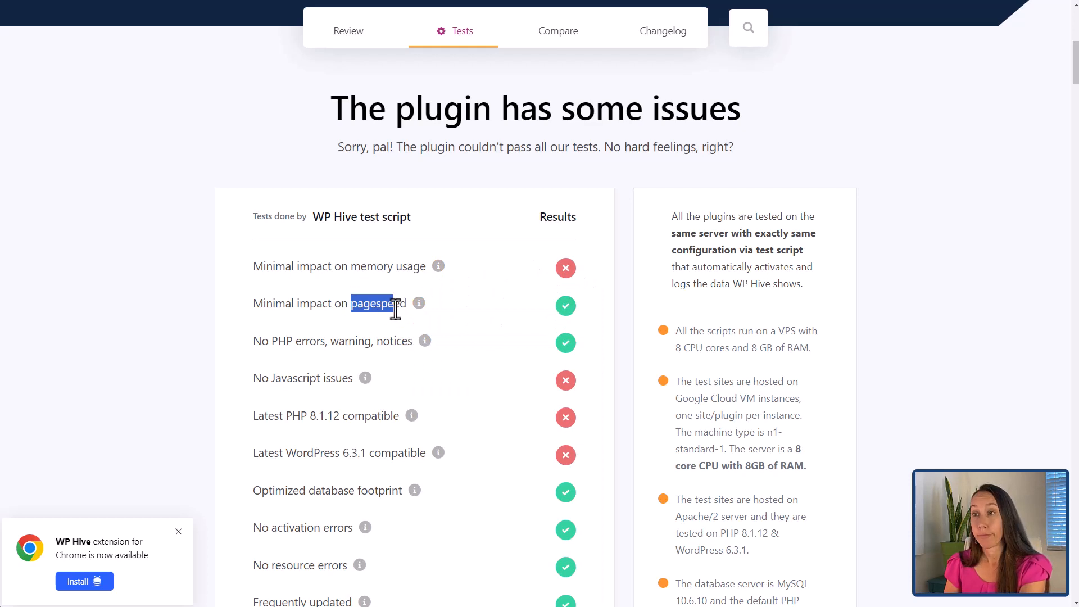
pyautogui.scroll(-3)
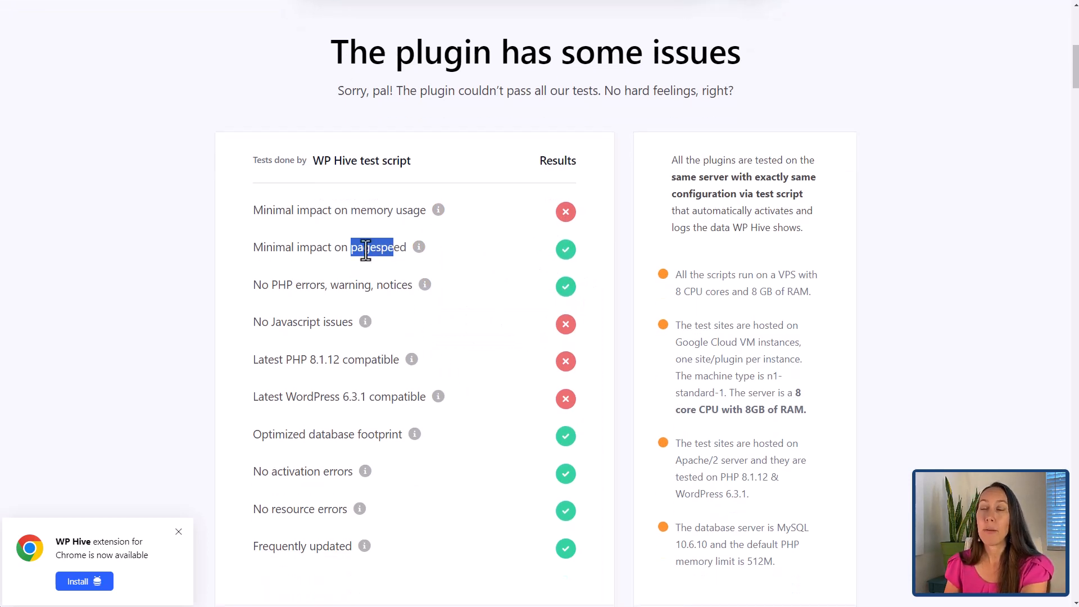
pyautogui.scroll(-3)
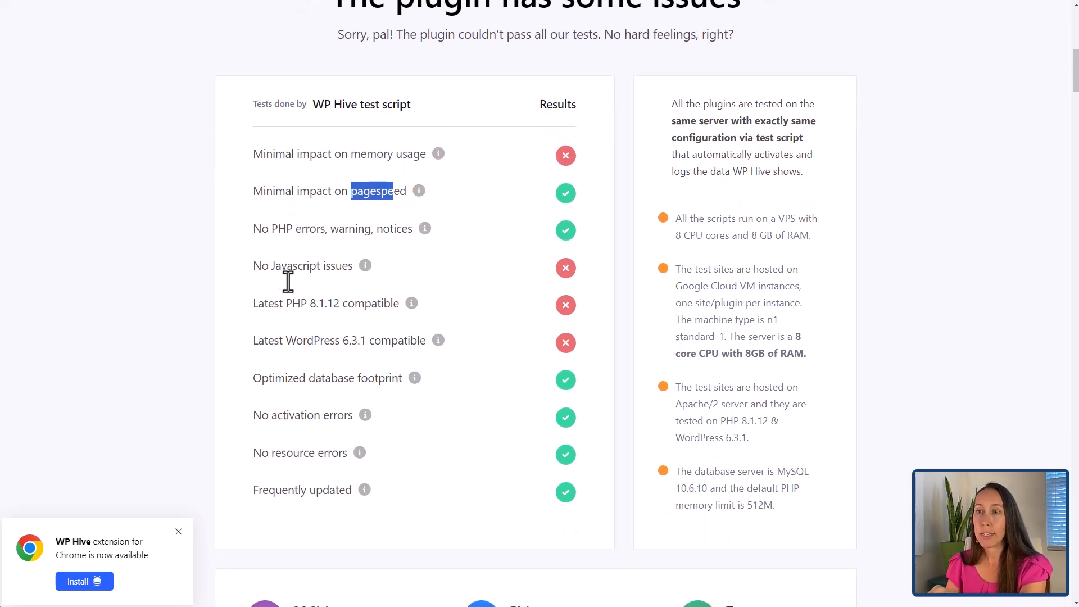
pyautogui.moveTo(561, 487)
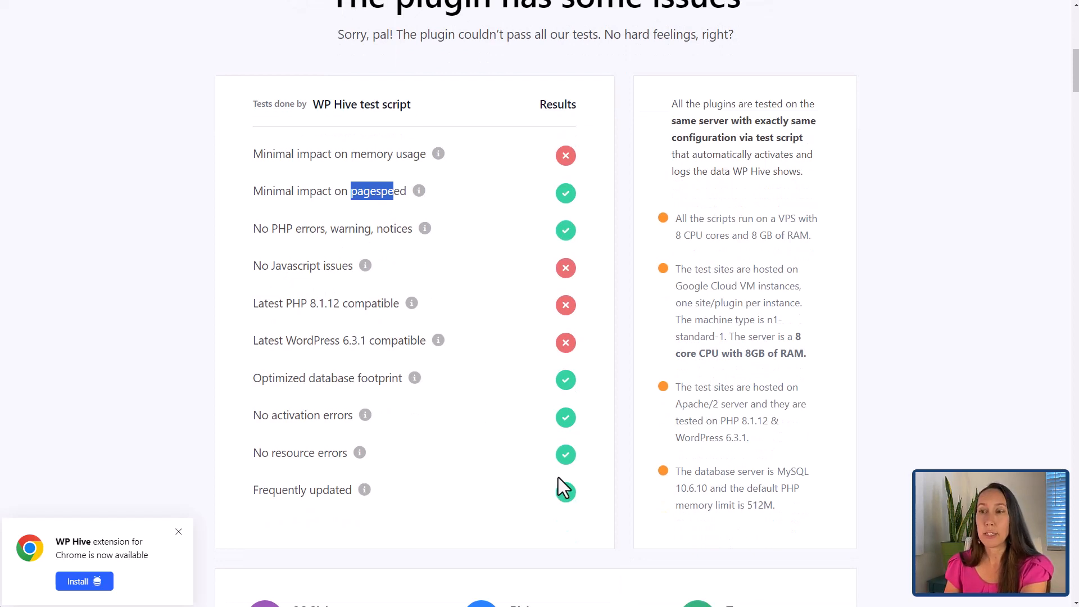
pyautogui.moveTo(552, 344)
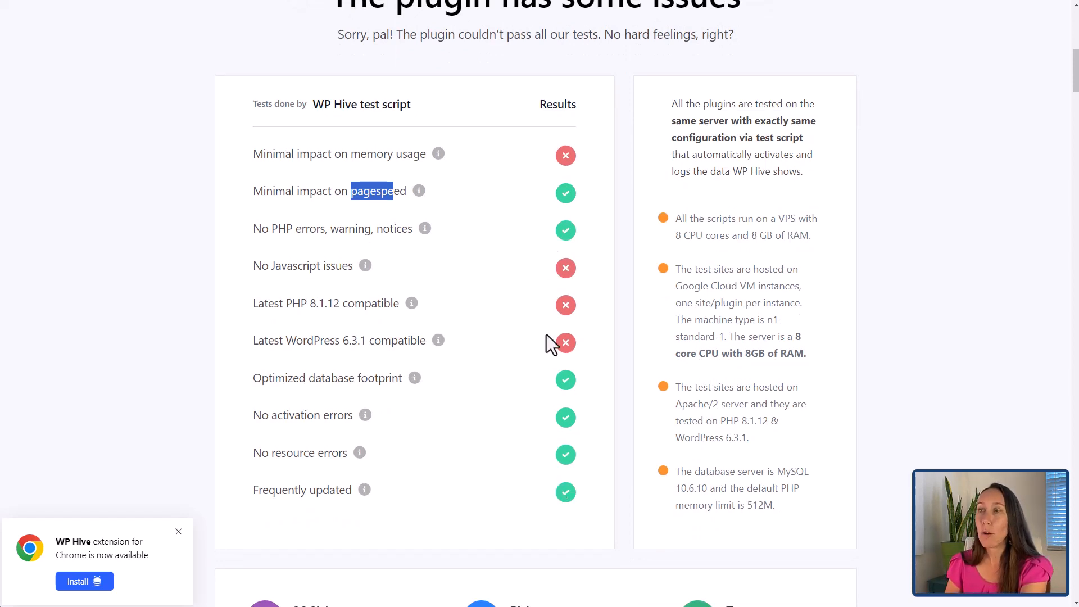
pyautogui.moveTo(862, 363)
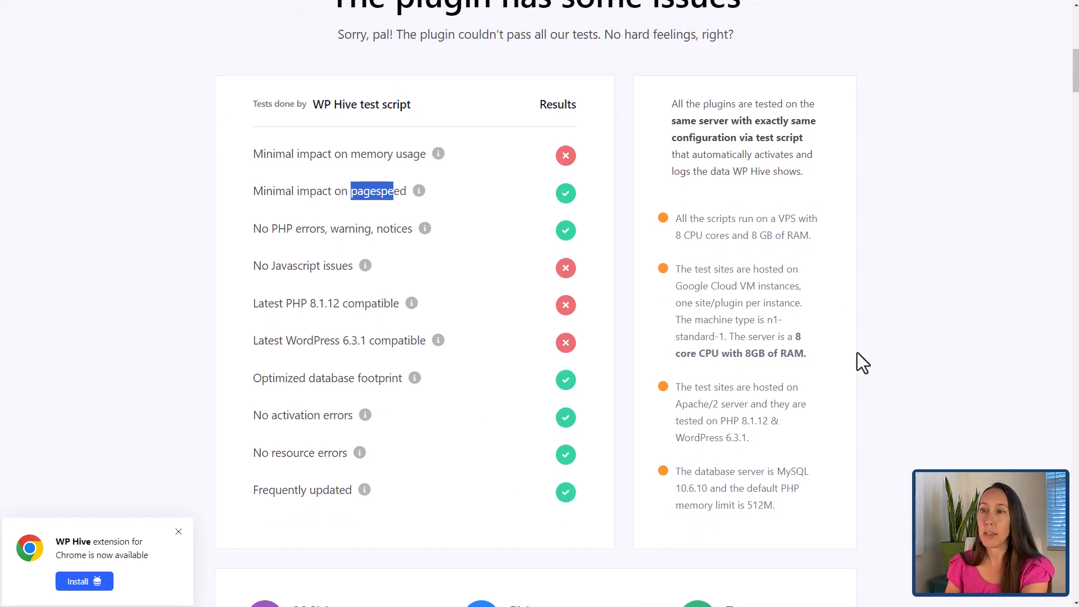
pyautogui.moveTo(883, 368)
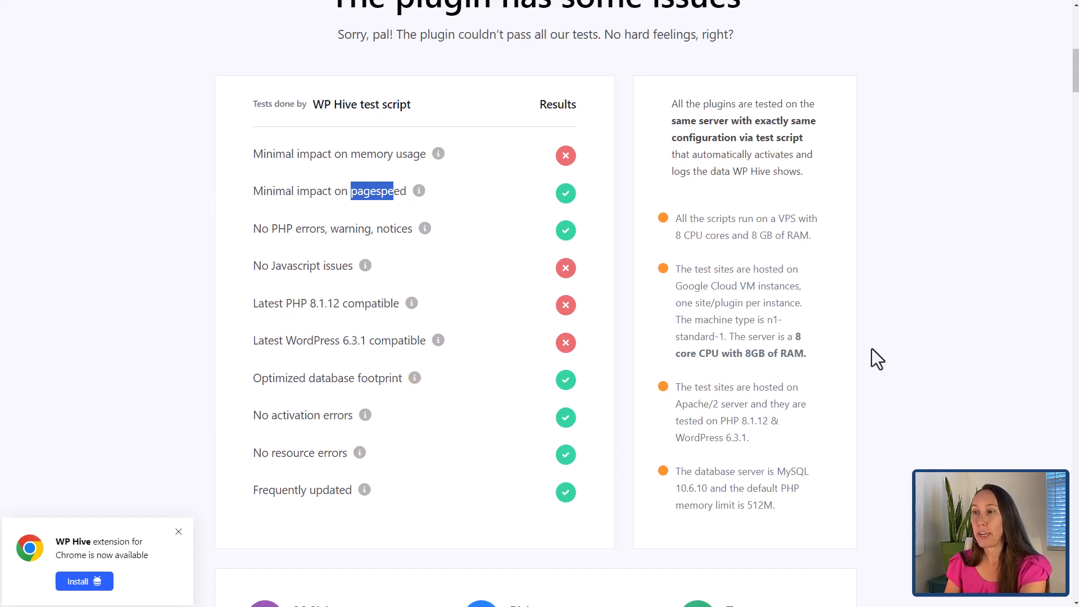
pyautogui.moveTo(548, 296)
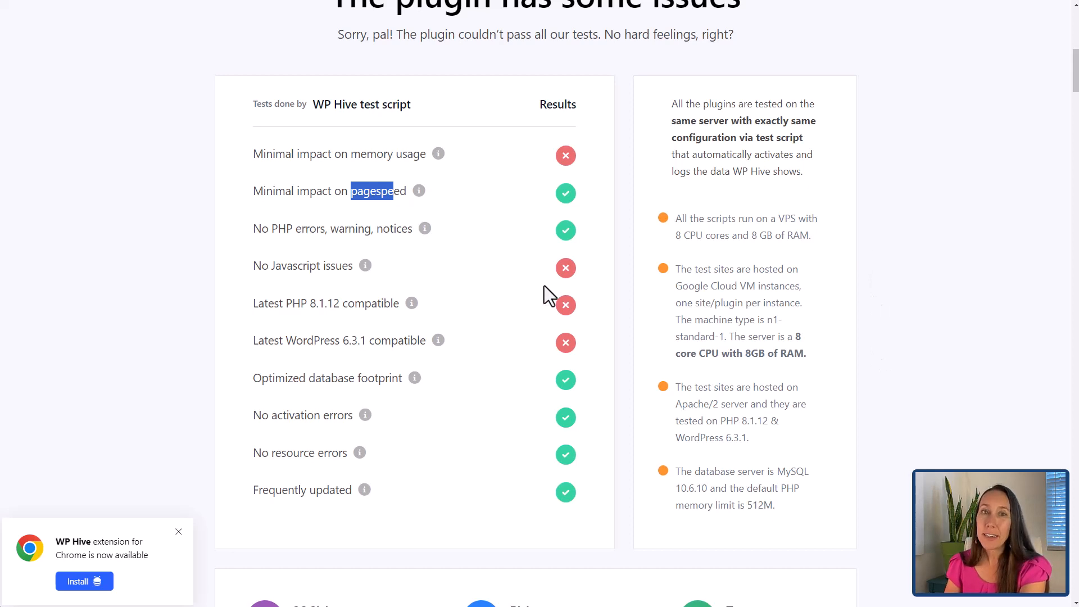
pyautogui.moveTo(148, 548)
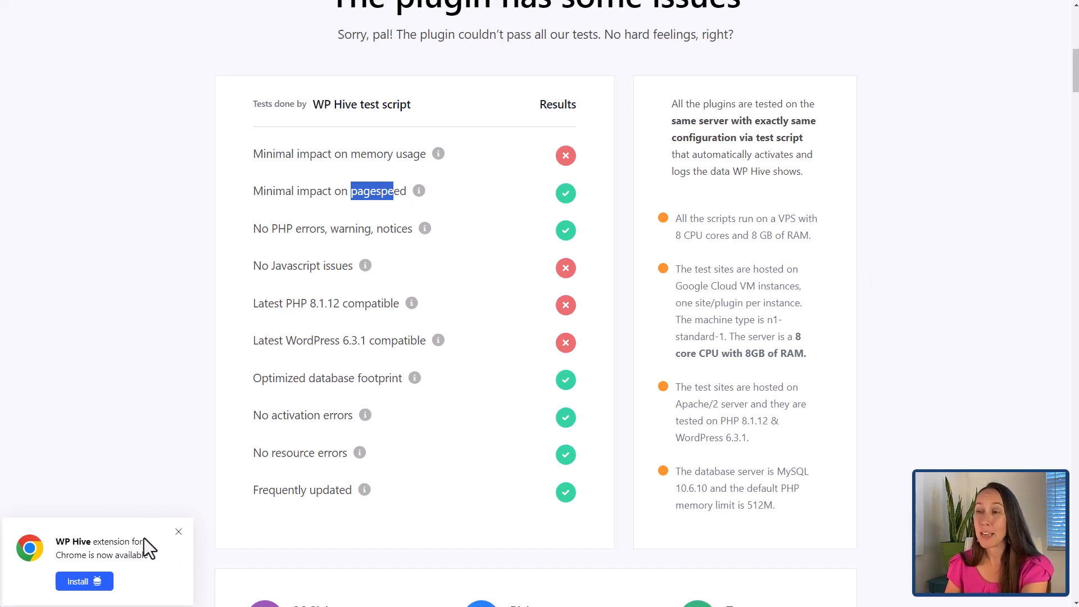
pyautogui.moveTo(258, 147)
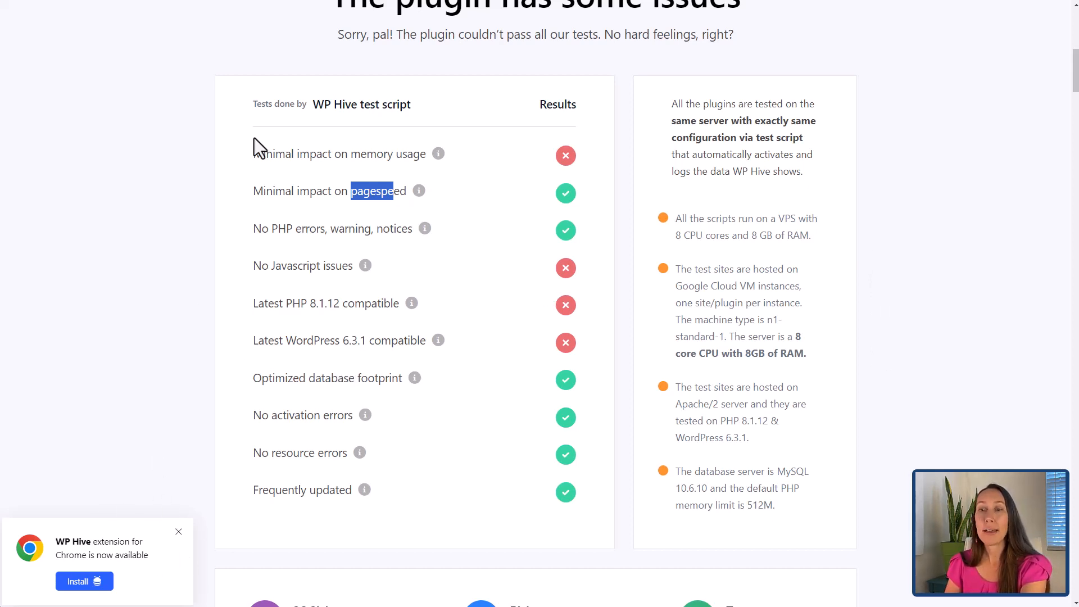
pyautogui.click(77, 581)
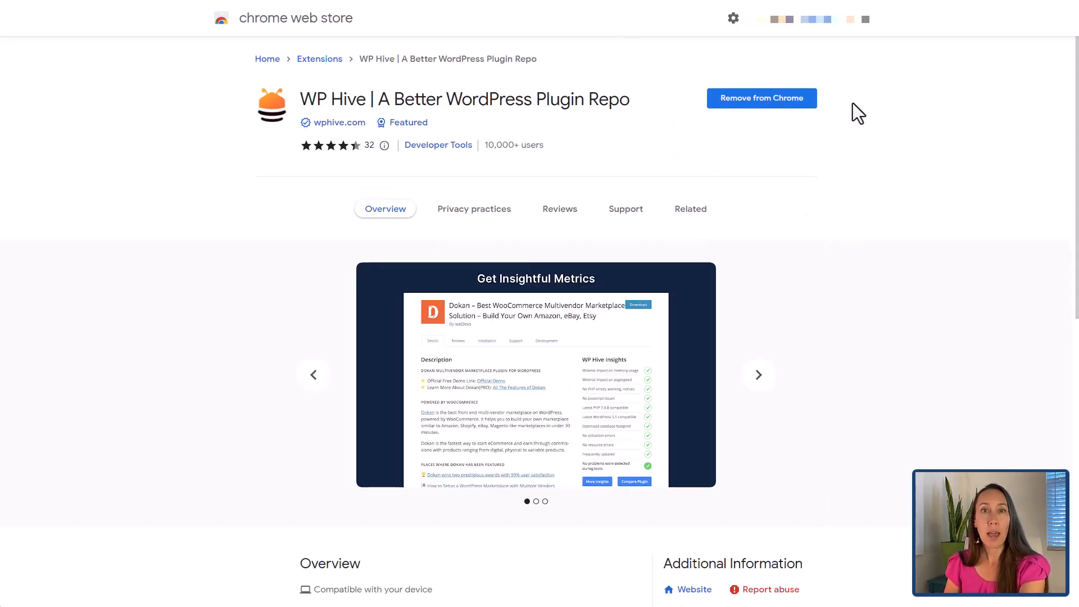
pyautogui.moveTo(697, 236)
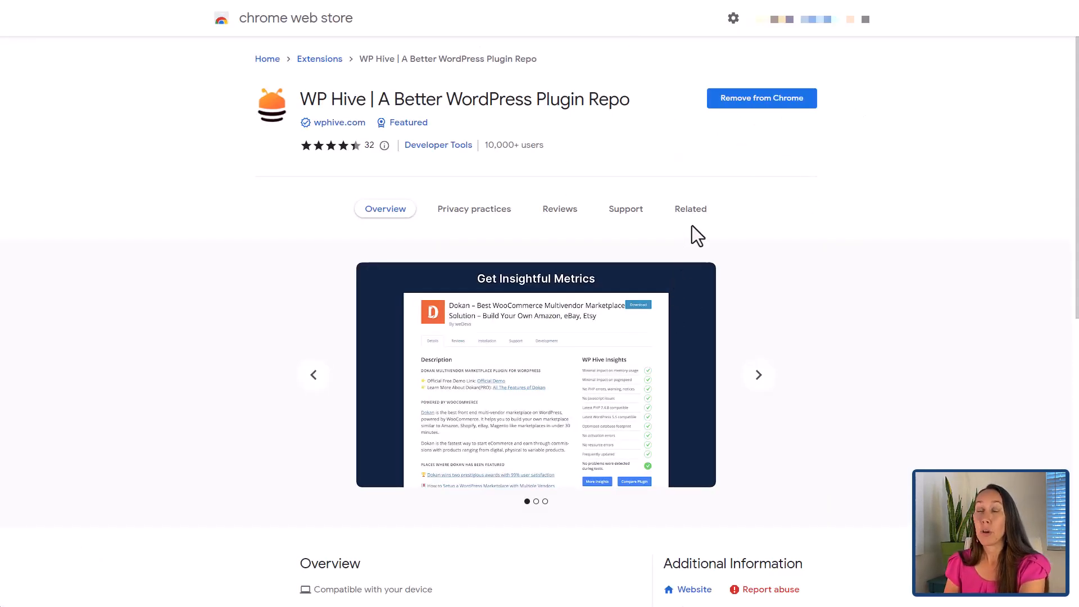
pyautogui.moveTo(691, 24)
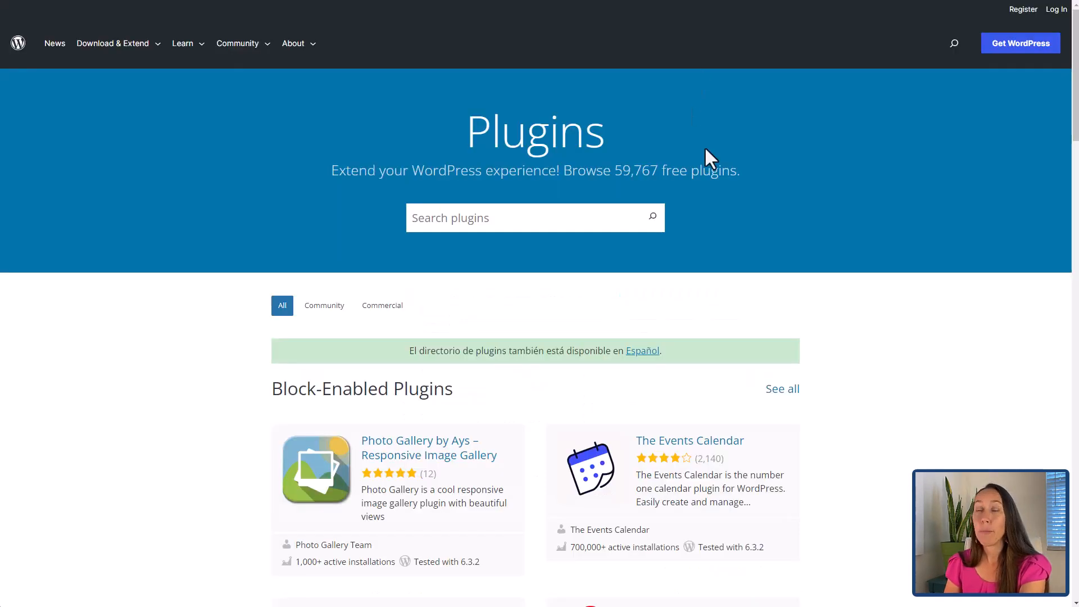
# - Scroll through The Events Calendar's WP Hive Insights panel and its failing checks
pyautogui.scroll(-3)
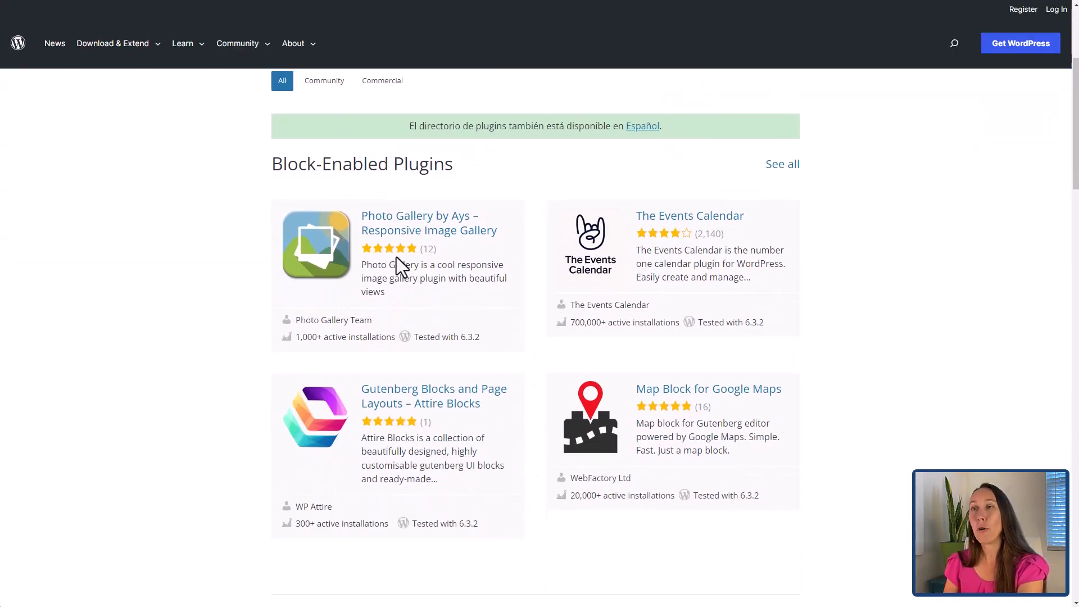
pyautogui.click(689, 216)
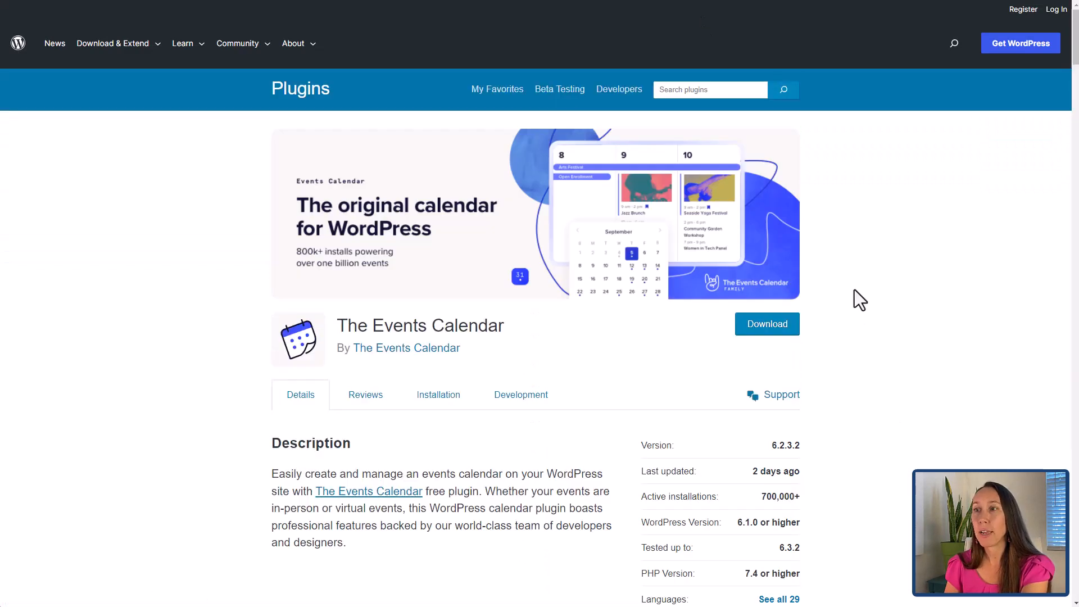
pyautogui.scroll(-3)
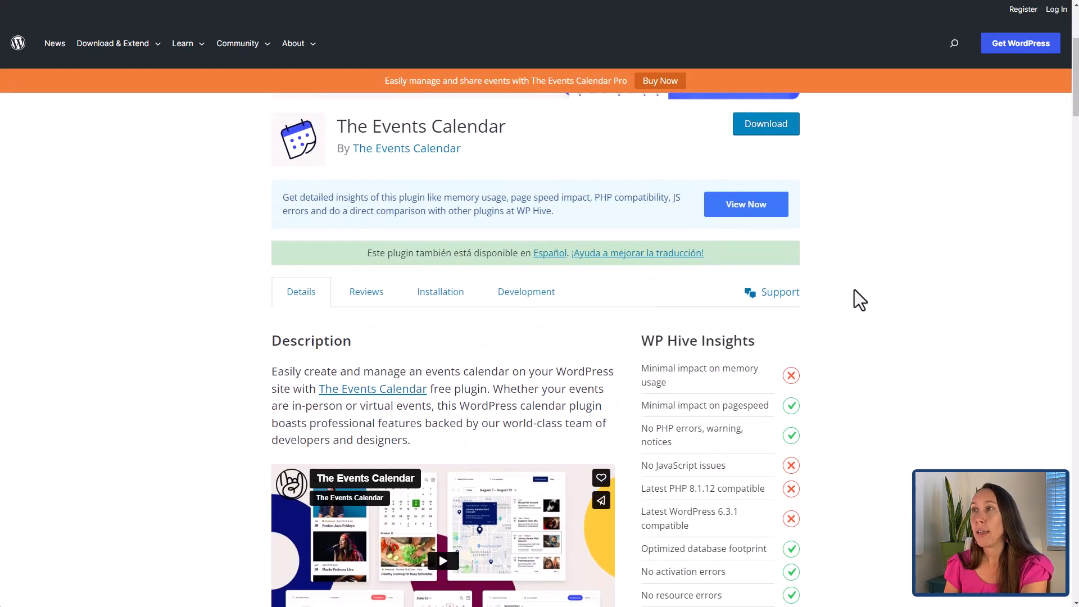
pyautogui.scroll(-3)
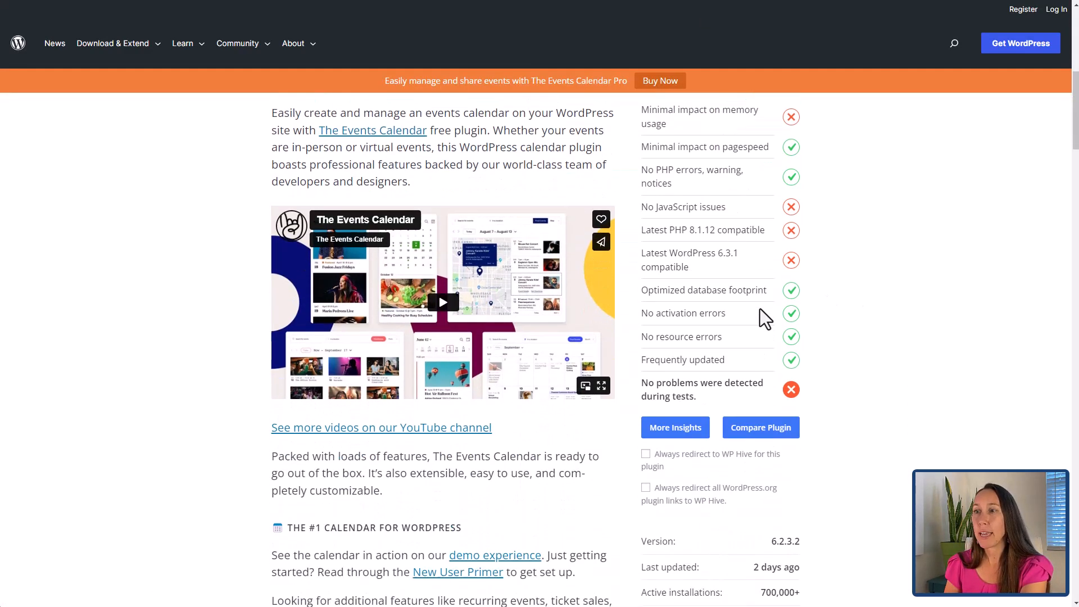
pyautogui.scroll(-3)
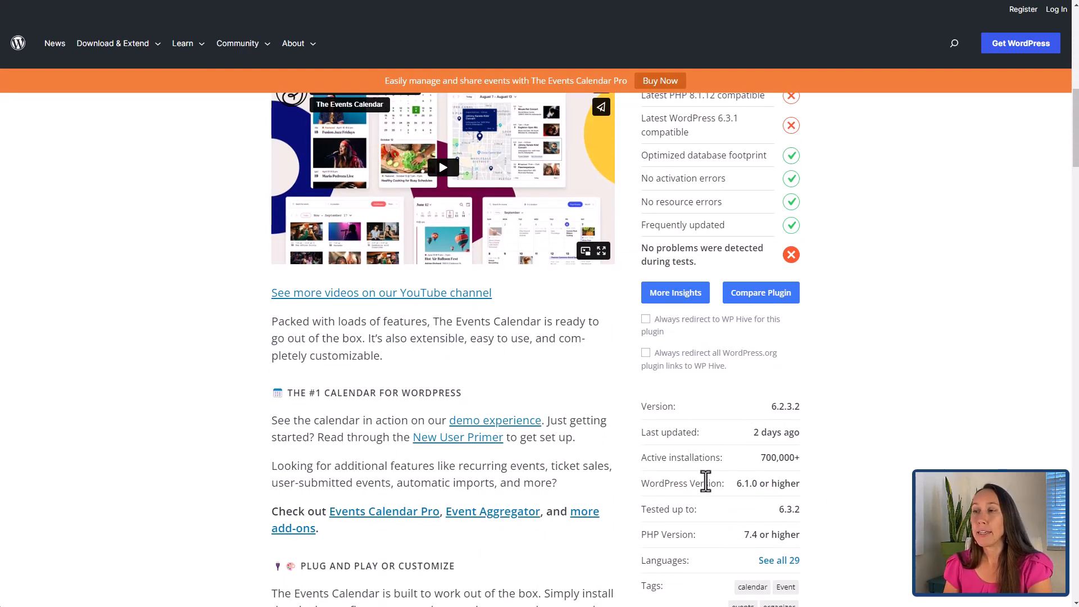
pyautogui.scroll(3)
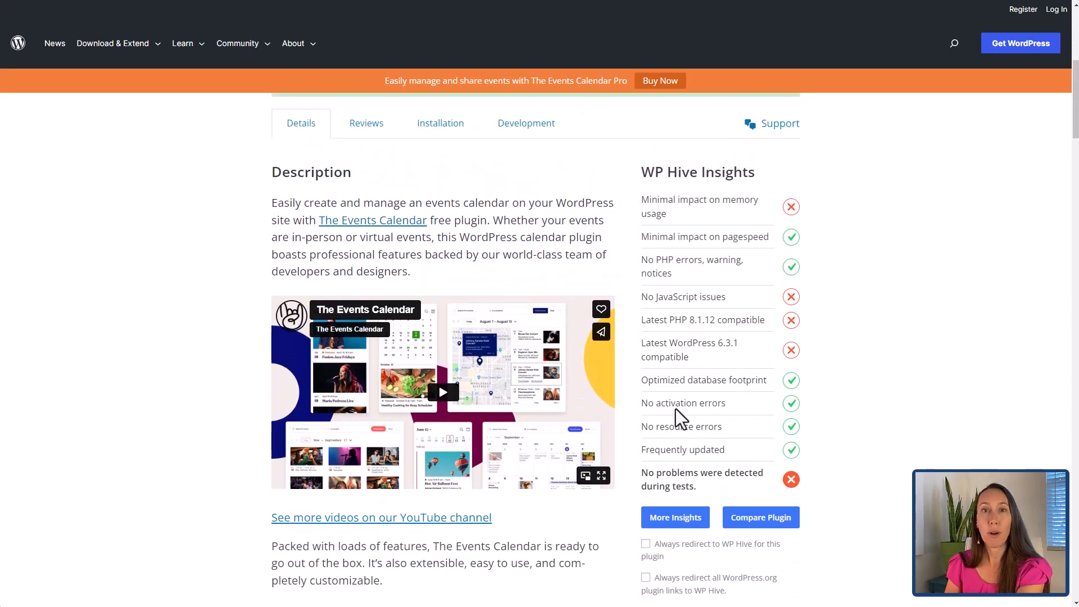
pyautogui.moveTo(812, 206)
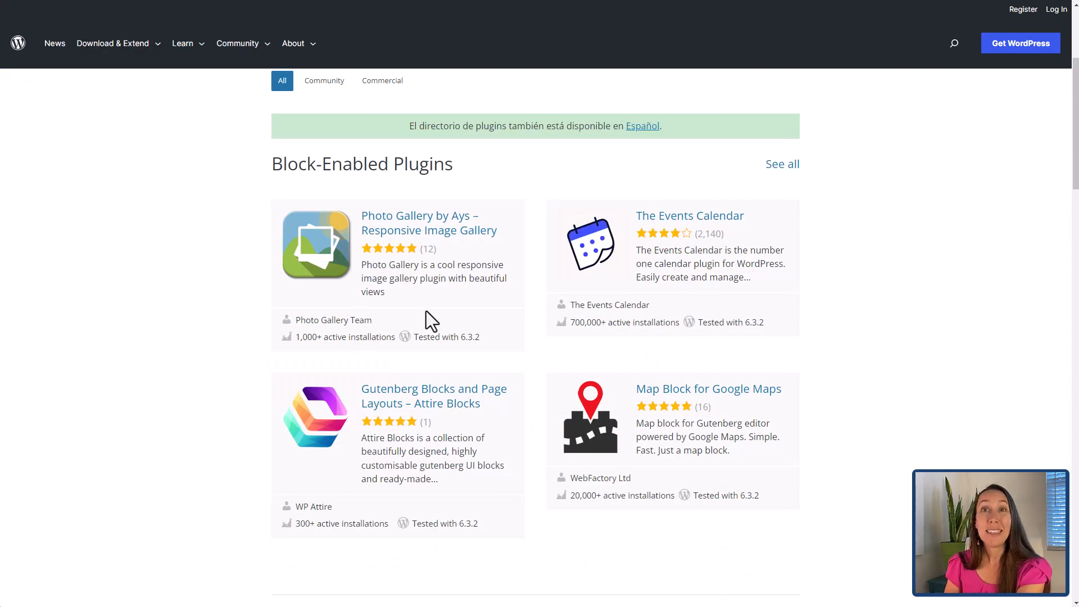
# - Search the WordPress.org plugin directory for 'social sharing'
pyautogui.scroll(3)
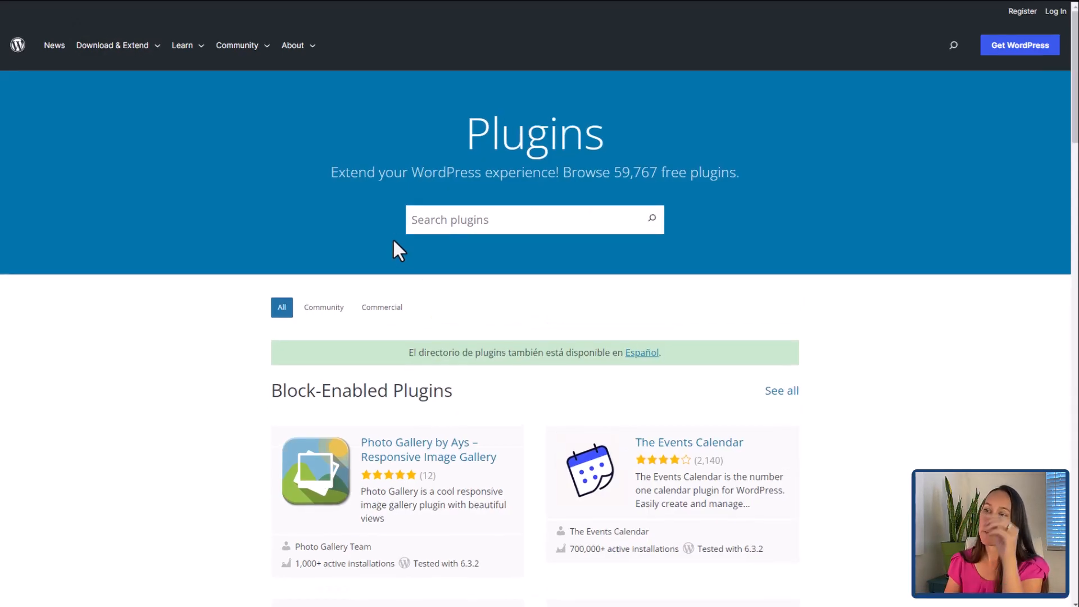
pyautogui.click(481, 217)
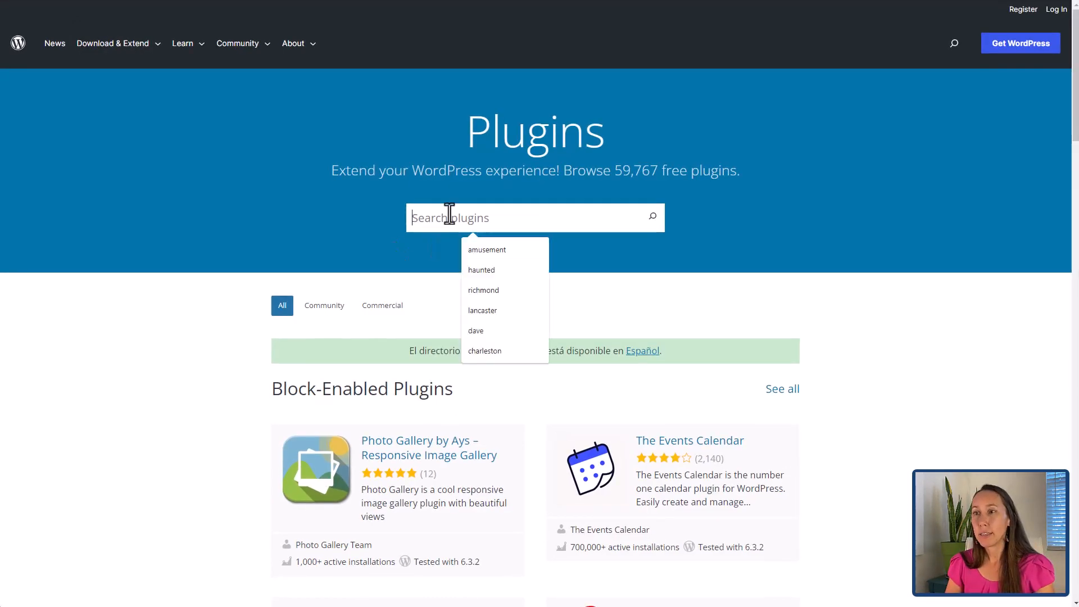
pyautogui.write('social sharing')
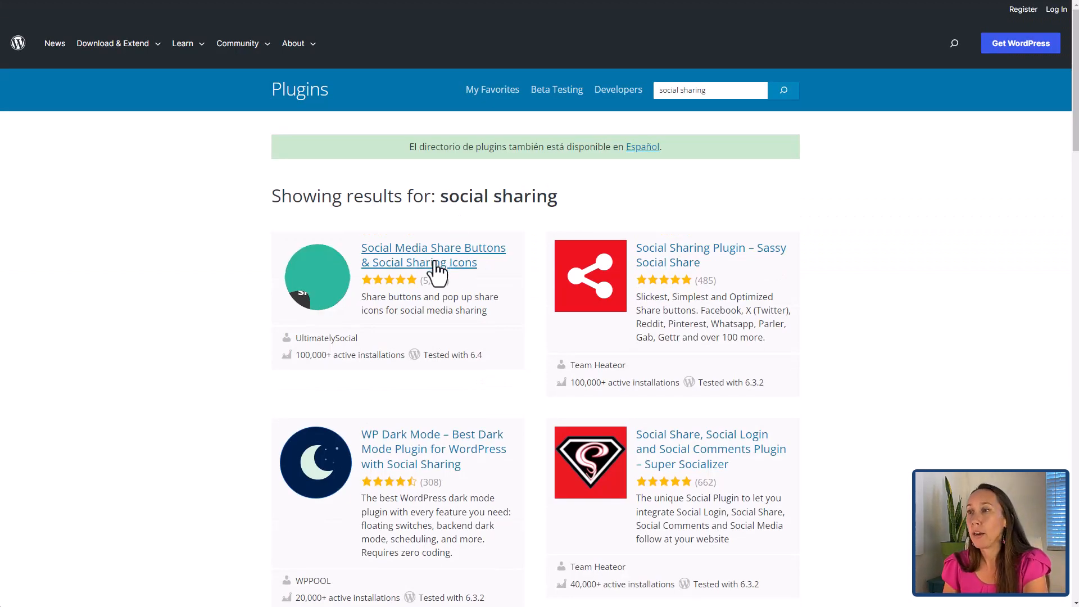
# - Open Social Media Share Buttons & Social Sharing Icons and scroll its WP Hive Insights pagespeed flag
pyautogui.click(433, 255)
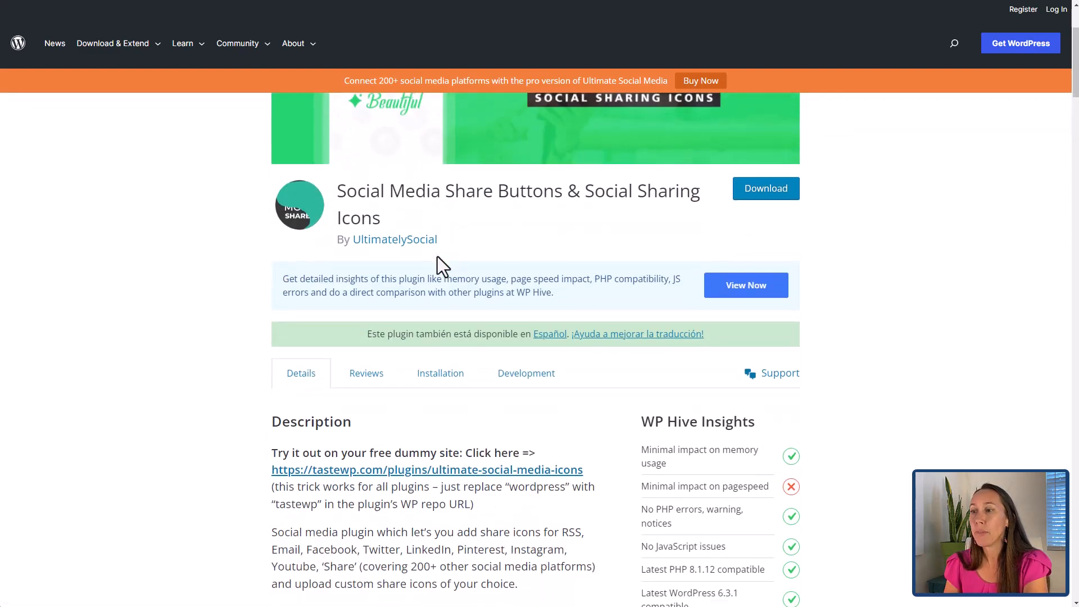
pyautogui.scroll(-3)
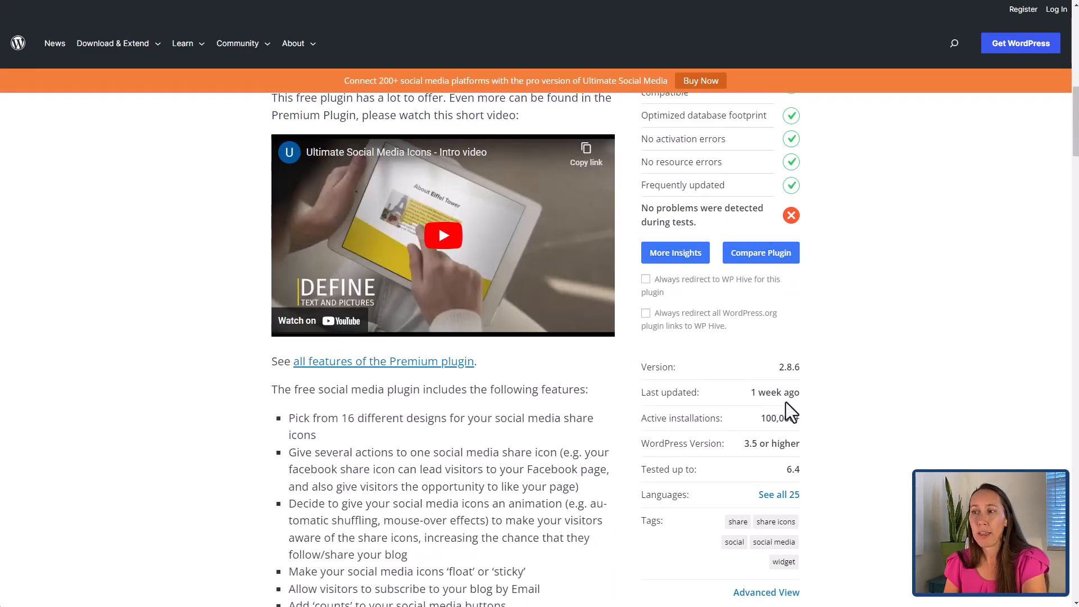
pyautogui.moveTo(789, 367)
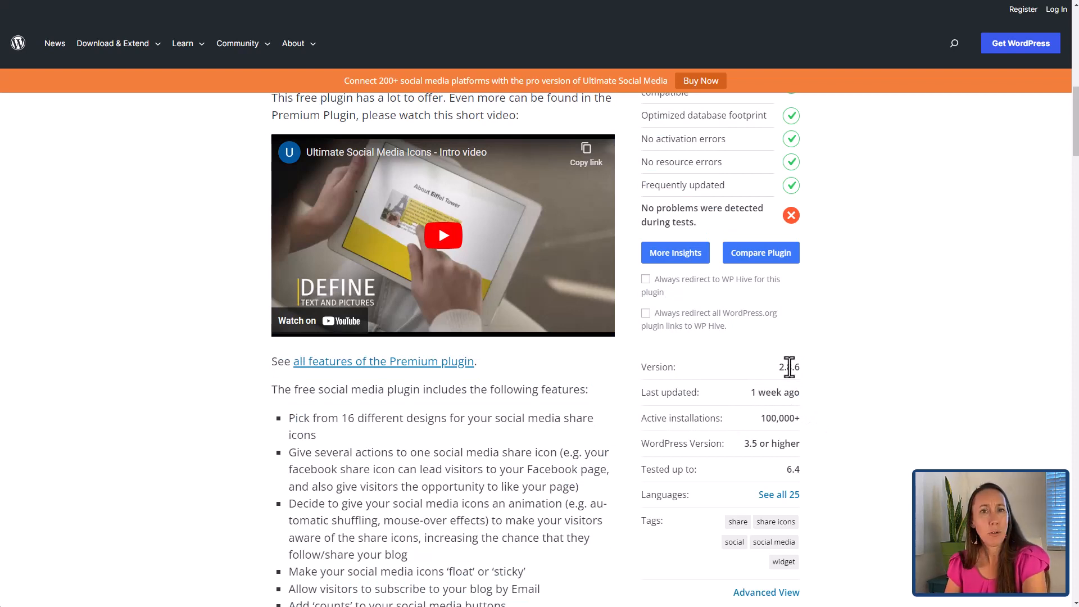
pyautogui.scroll(3)
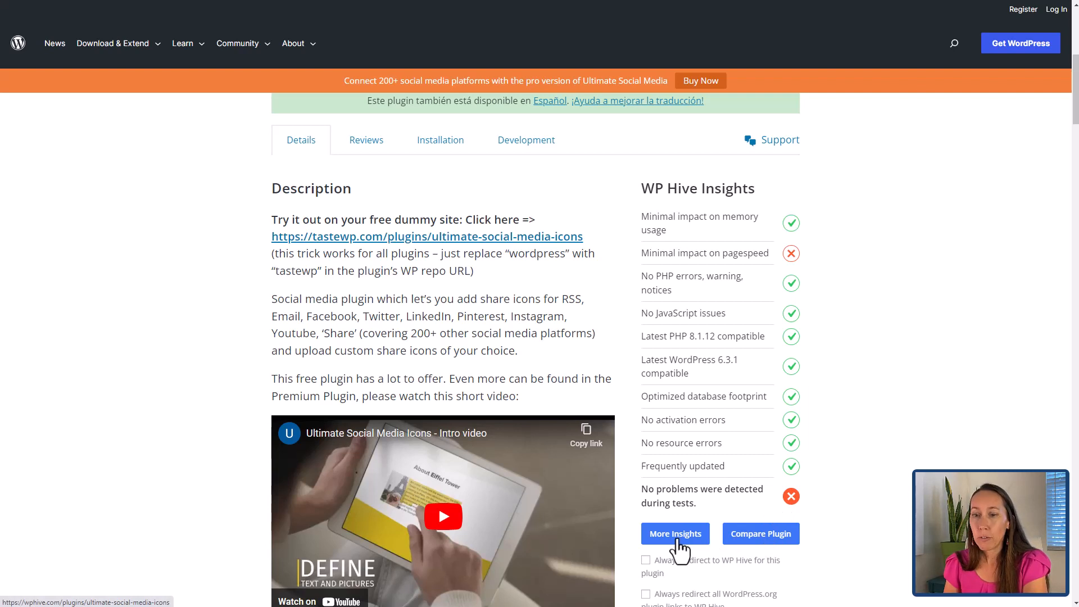
pyautogui.moveTo(653, 388)
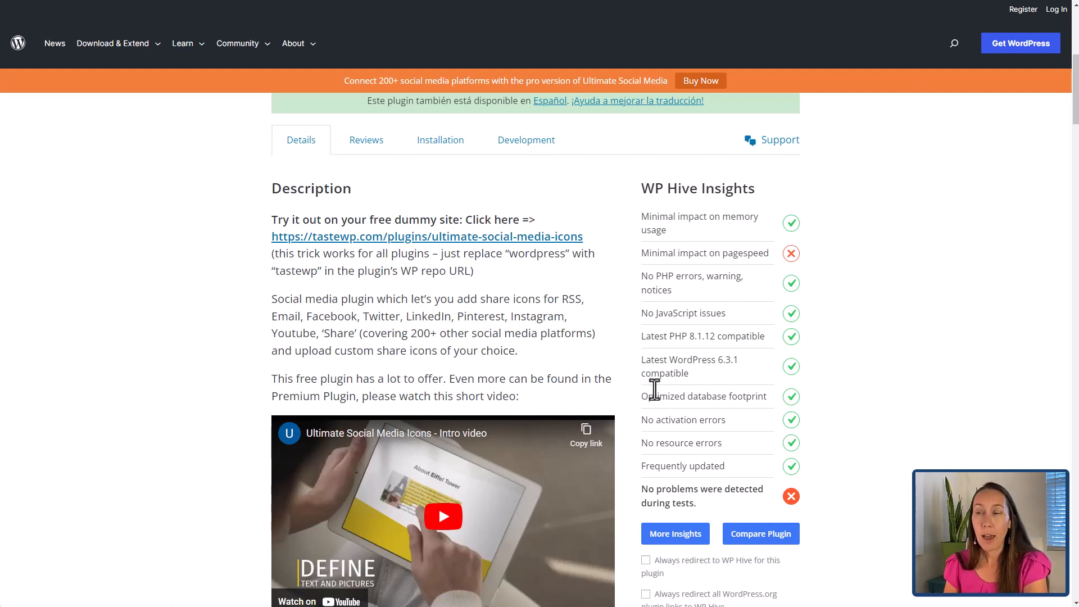
pyautogui.scroll(3)
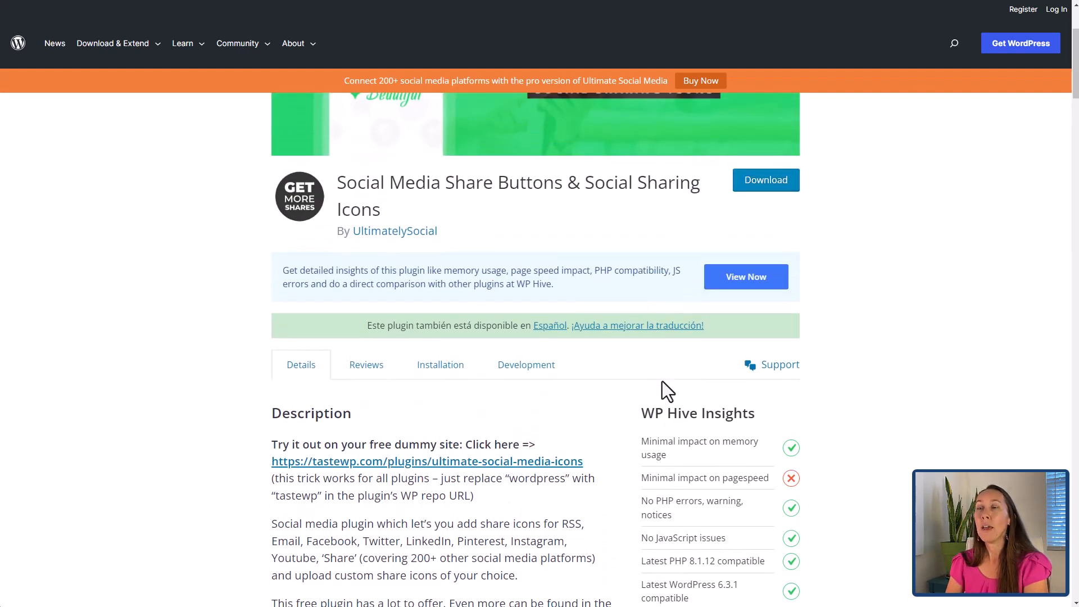
pyautogui.scroll(3)
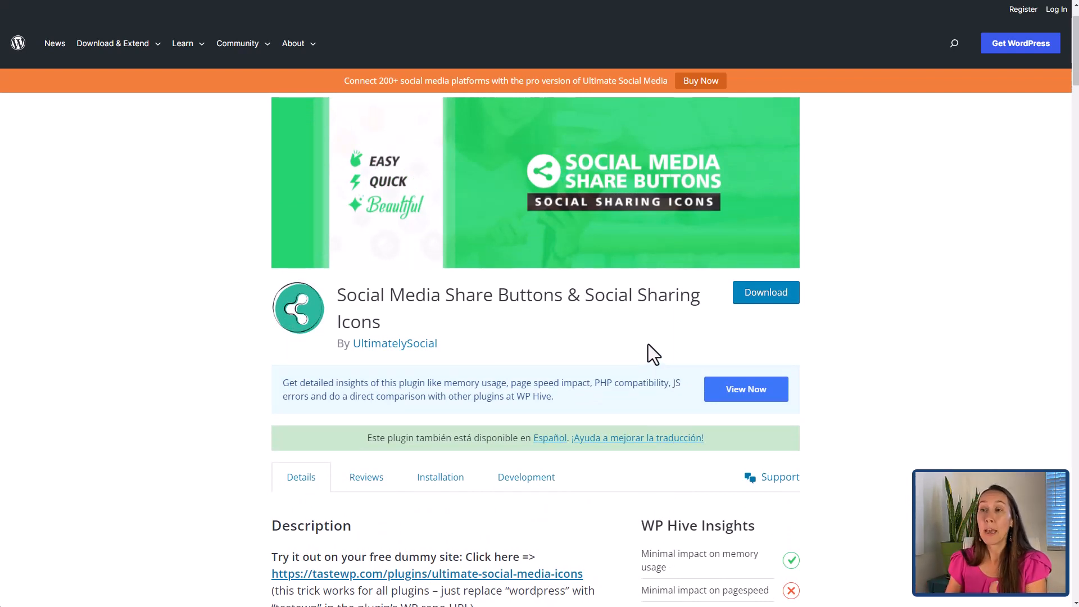
pyautogui.scroll(-3)
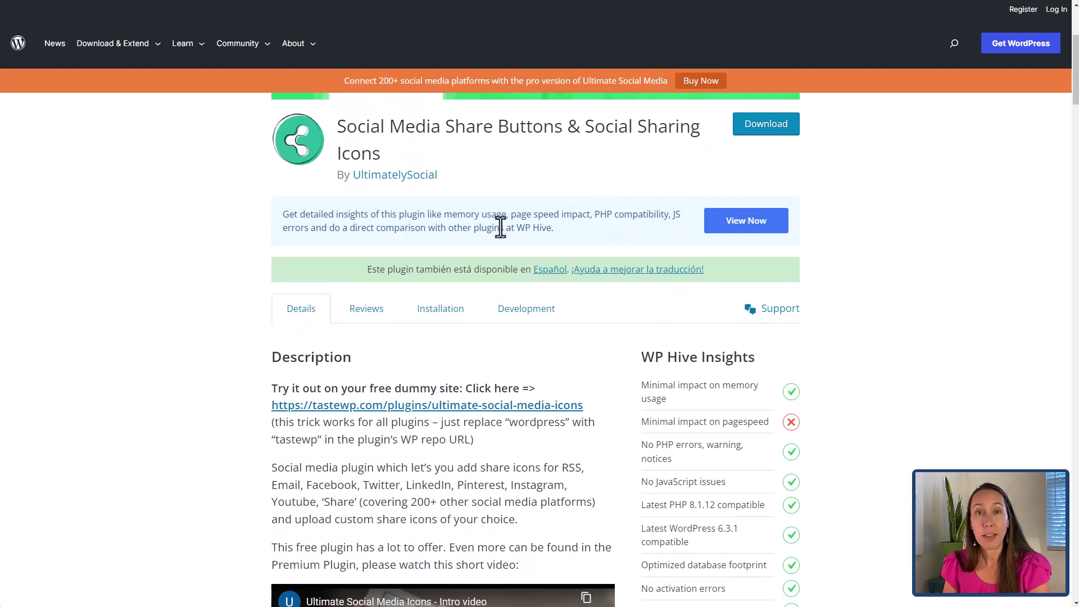
pyautogui.moveTo(515, 258)
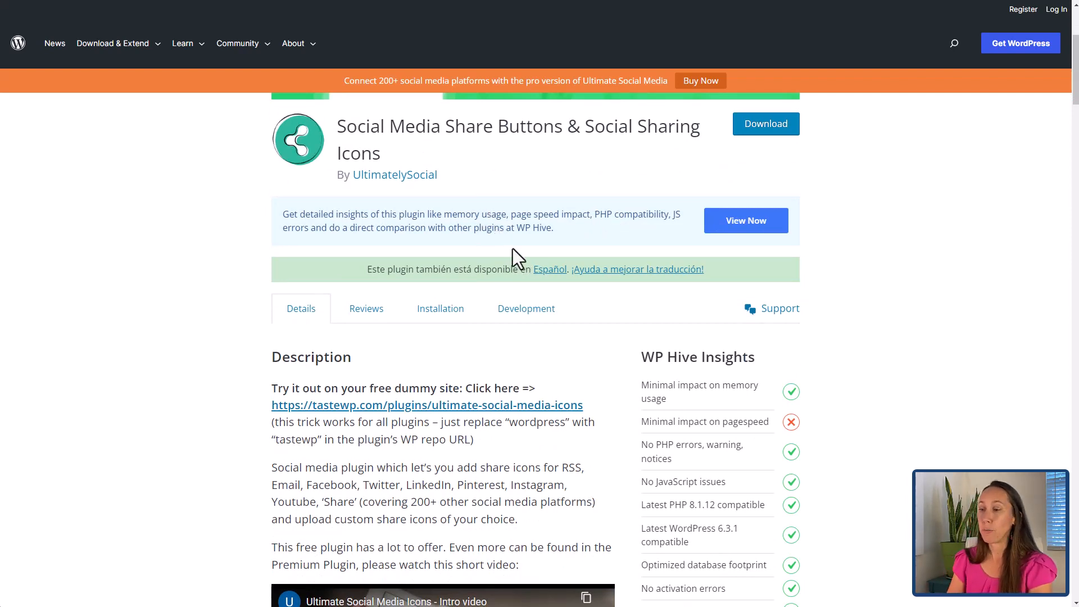
pyautogui.scroll(3)
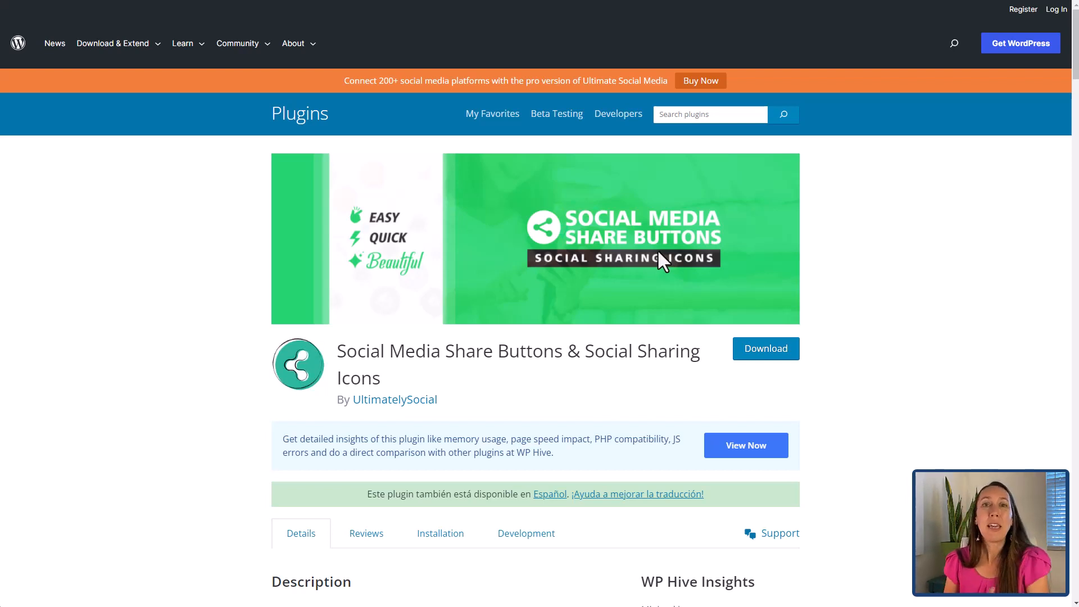
pyautogui.moveTo(680, 291)
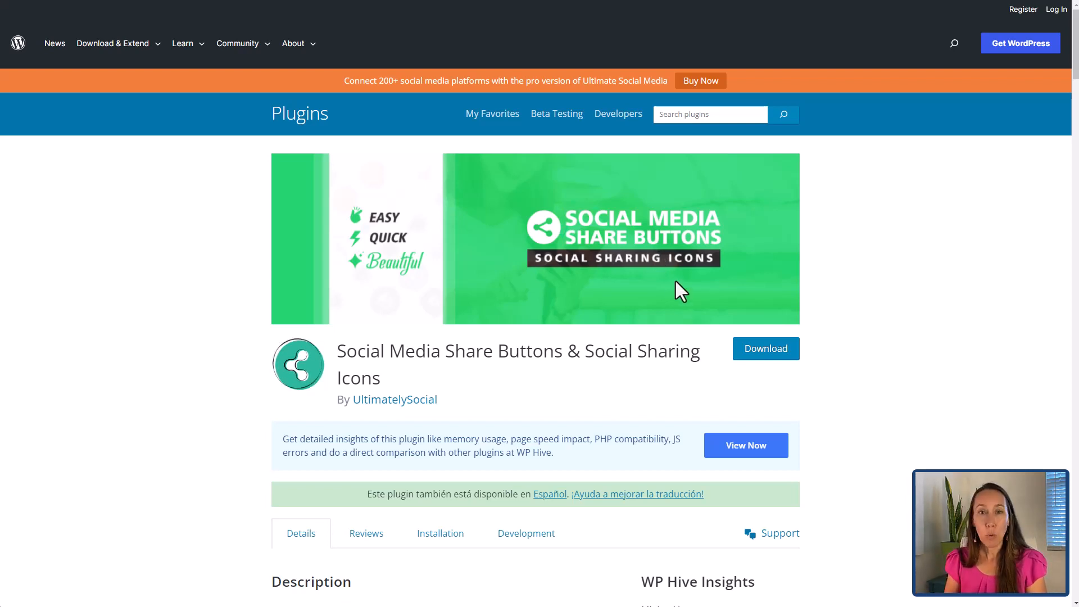
pyautogui.moveTo(664, 264)
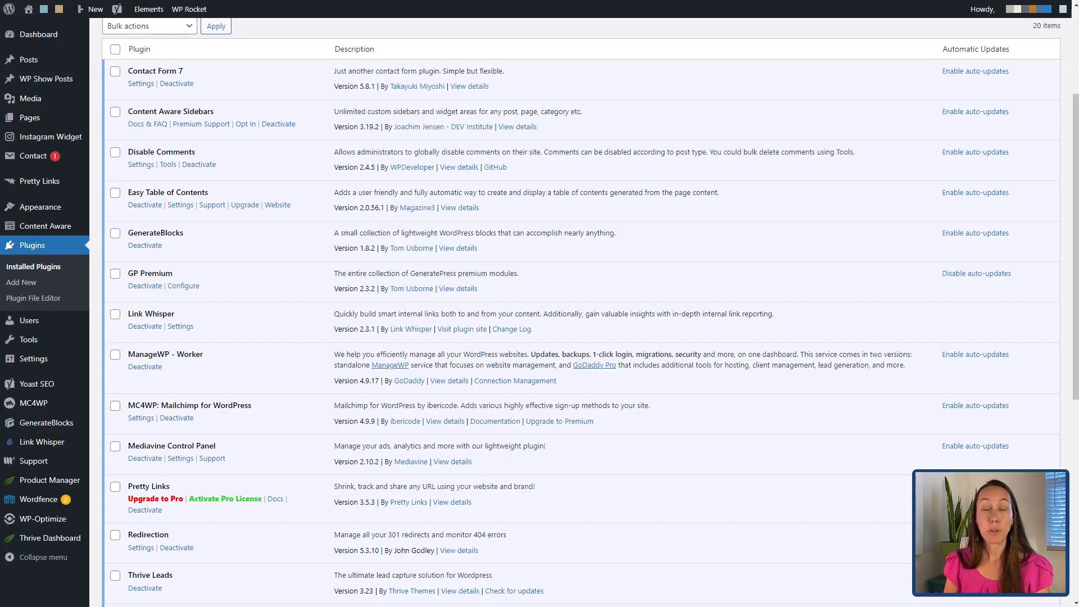
pyautogui.moveTo(183, 129)
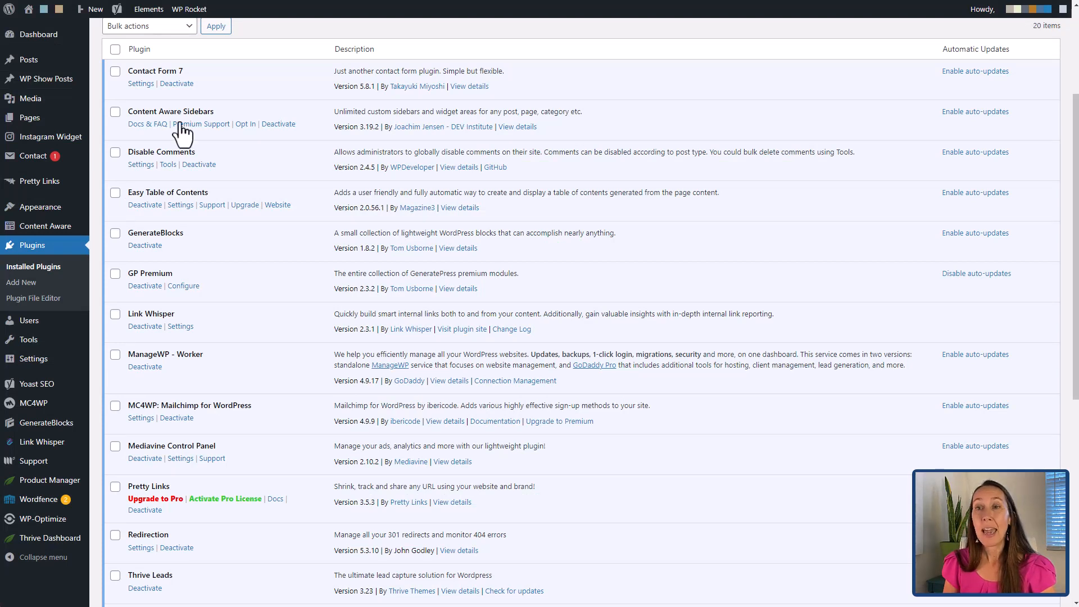
pyautogui.moveTo(96, 392)
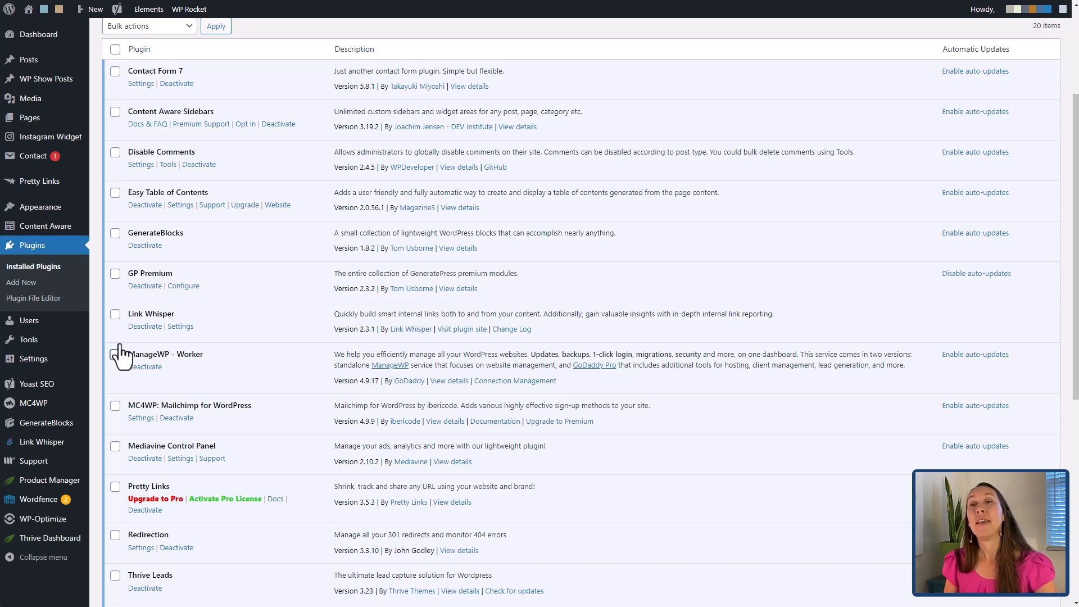
pyautogui.moveTo(215, 335)
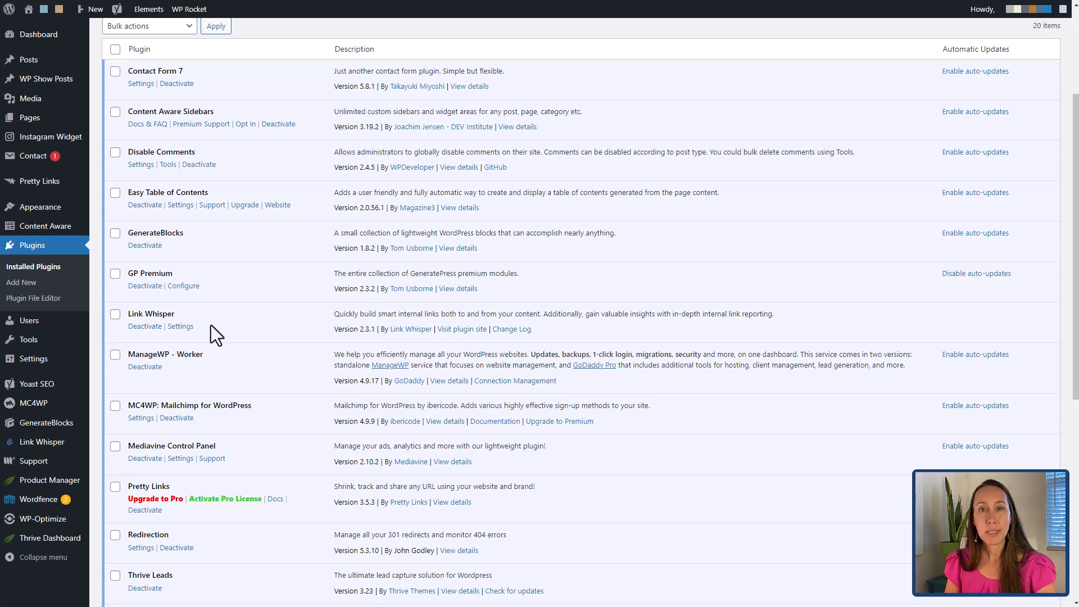
pyautogui.moveTo(199, 313)
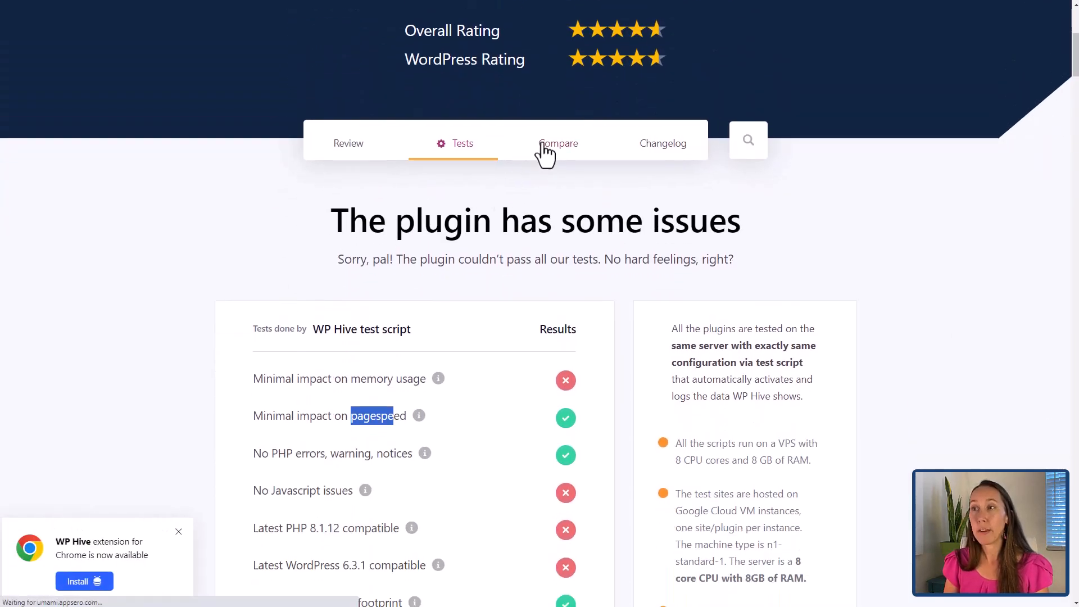
# - Open WP Hive's Compare Plugins page from the plugin's Compare tab
pyautogui.click(558, 144)
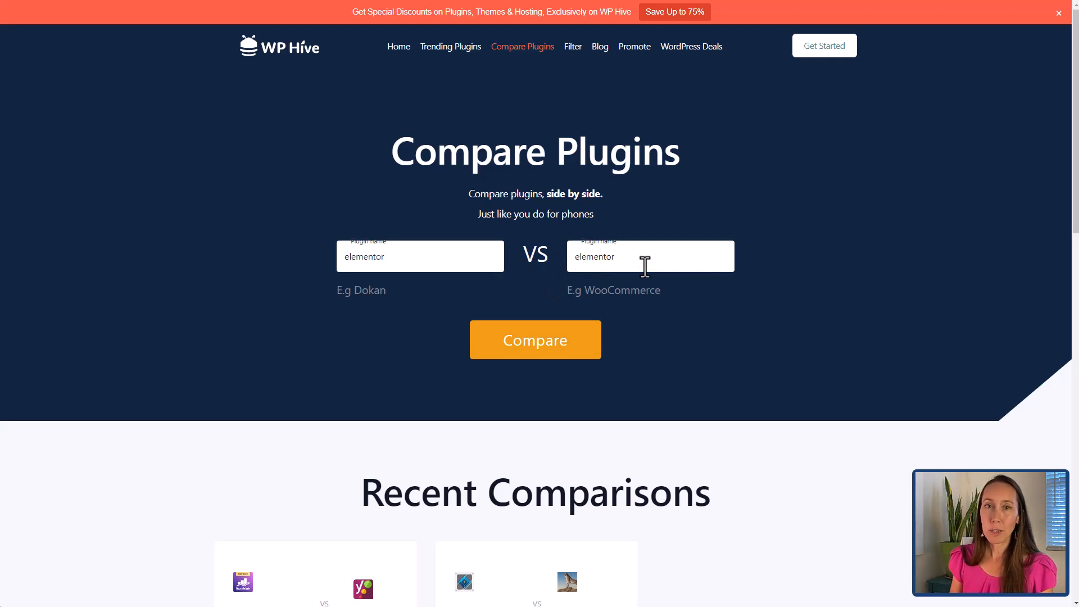
pyautogui.moveTo(665, 299)
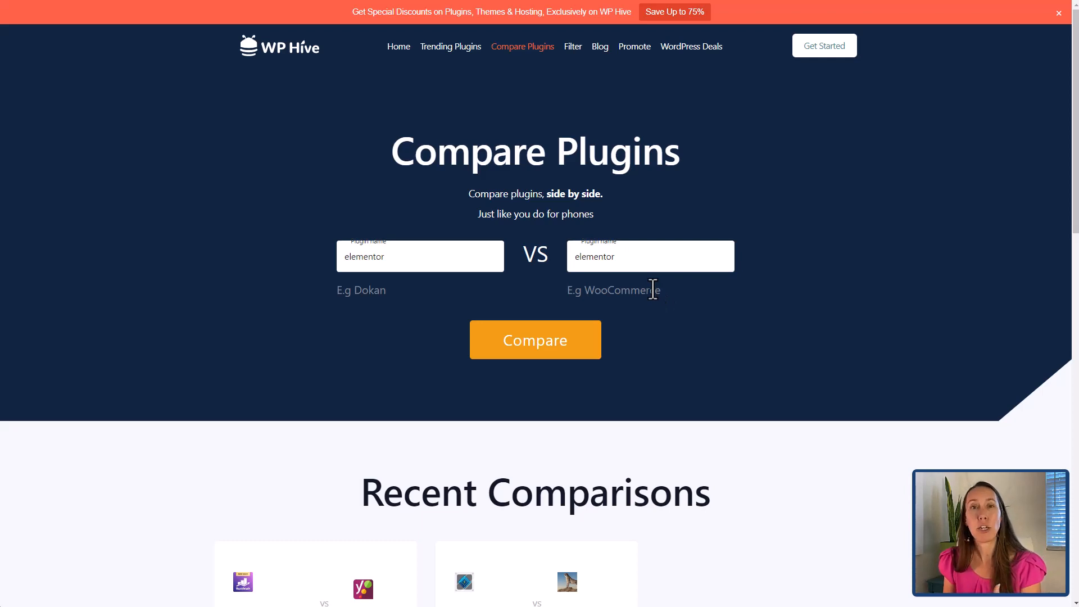
pyautogui.moveTo(663, 265)
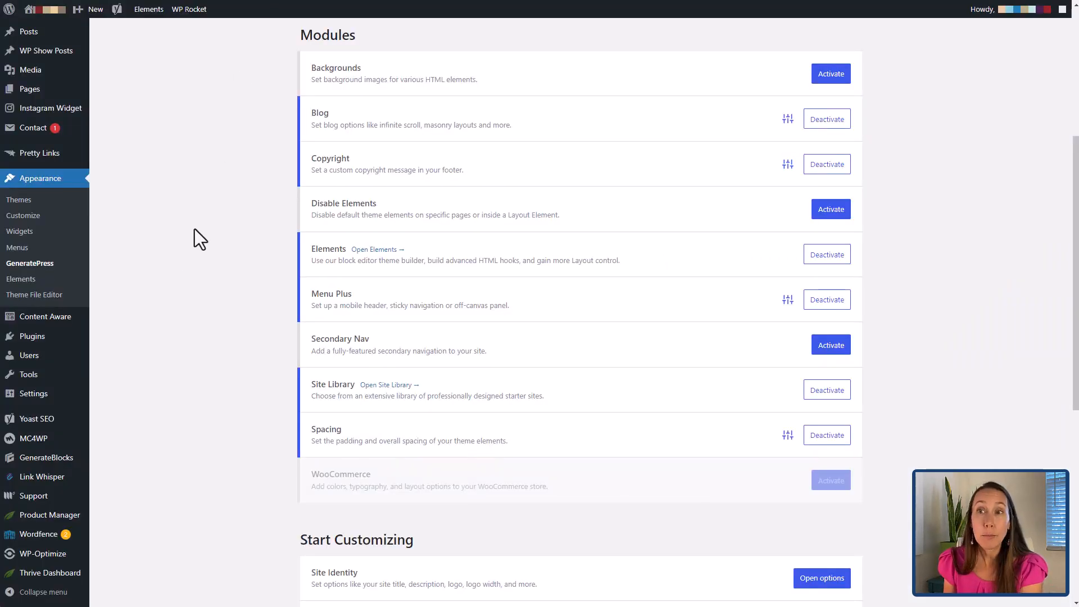
pyautogui.moveTo(215, 178)
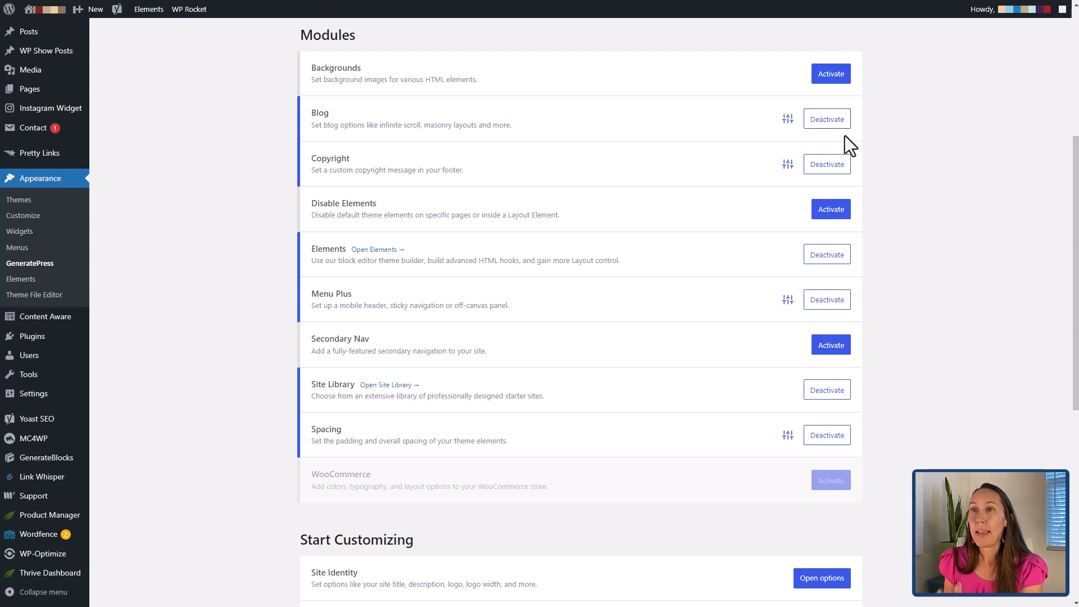
pyautogui.moveTo(864, 180)
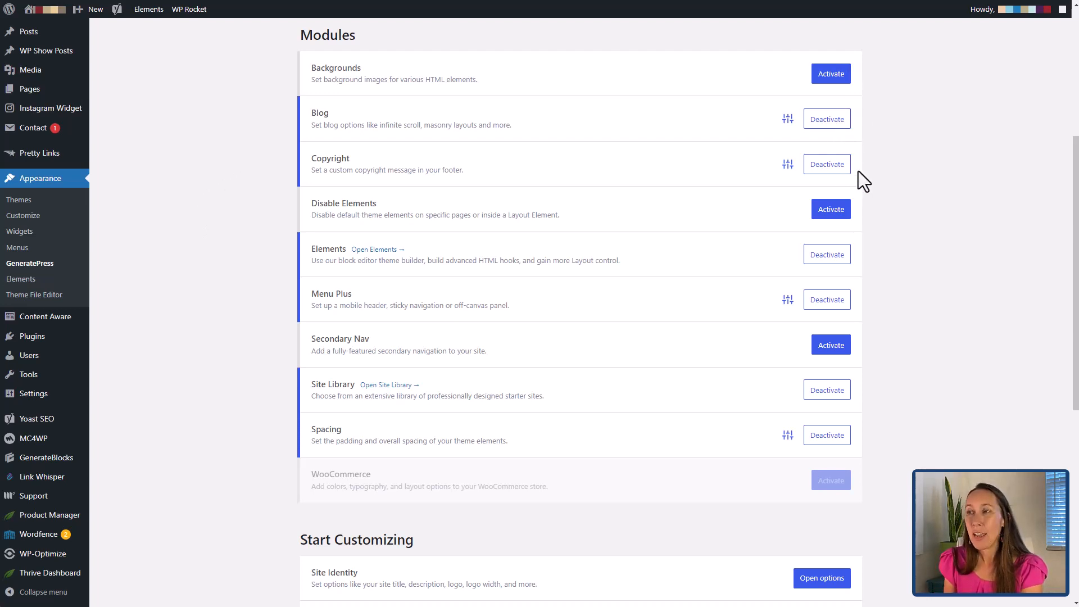
pyautogui.moveTo(906, 209)
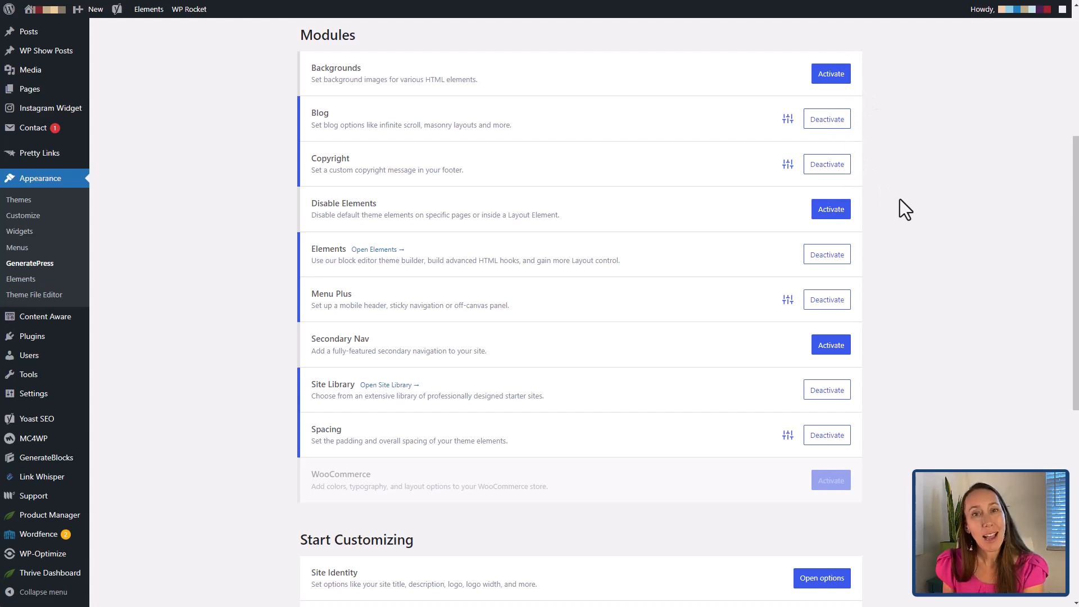
pyautogui.moveTo(893, 187)
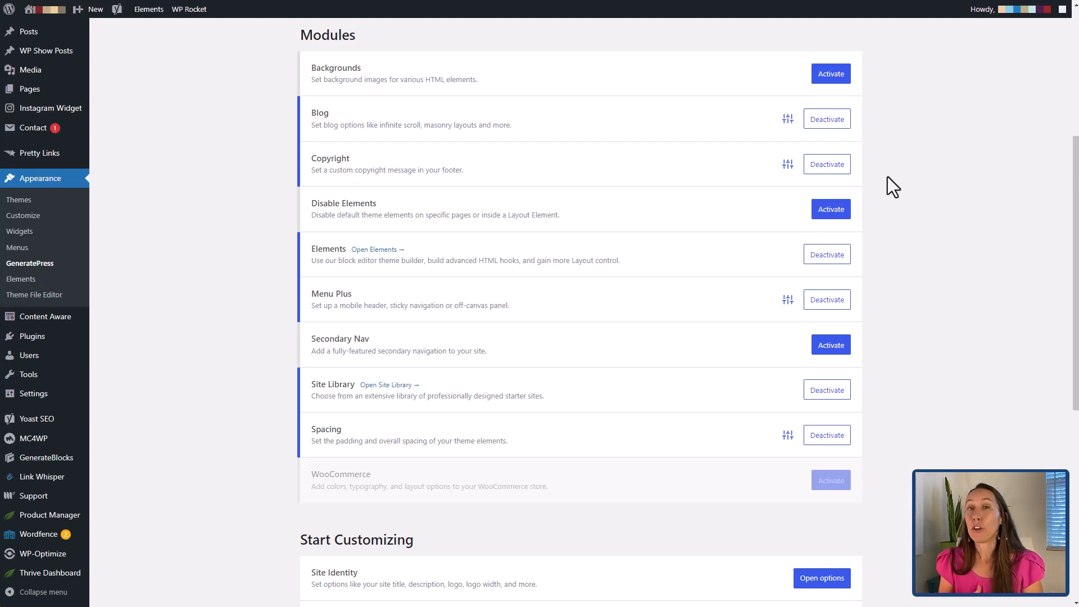
pyautogui.moveTo(678, 160)
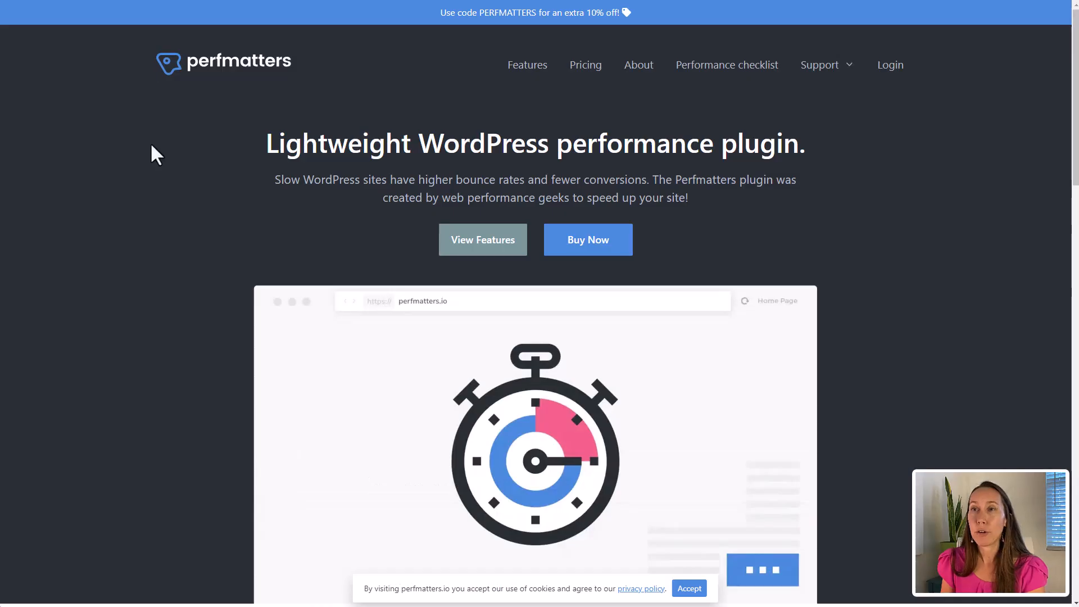
pyautogui.moveTo(141, 181)
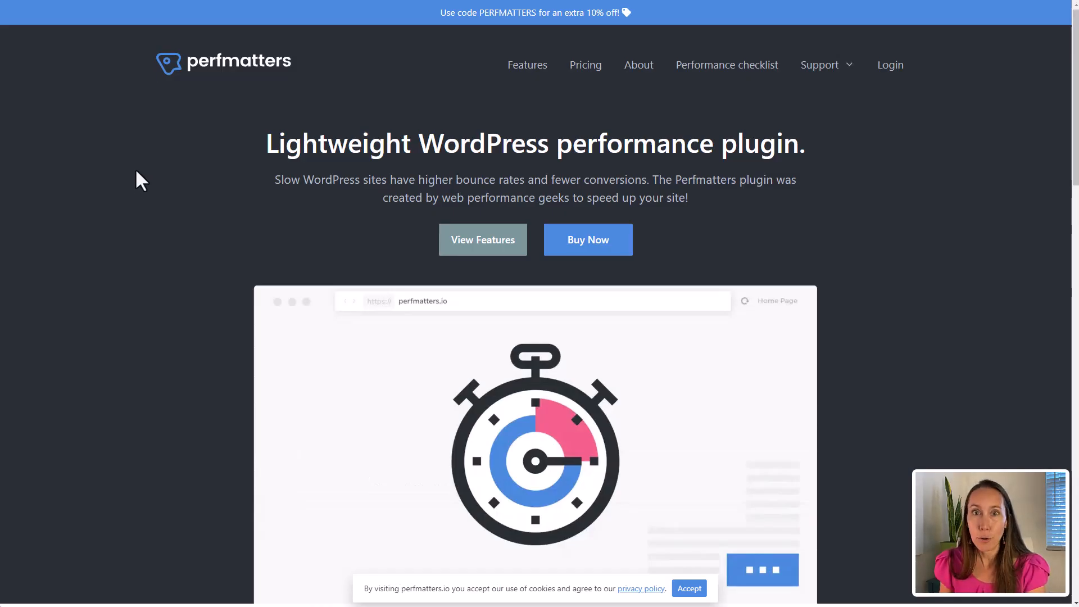
pyautogui.moveTo(97, 144)
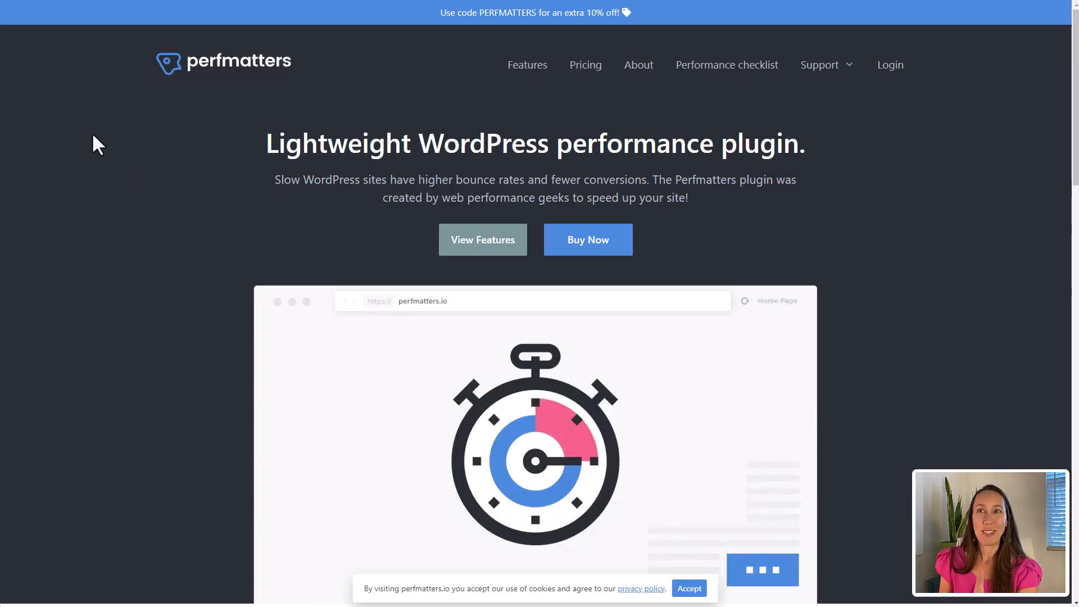
pyautogui.moveTo(157, 141)
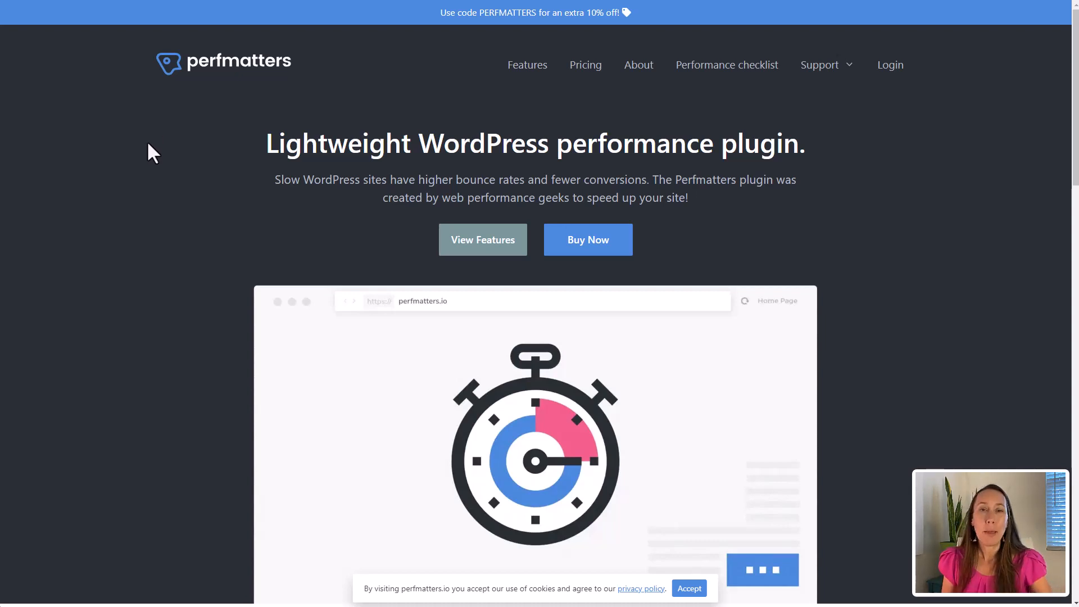
pyautogui.moveTo(100, 61)
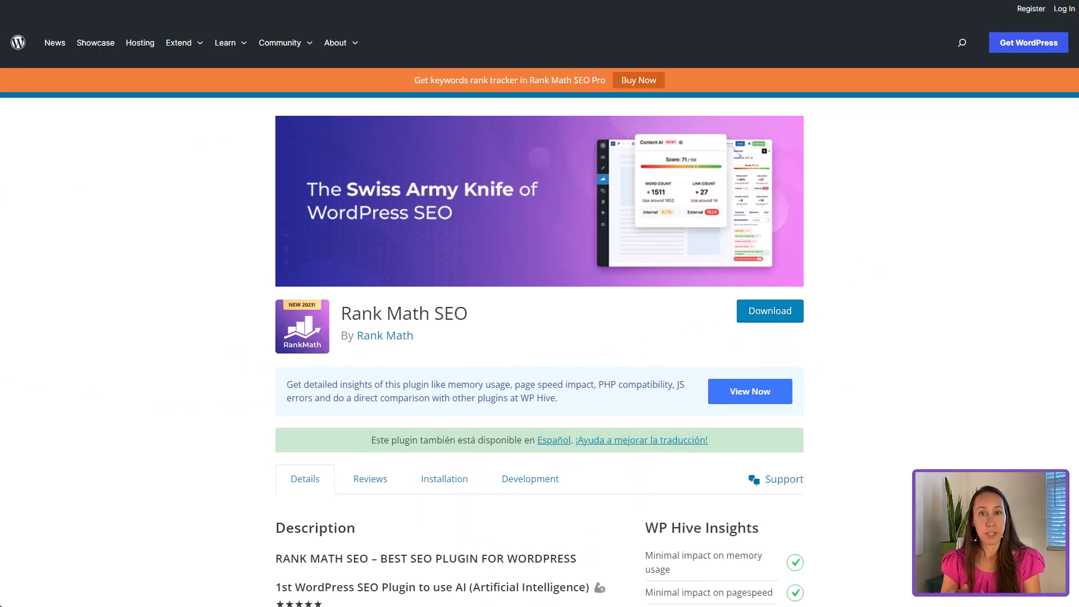
# - Scroll the Rank Math SEO listing down to the WP Hive Insights sidebar
pyautogui.scroll(-3)
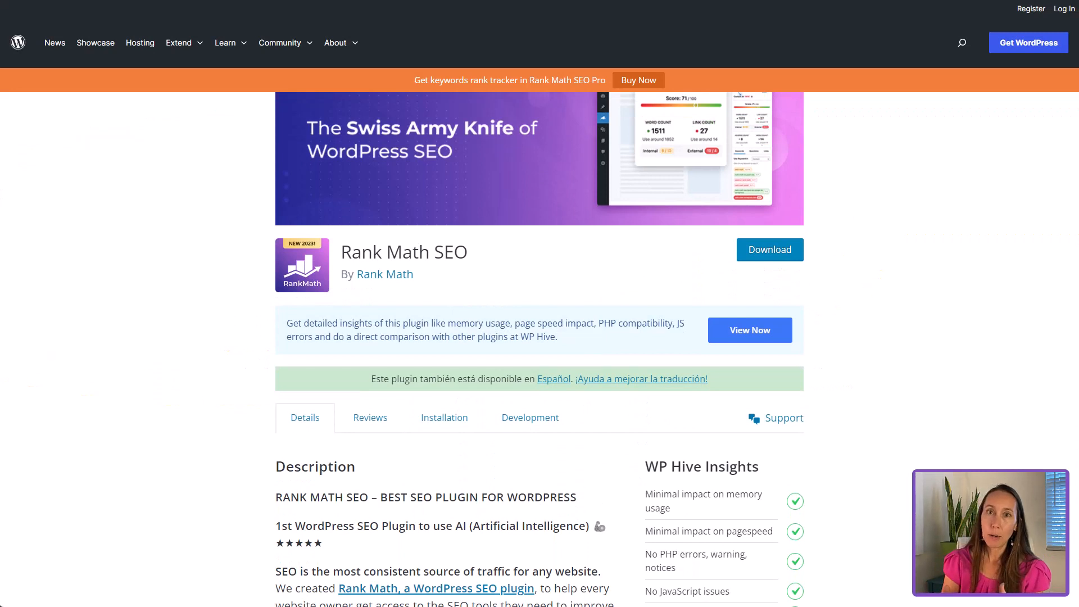
pyautogui.scroll(-3)
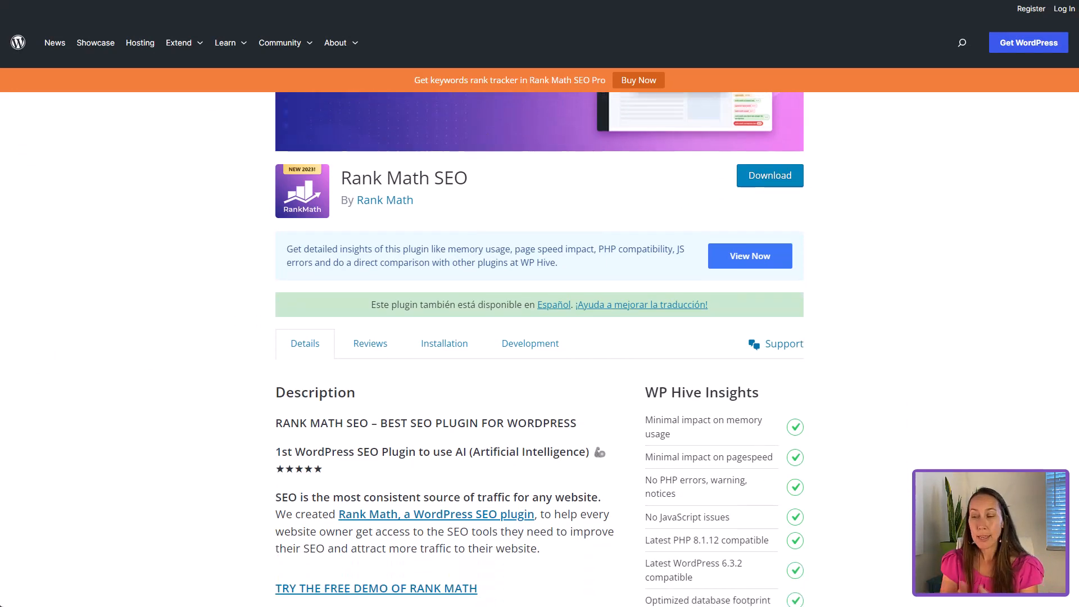
pyautogui.scroll(-3)
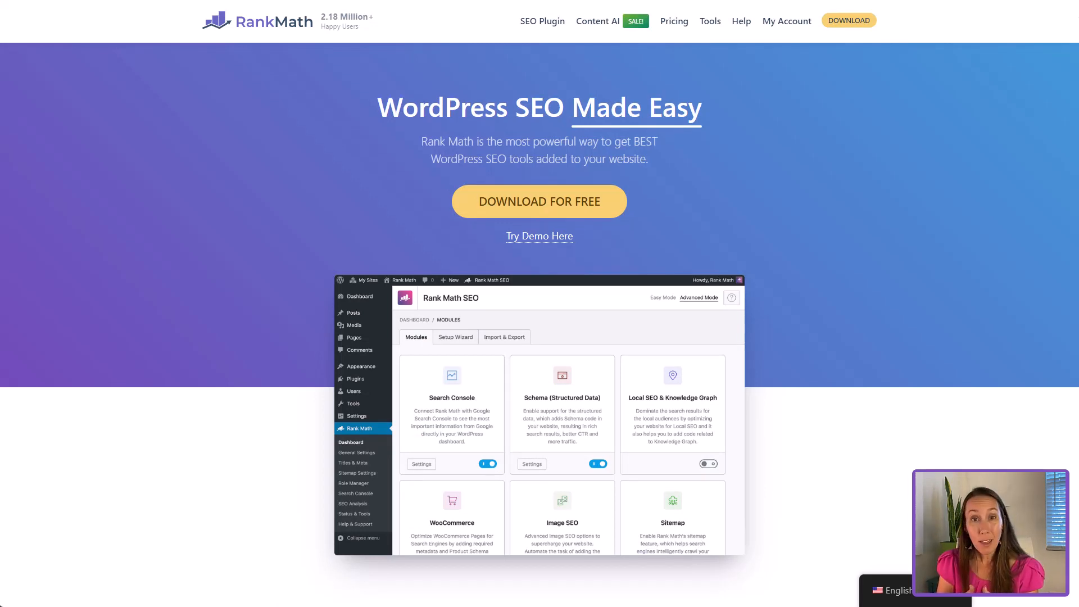
# - Scroll the Rank Math homepage past the video and integrations to 'What you can do with Rank Math'
pyautogui.scroll(-3)
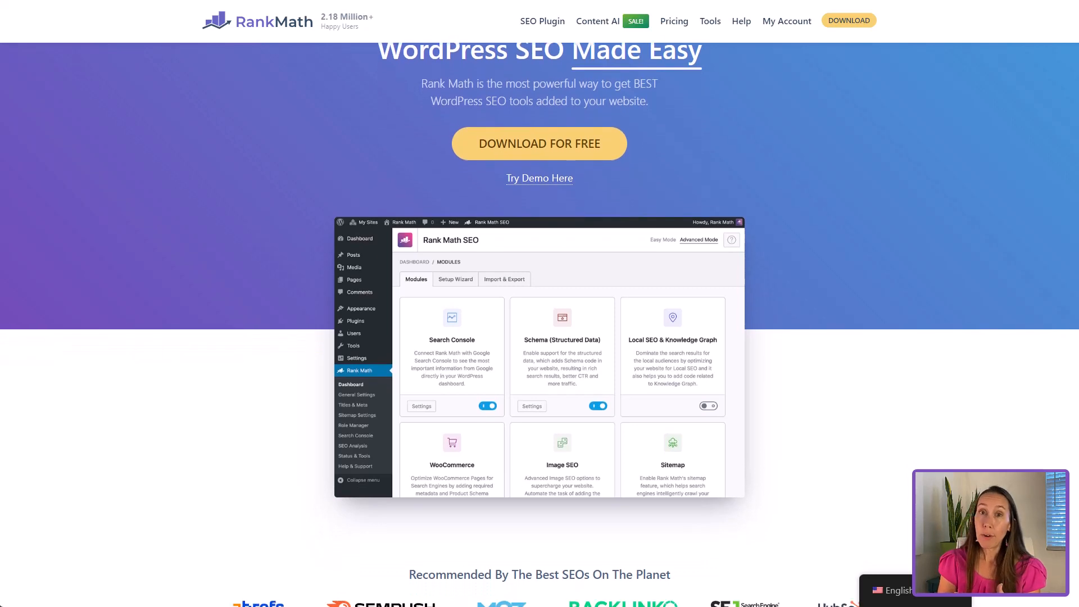
pyautogui.scroll(-3)
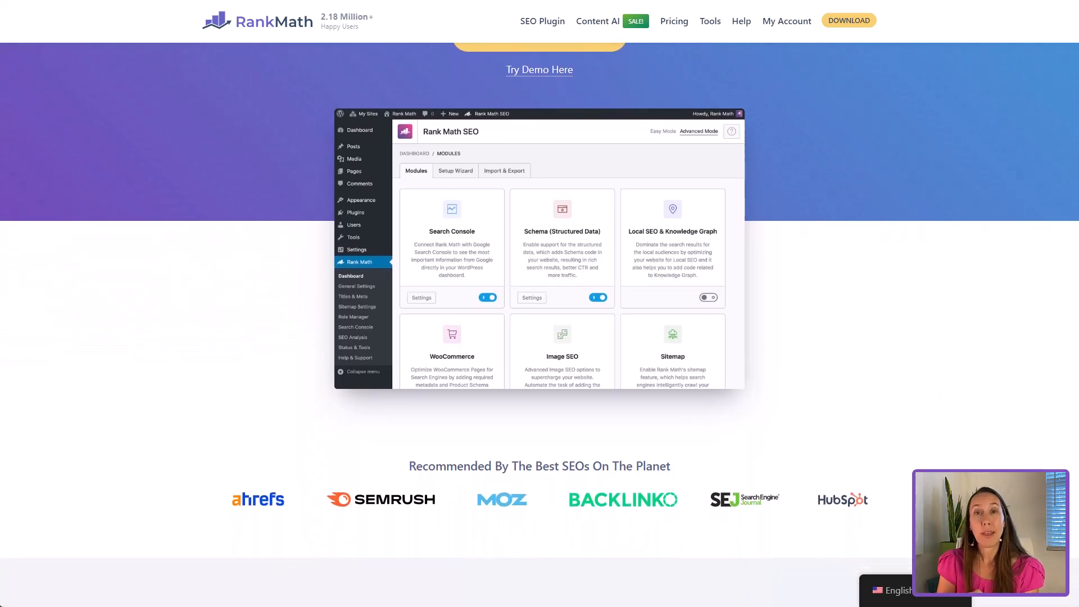
pyautogui.scroll(-3)
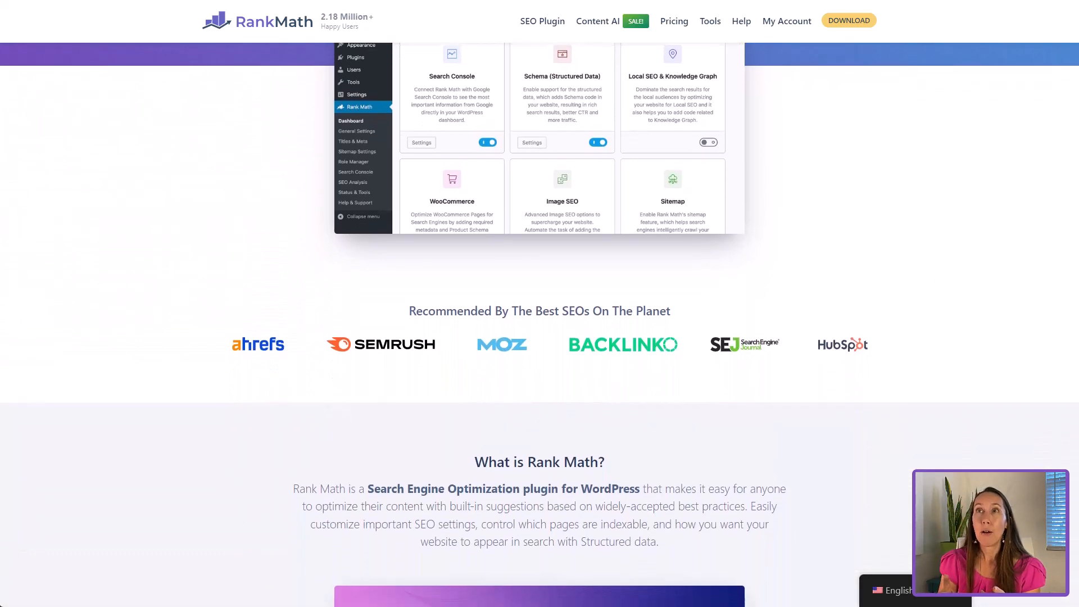
pyautogui.scroll(-3)
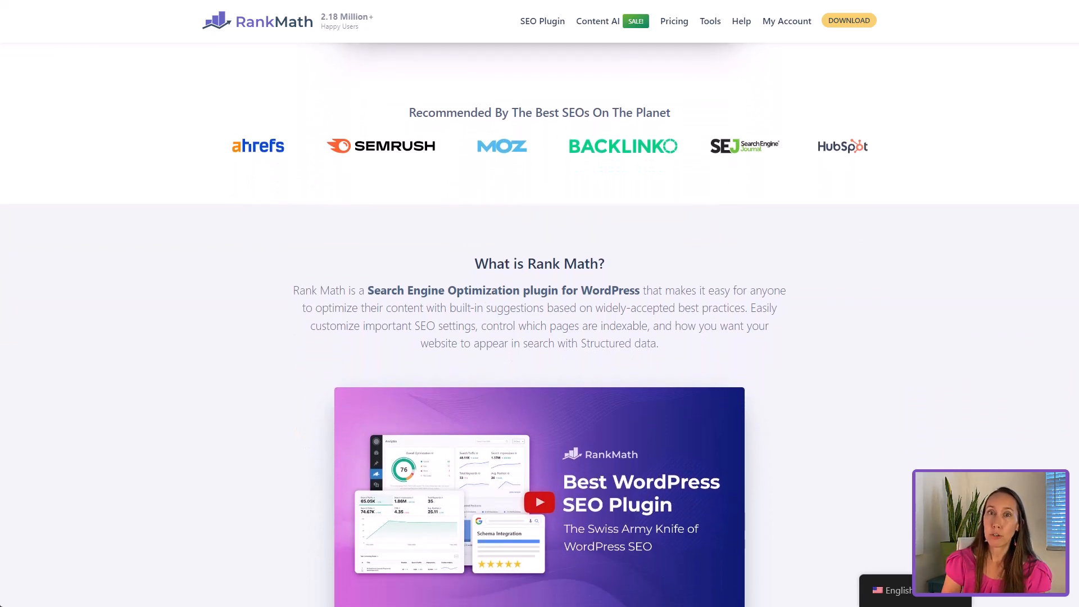
pyautogui.scroll(-3)
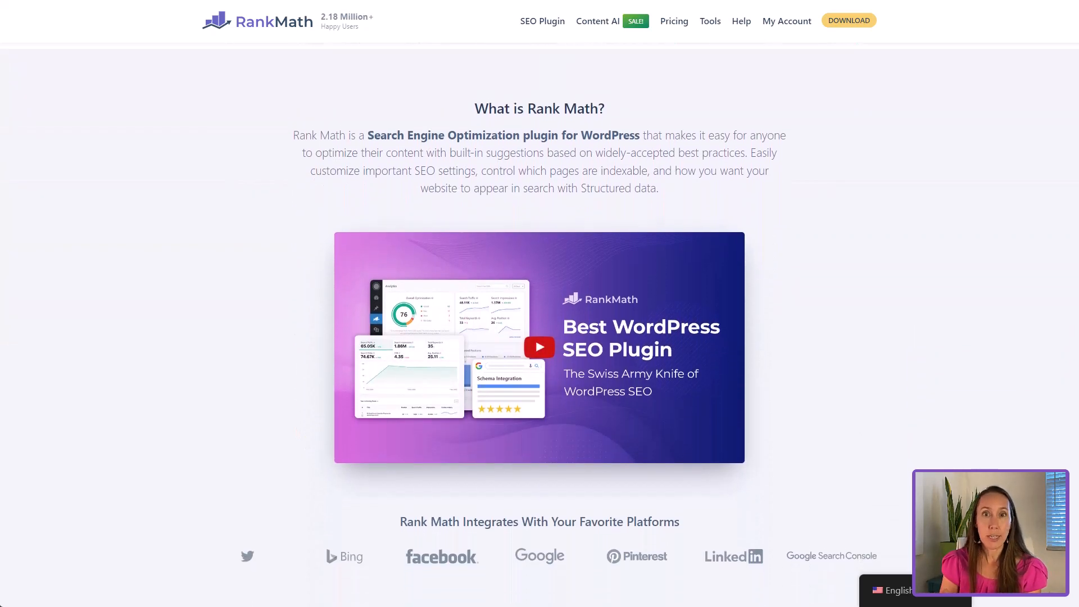
pyautogui.scroll(-3)
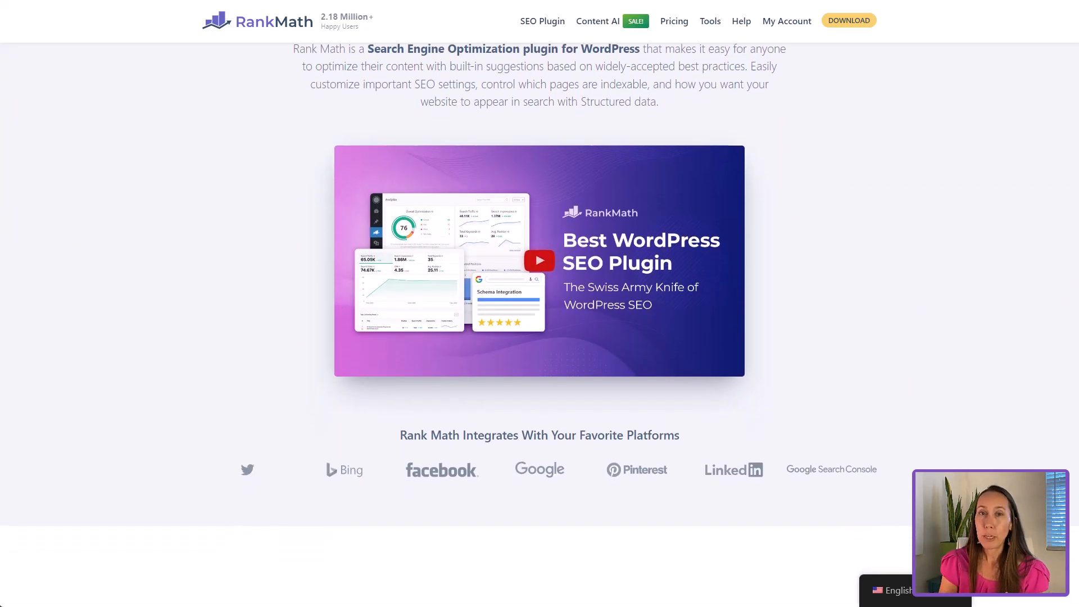
pyautogui.scroll(-3)
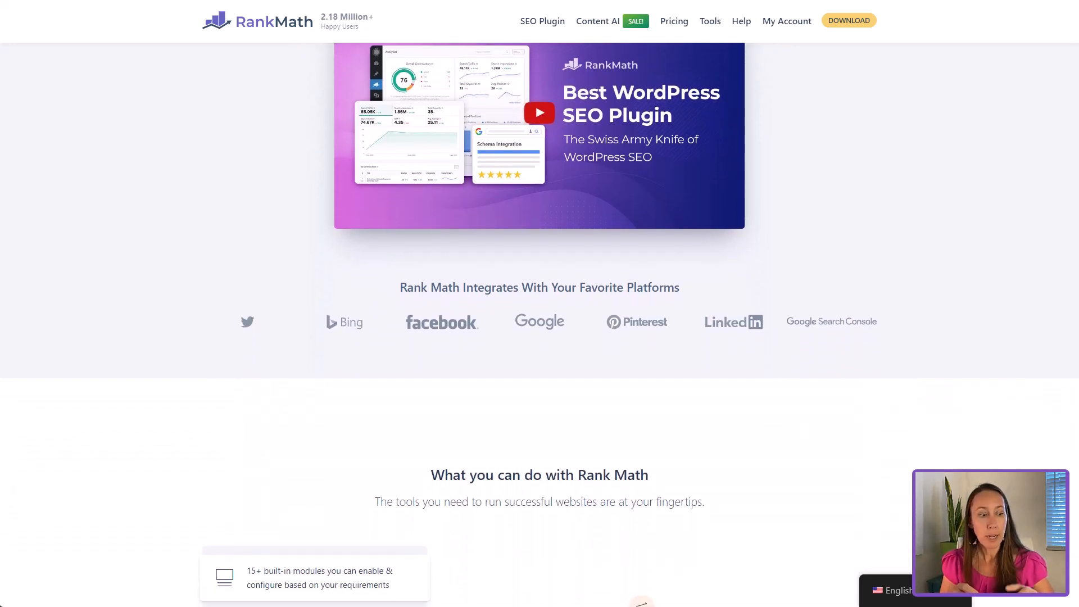
pyautogui.scroll(-3)
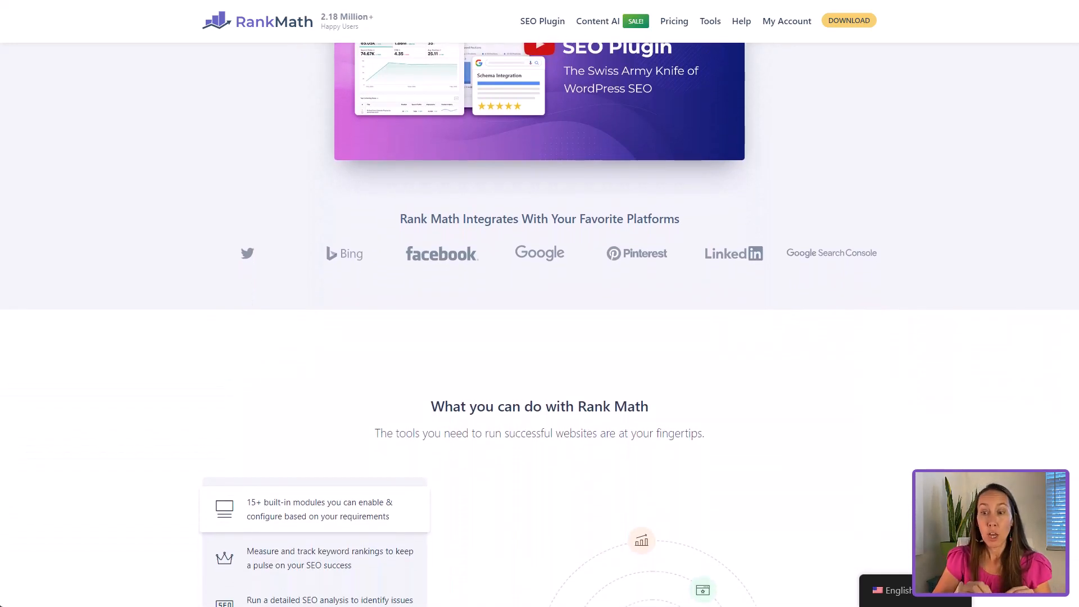
pyautogui.scroll(3)
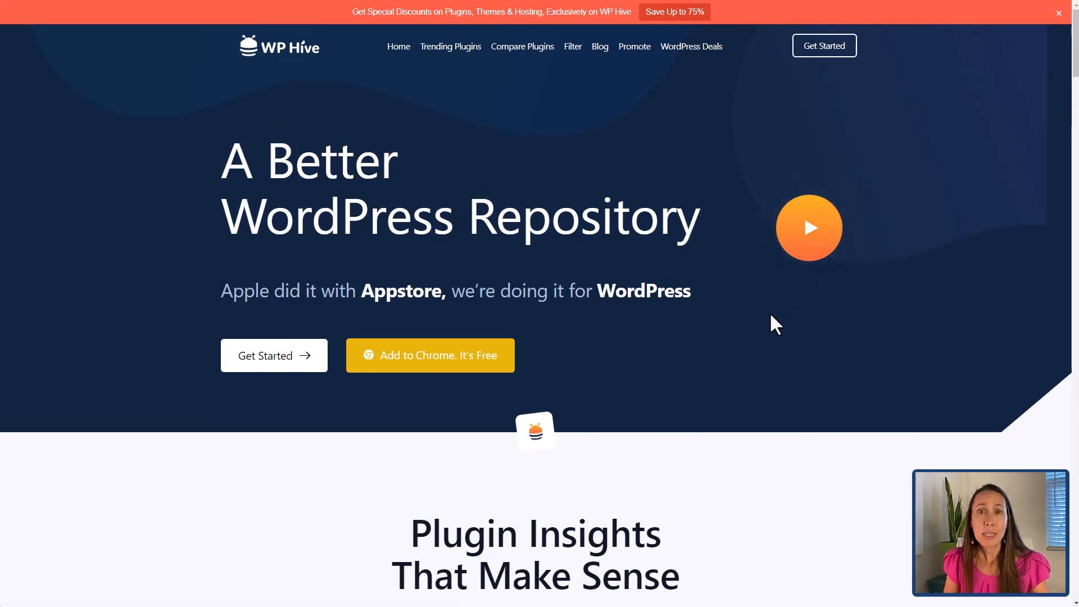
pyautogui.moveTo(654, 390)
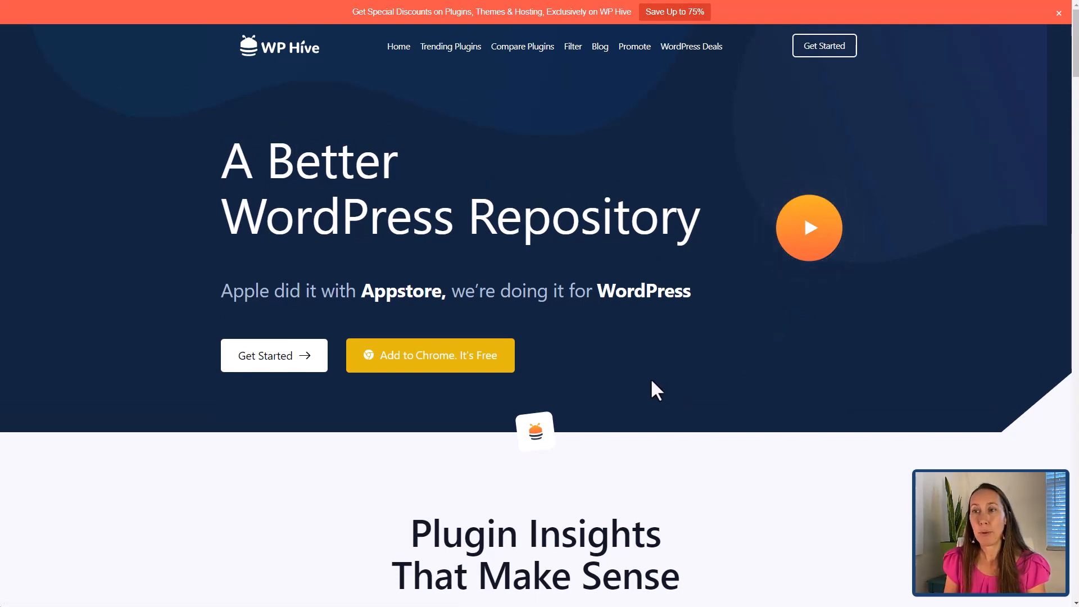
# - Scroll the WP Hive homepage down to the 'Plugin Insights That Make Sense' search box
pyautogui.scroll(-3)
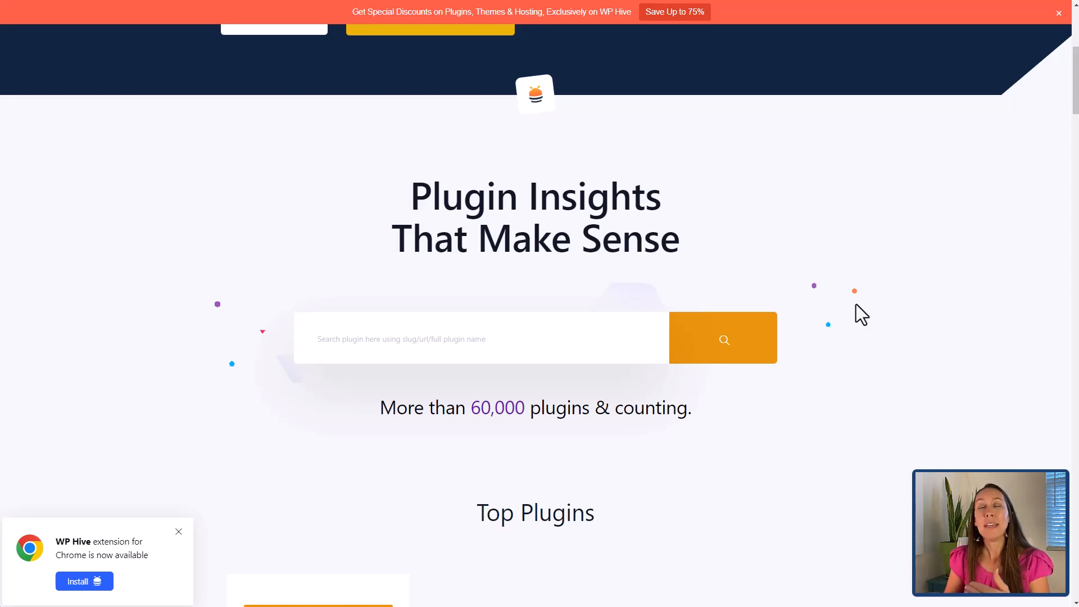
pyautogui.moveTo(671, 378)
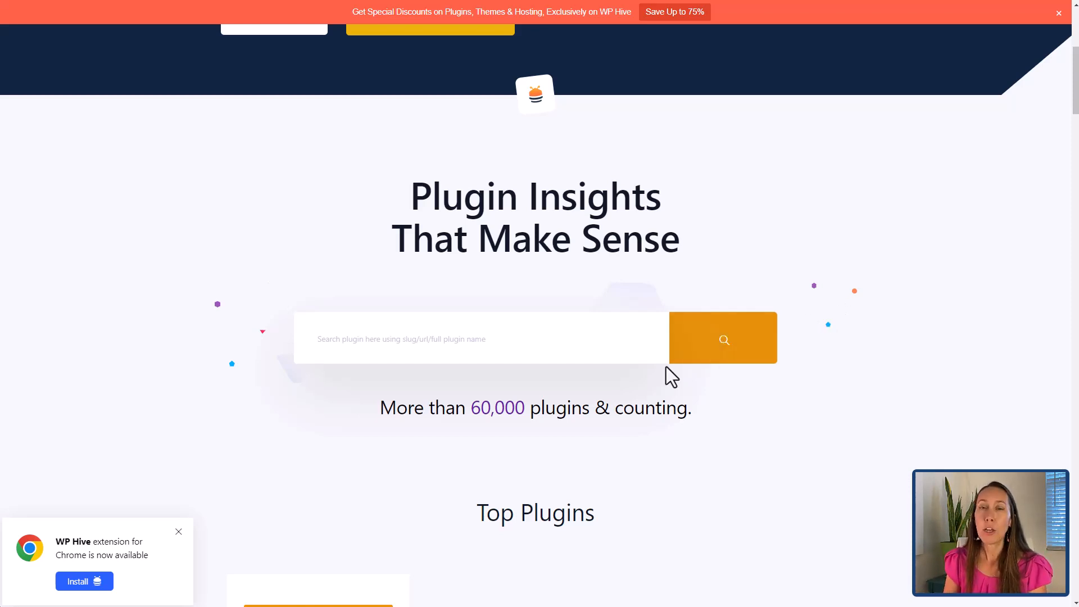
pyautogui.moveTo(571, 320)
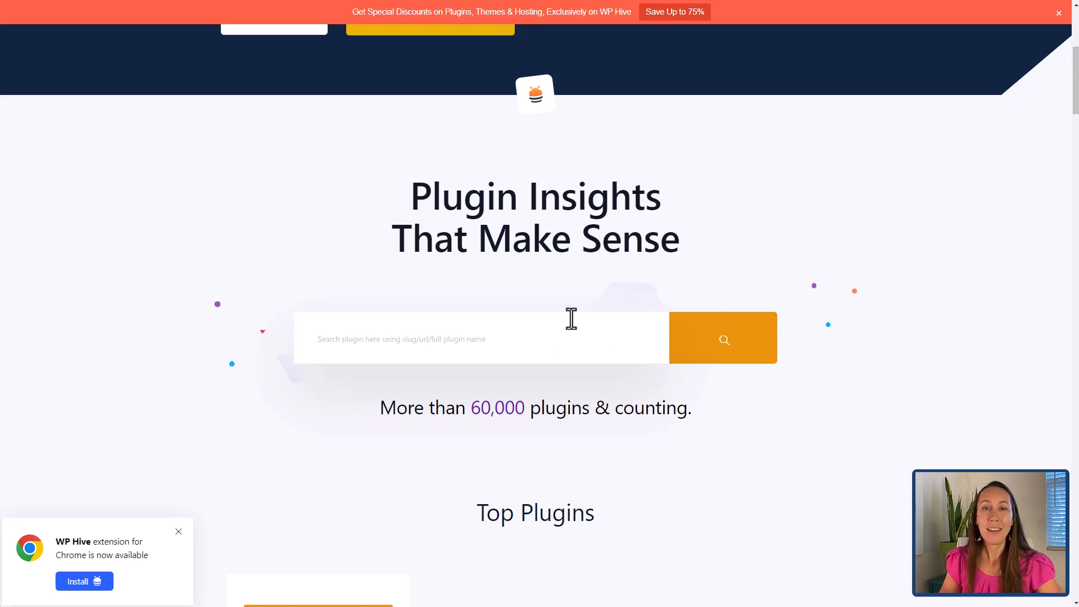